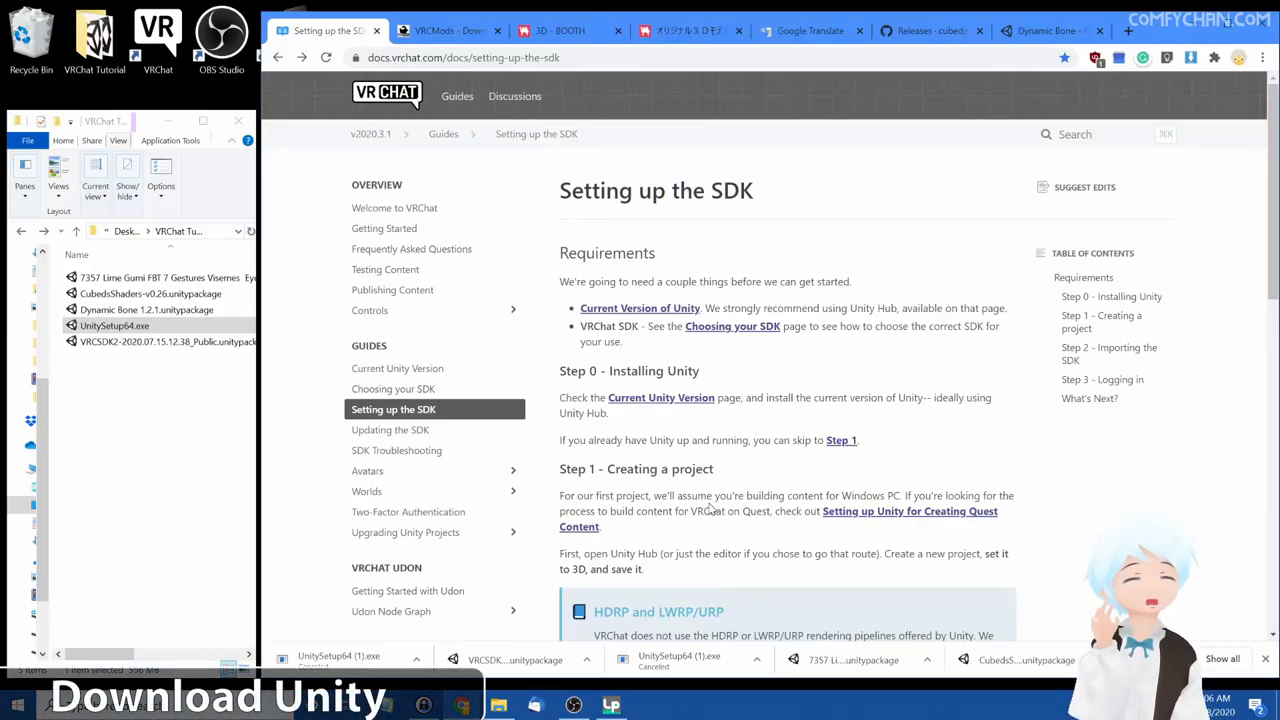
mouse_move(658, 358)
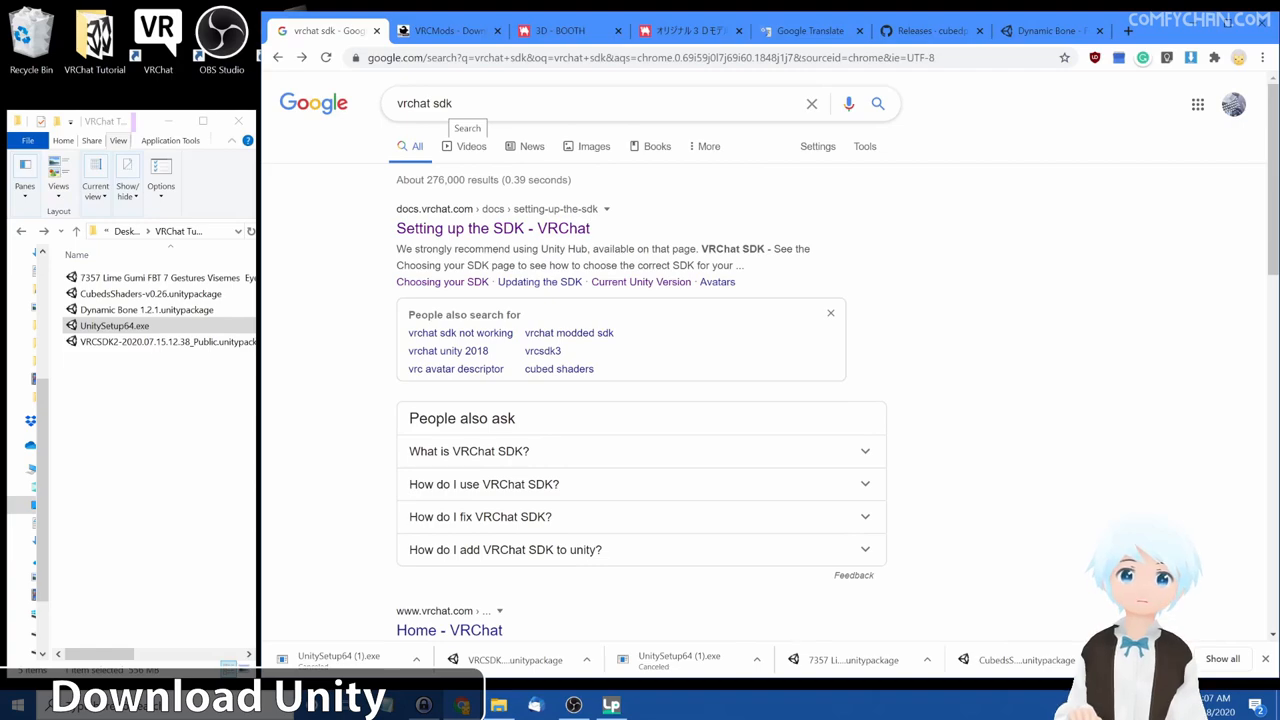
mouse_move(502, 236)
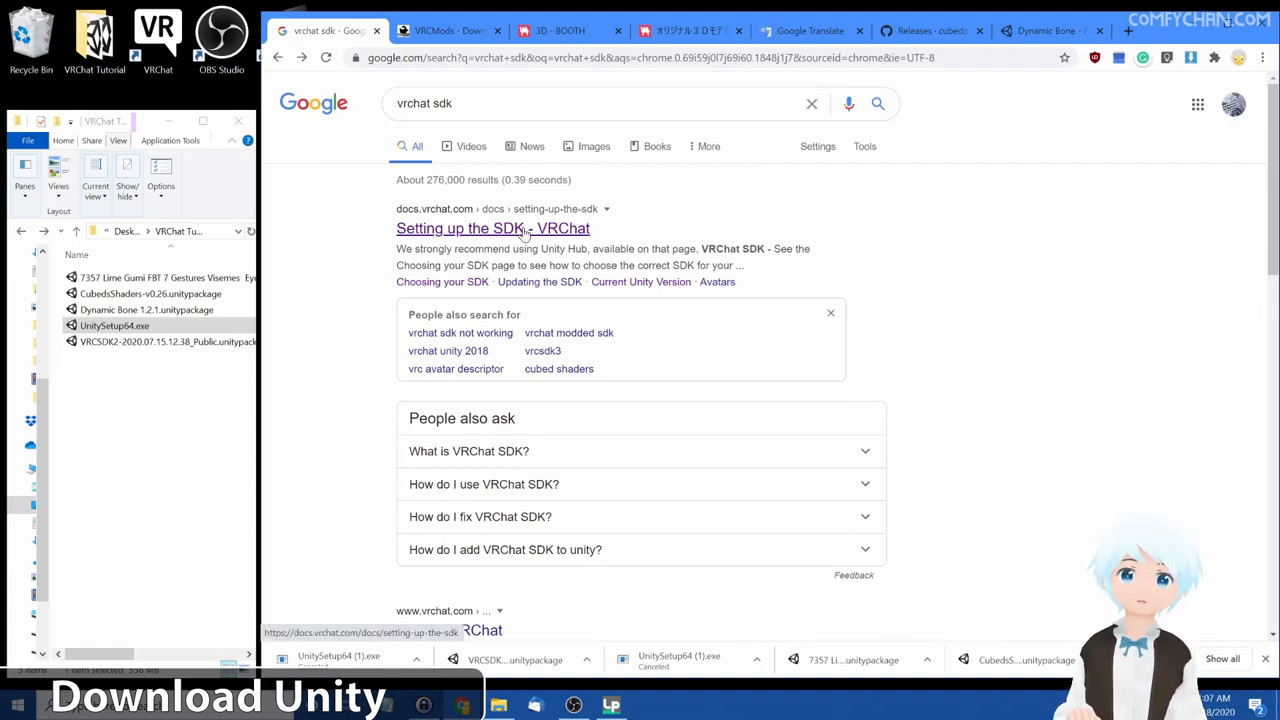
- Open VRChat's 'Setting up the SDK' guide from the 'vrchat sdk' search results
click(456, 228)
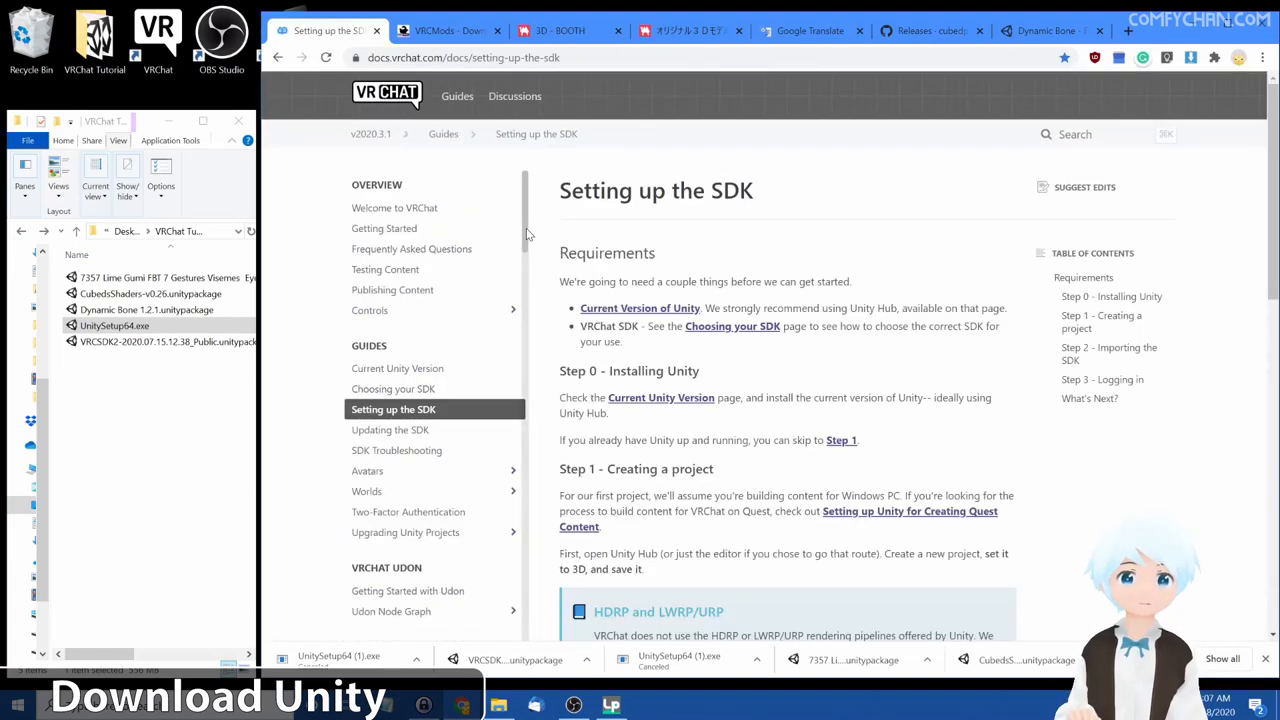
mouse_move(636, 316)
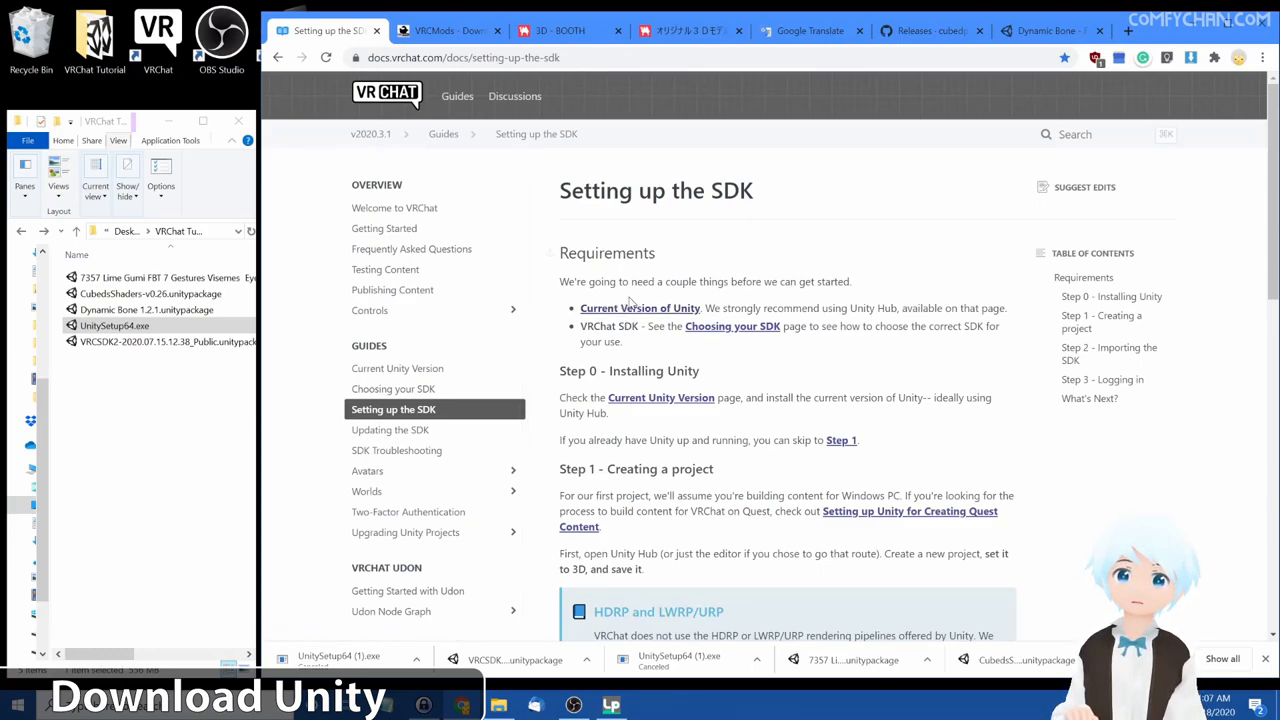
- Reach the Unity 2018.4.20f1 release page via the docs' Current Unity Version link
click(640, 308)
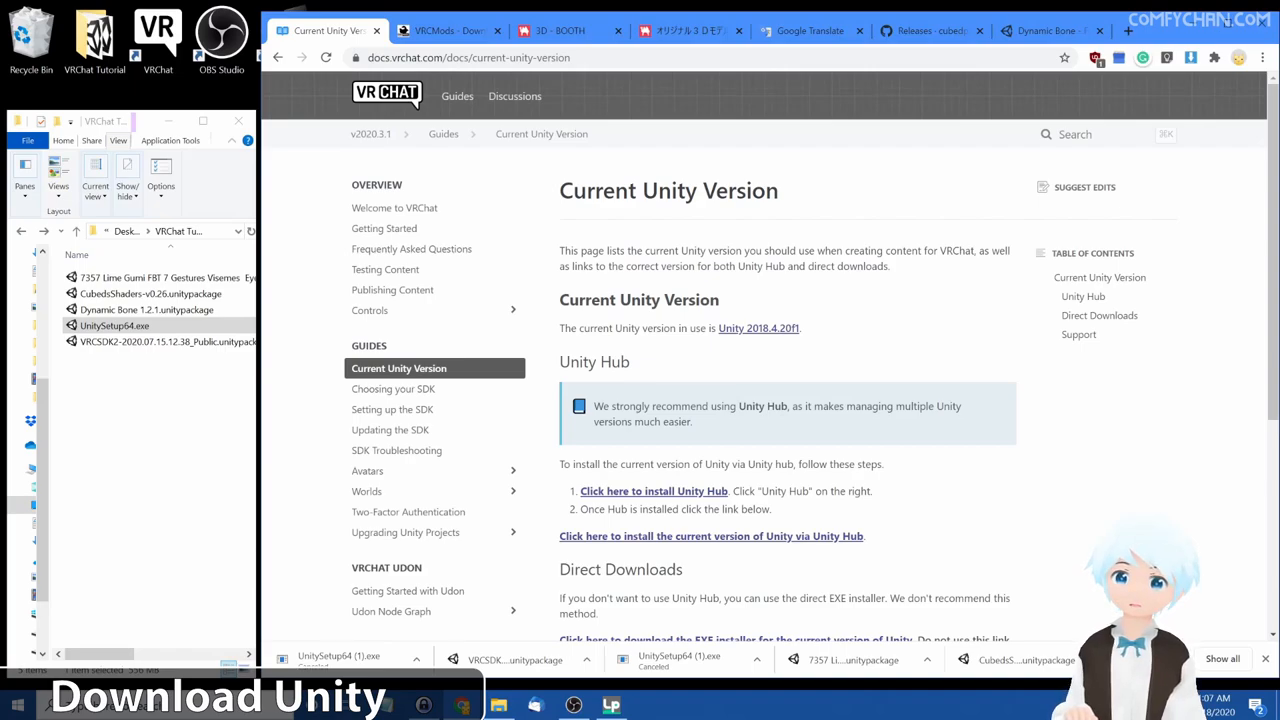
mouse_move(746, 332)
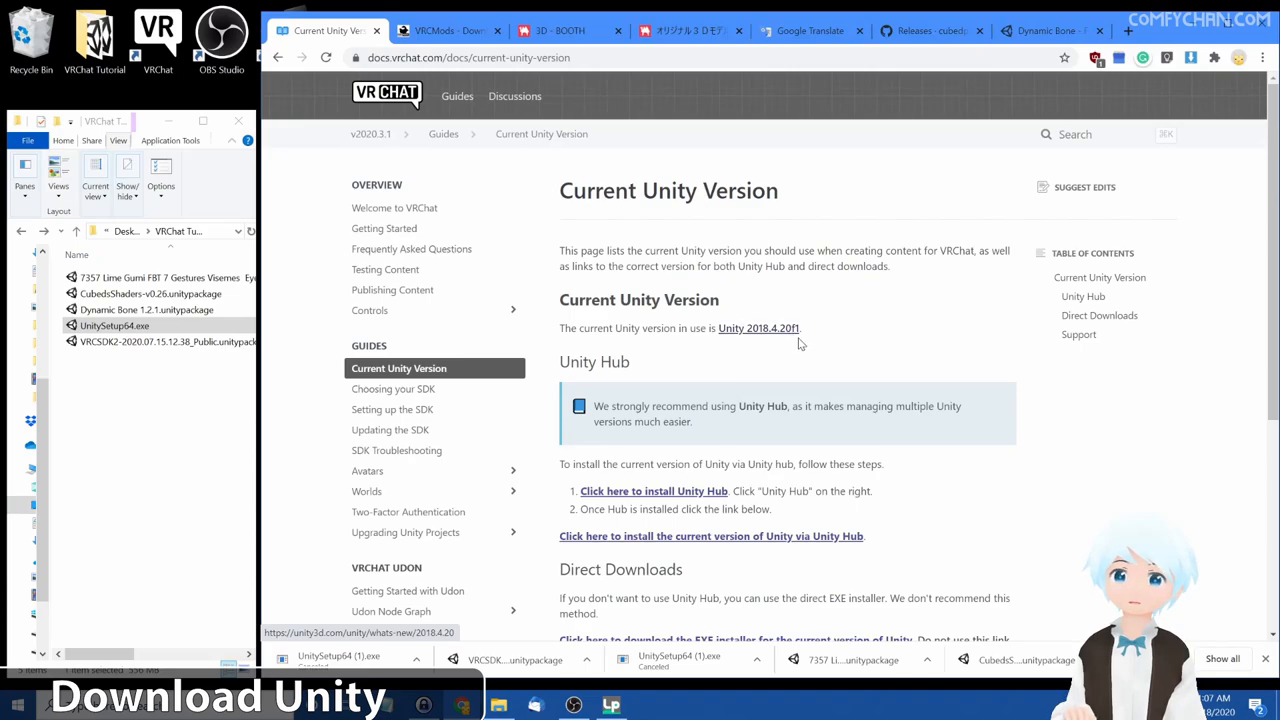
mouse_move(788, 336)
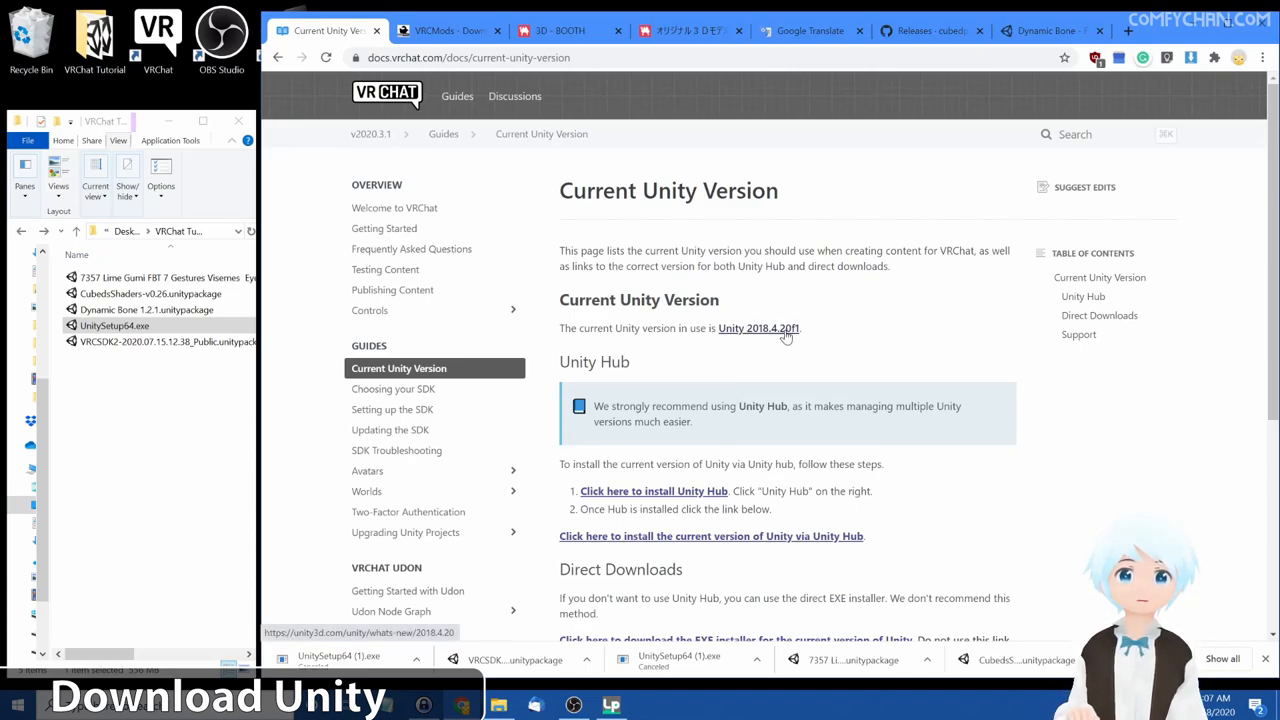
click(758, 328)
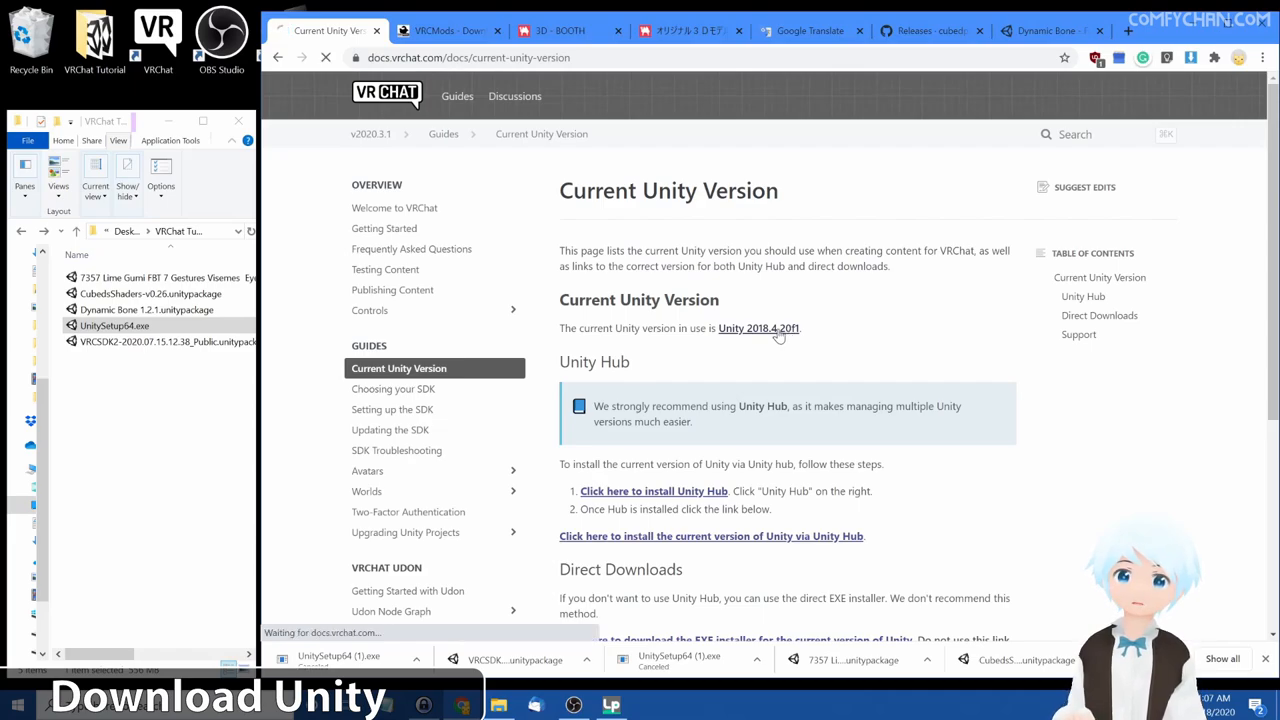
click(758, 328)
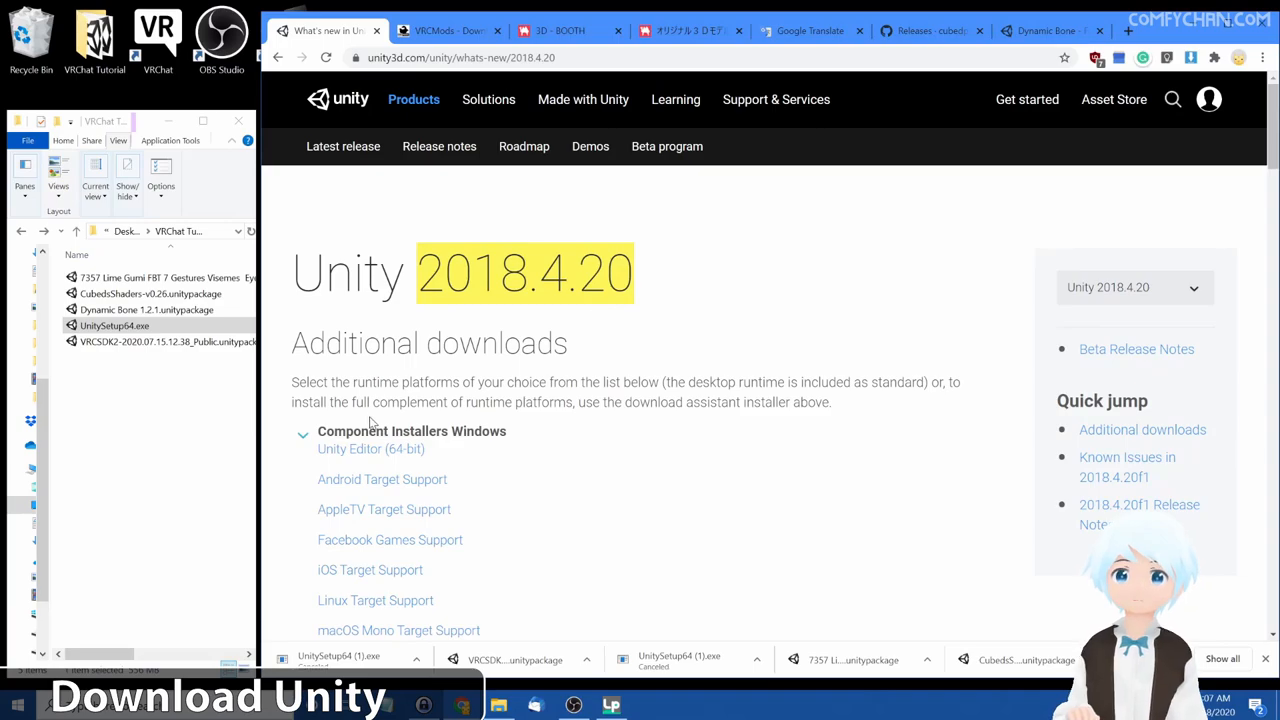
- Download the Unity Editor (64-bit) Windows installer and launch it
scroll(down, 3)
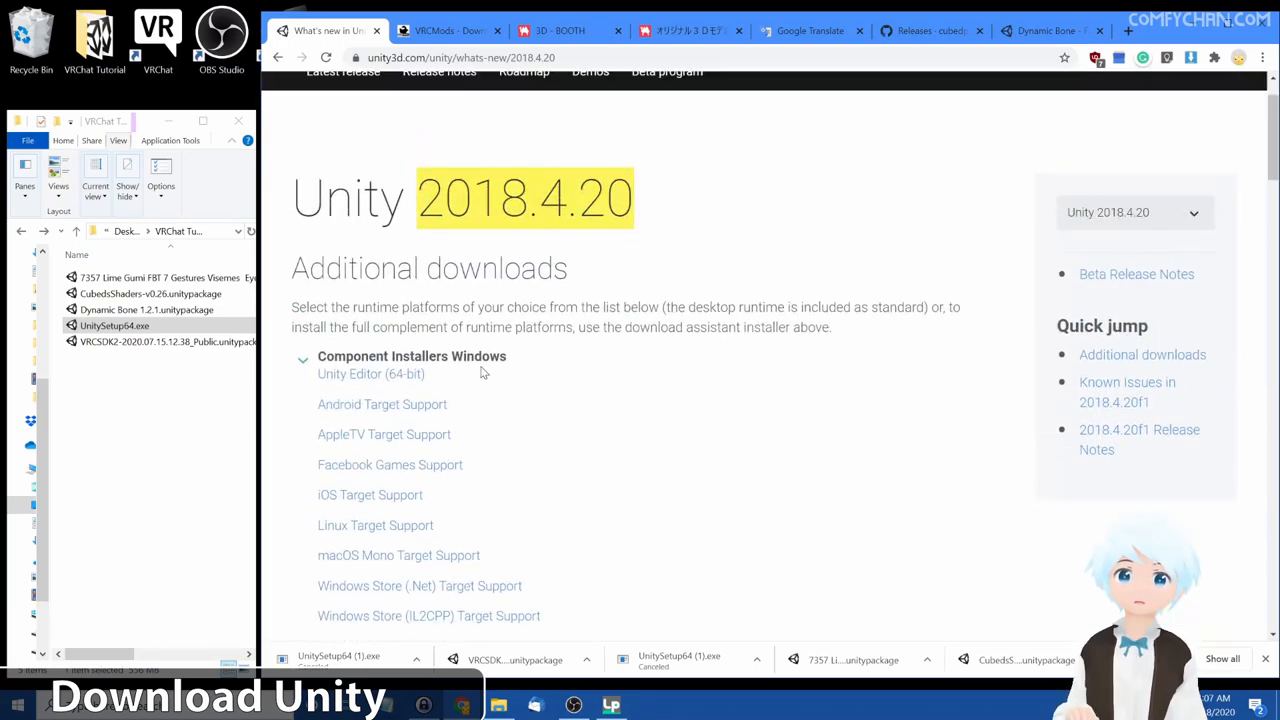
mouse_move(370, 374)
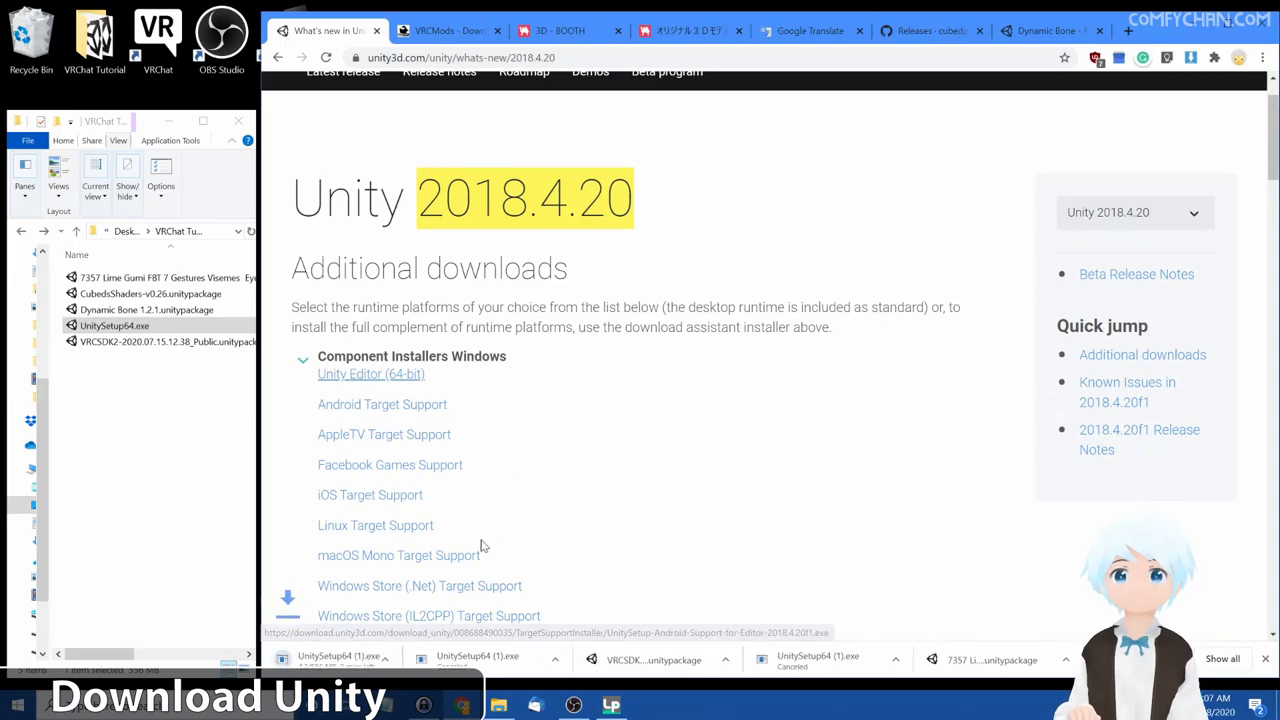
click(416, 658)
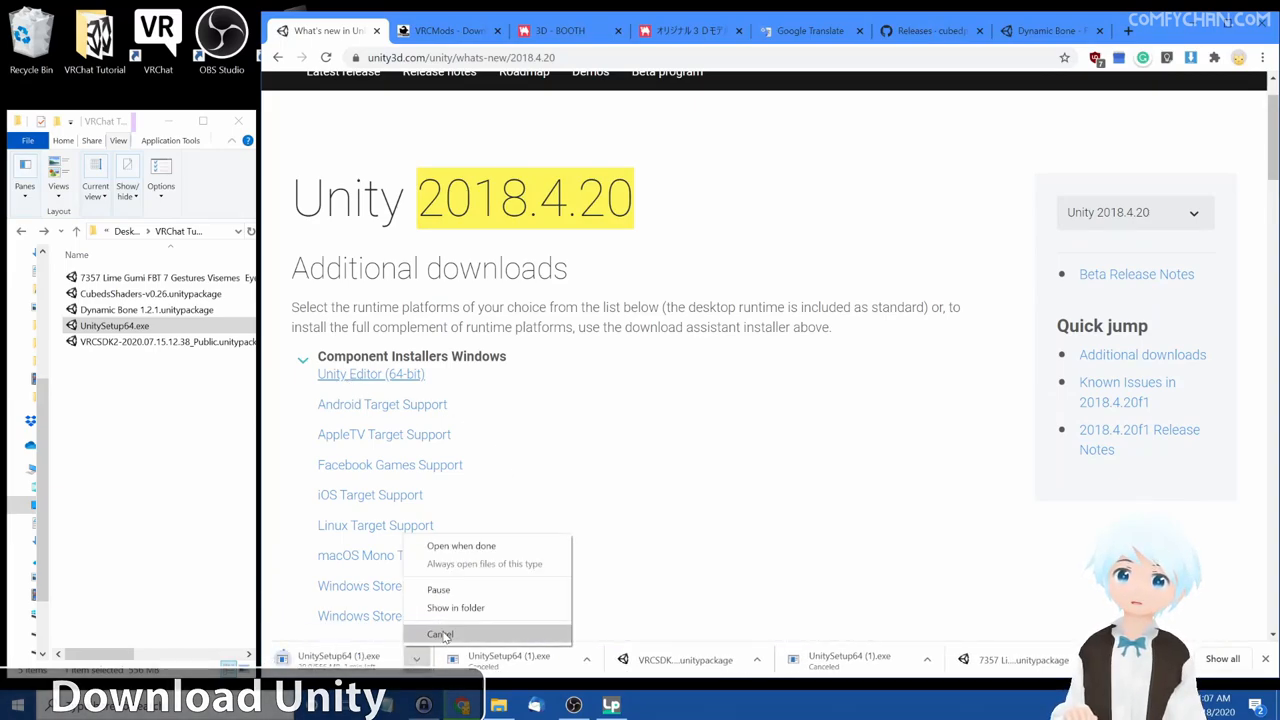
click(440, 634)
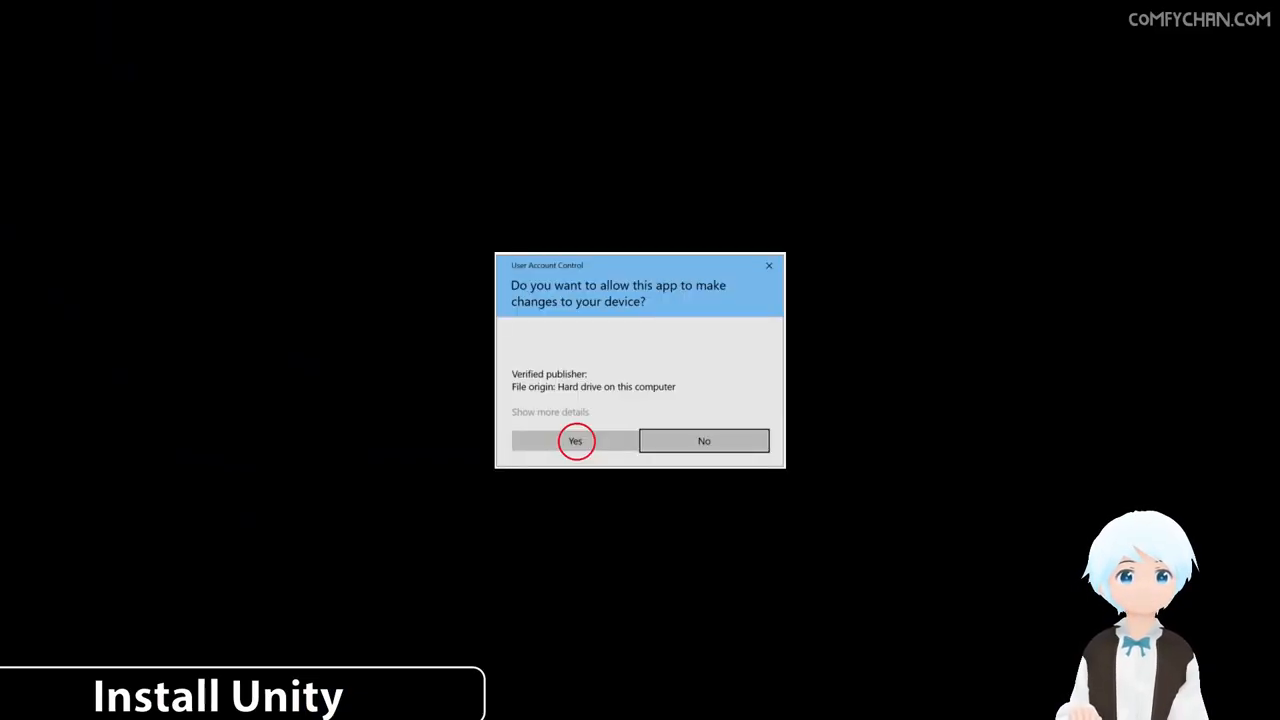
click(576, 440)
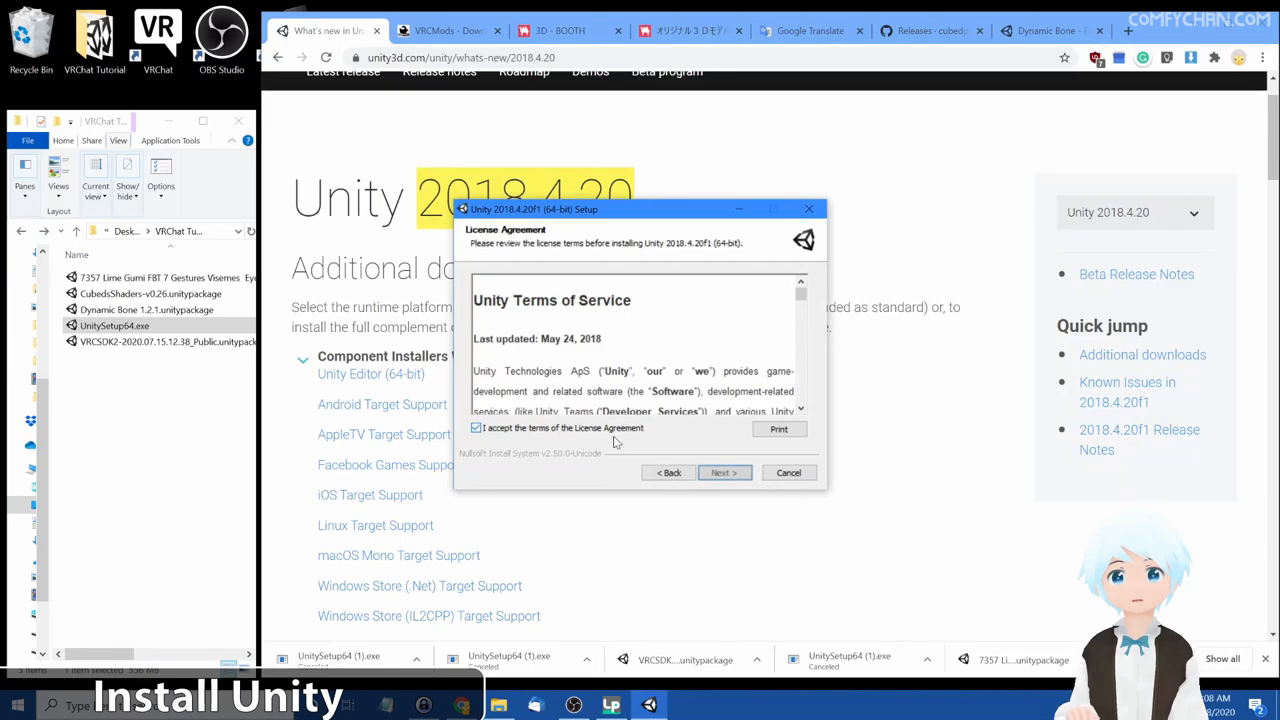
scroll(down, 3)
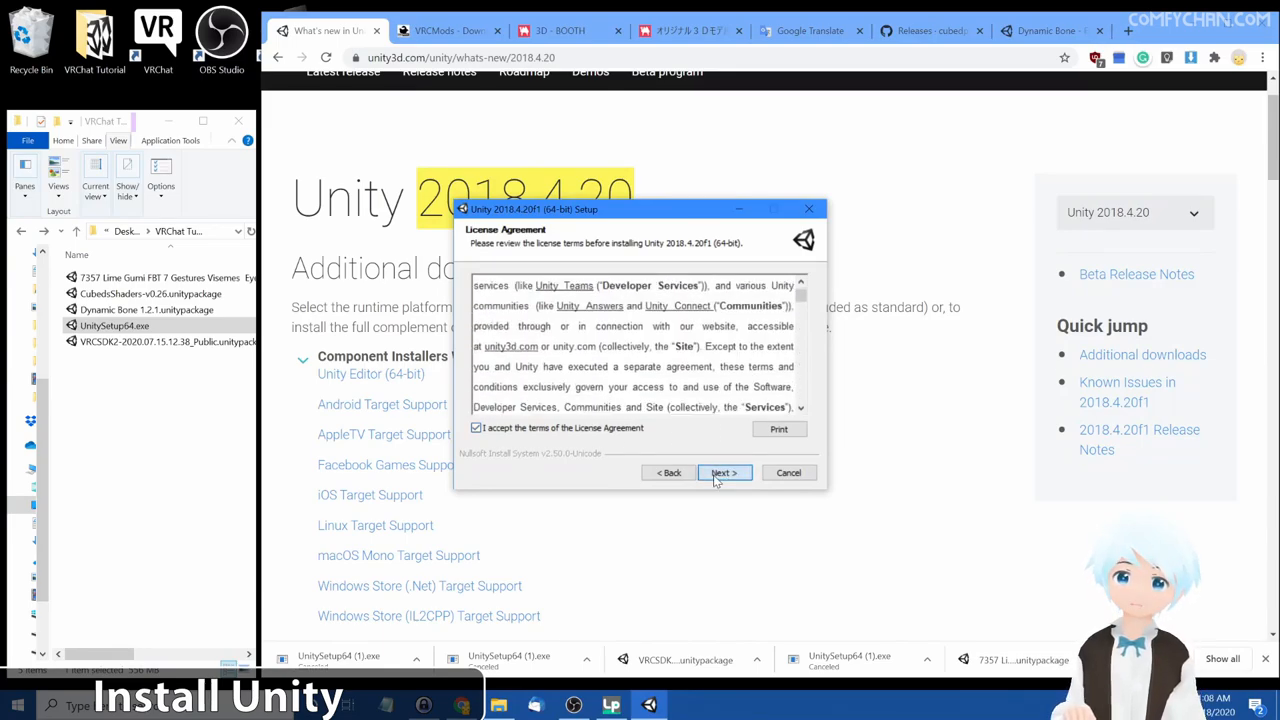
click(724, 472)
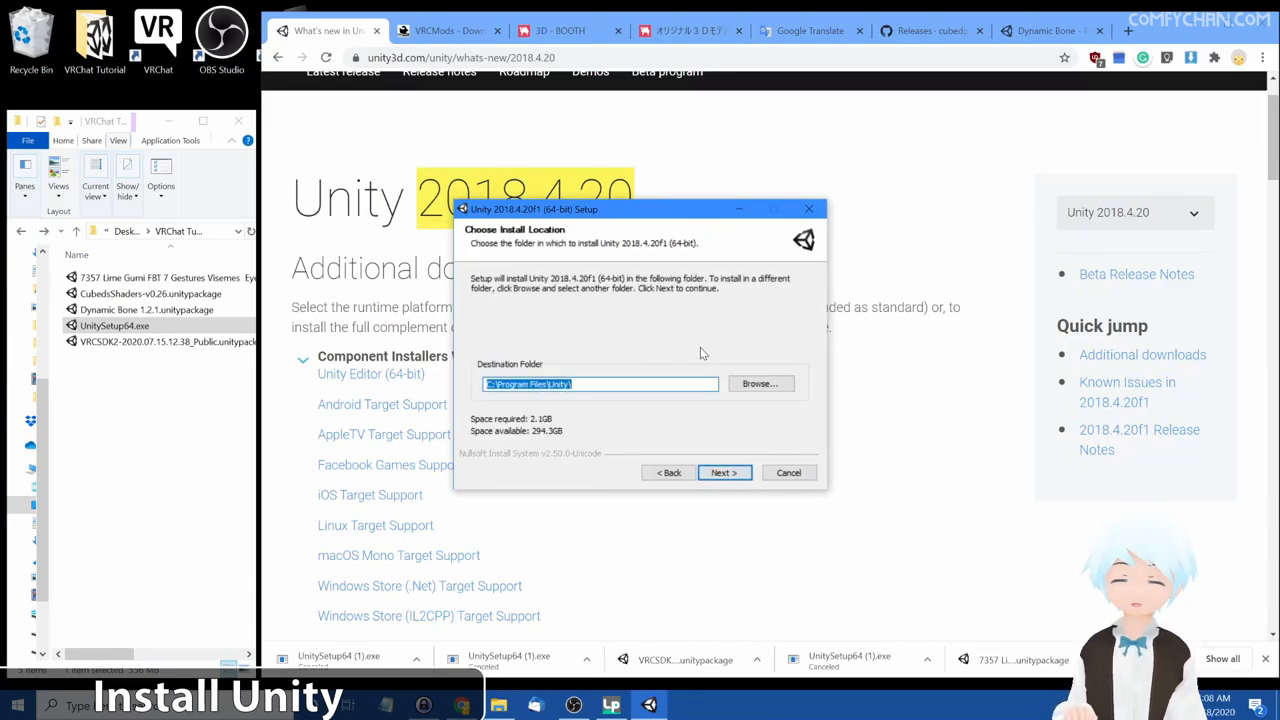
mouse_move(680, 362)
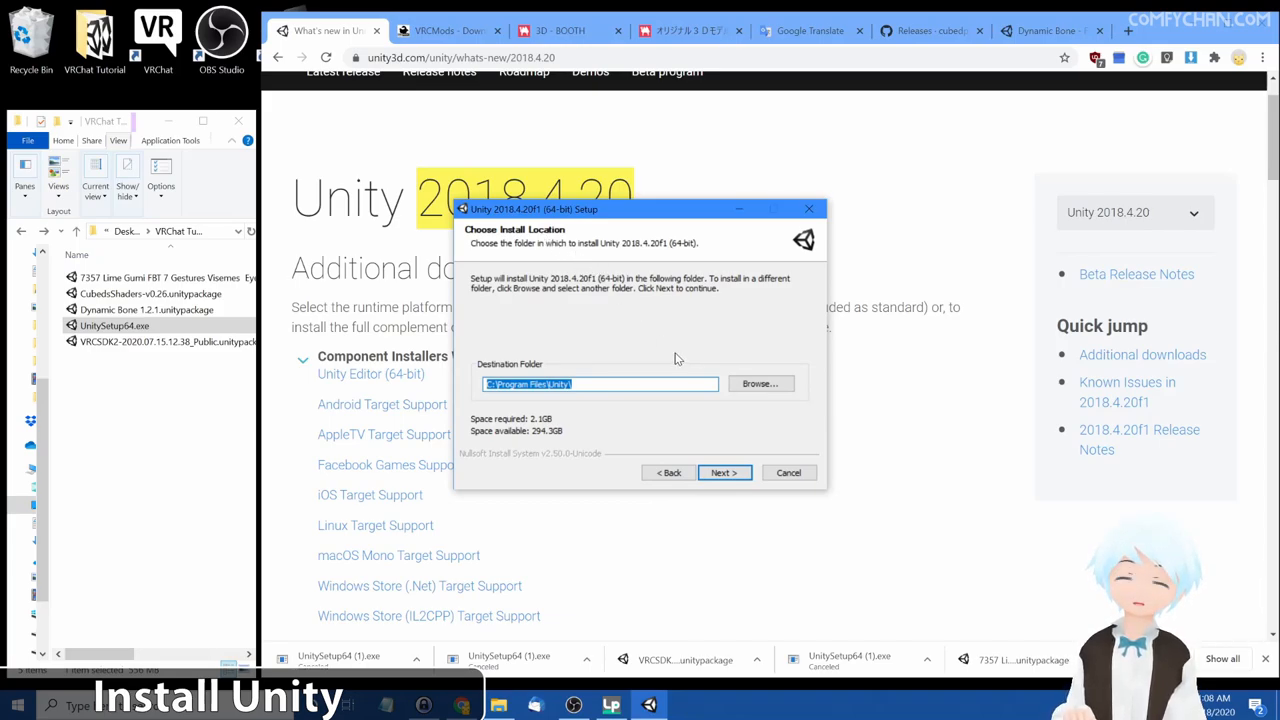
mouse_move(780, 432)
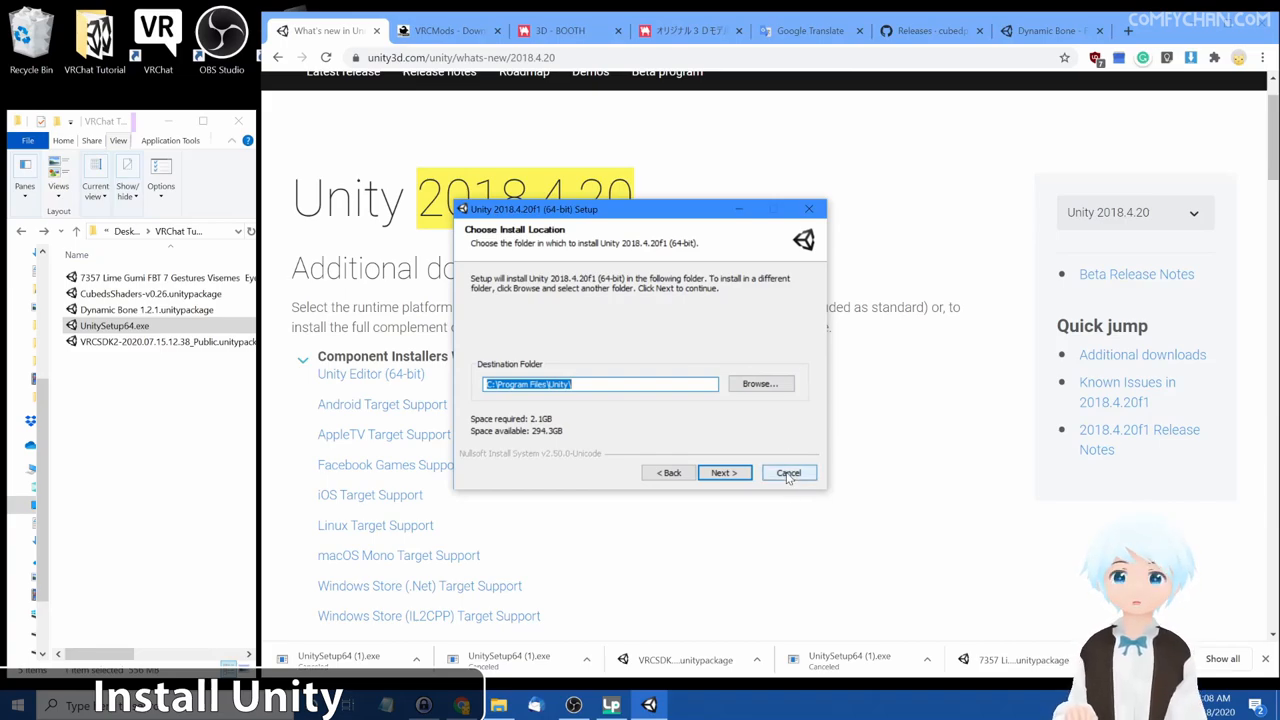
click(788, 472)
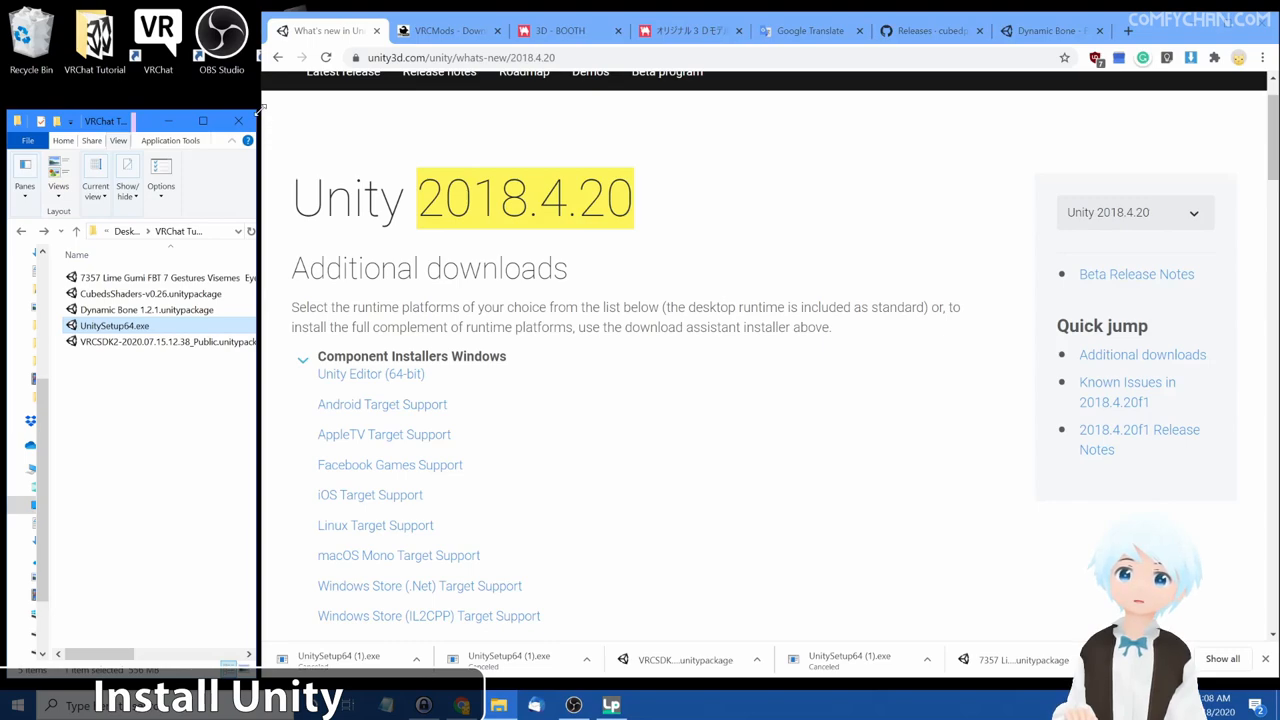
mouse_move(264, 128)
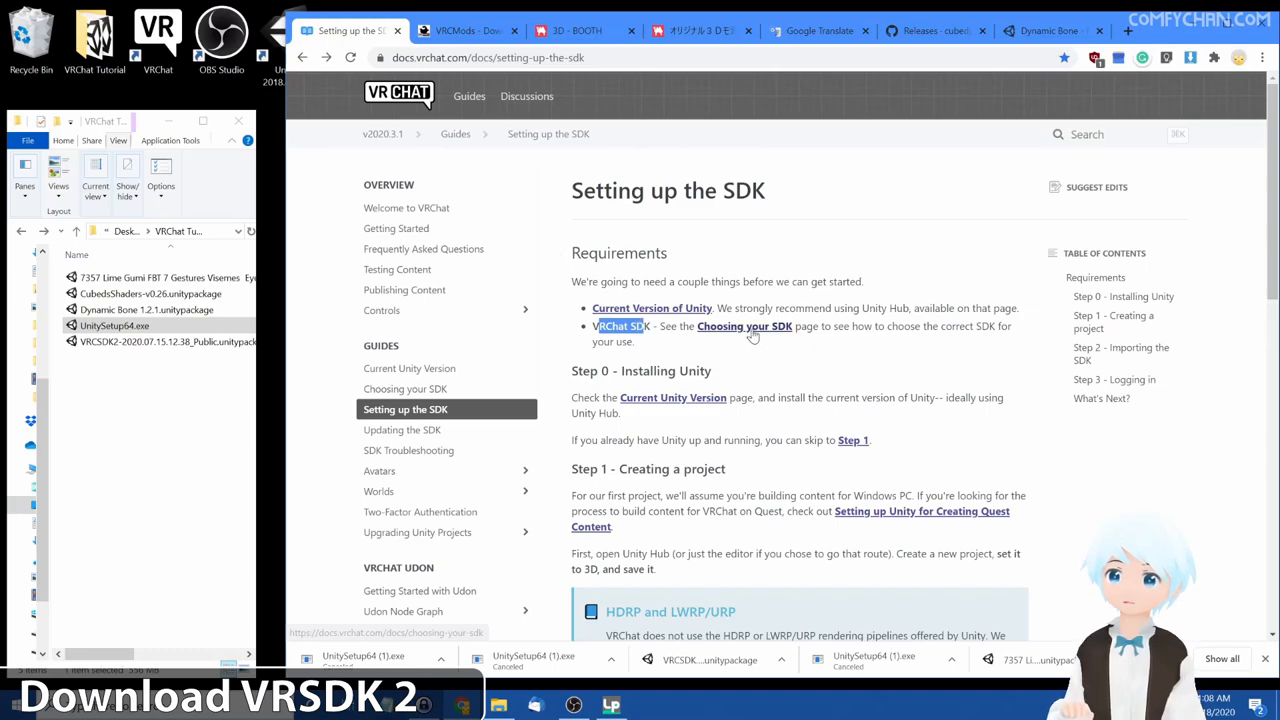
- Open the 'Choosing your SDK' guide and review its SDK3 section
click(744, 326)
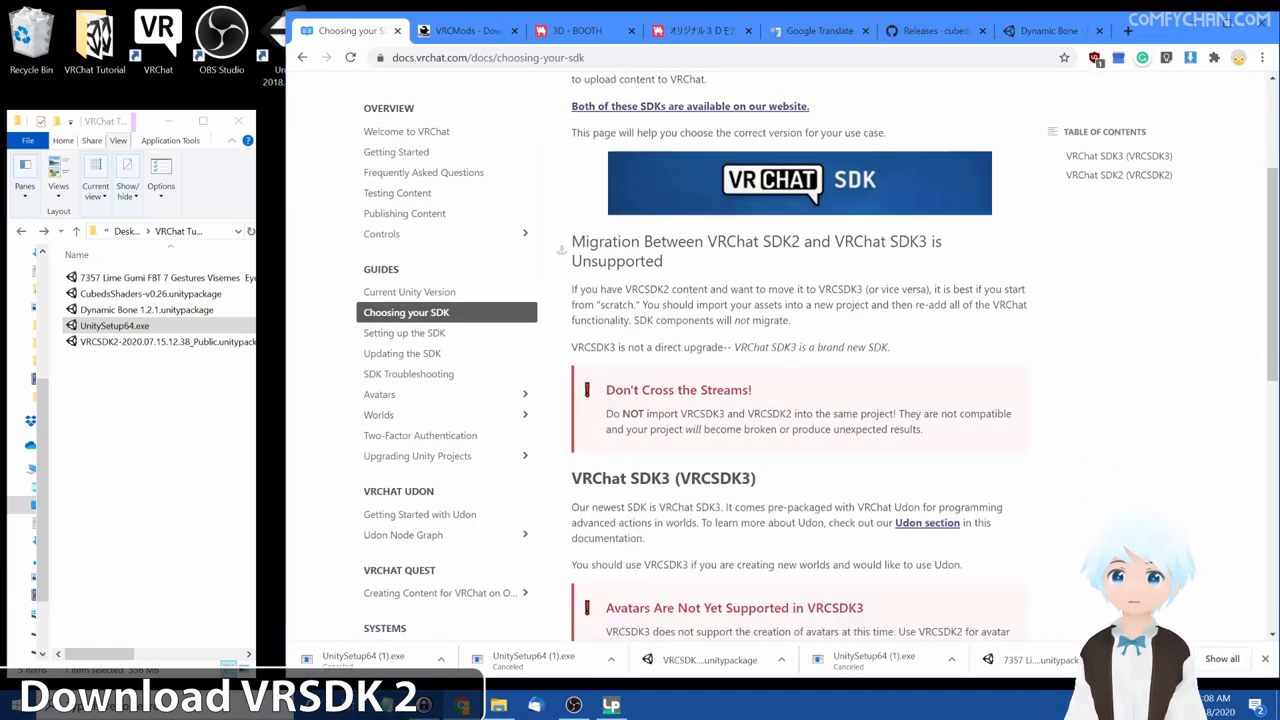
scroll(down, 3)
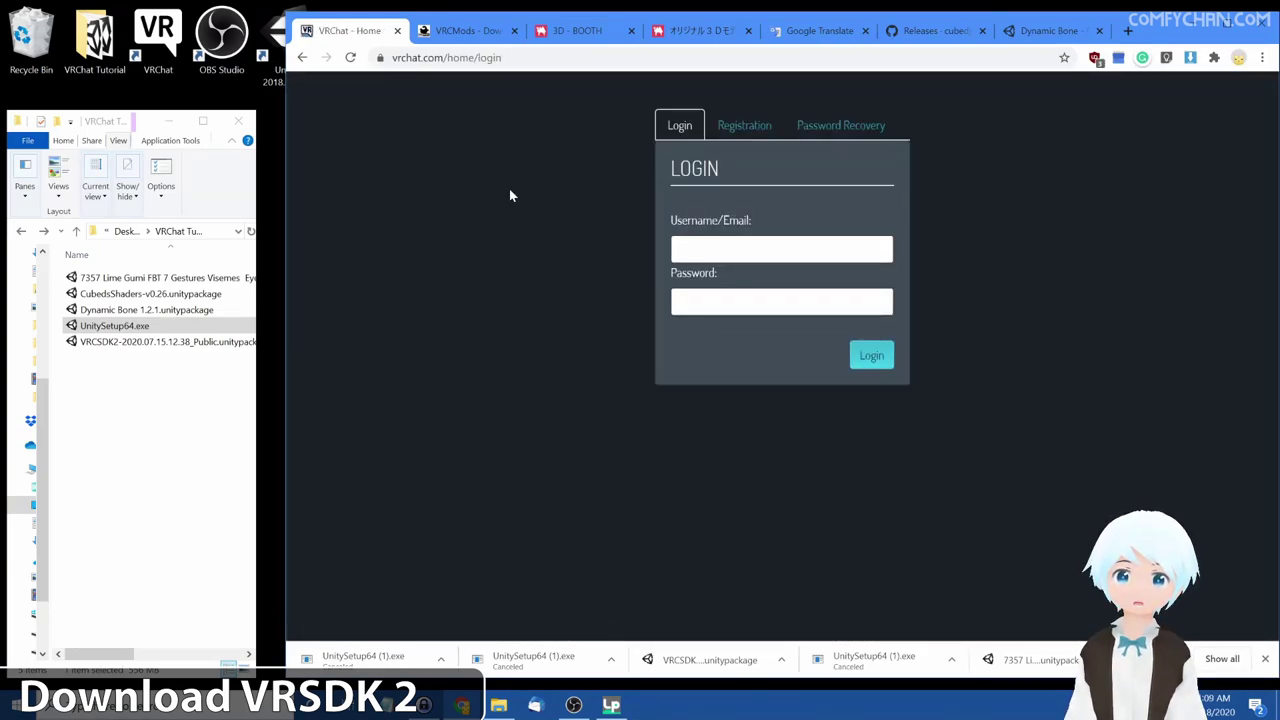
- Log into the VRChat website with the saved 'kaz' credentials and download SDK2
text(kaz)
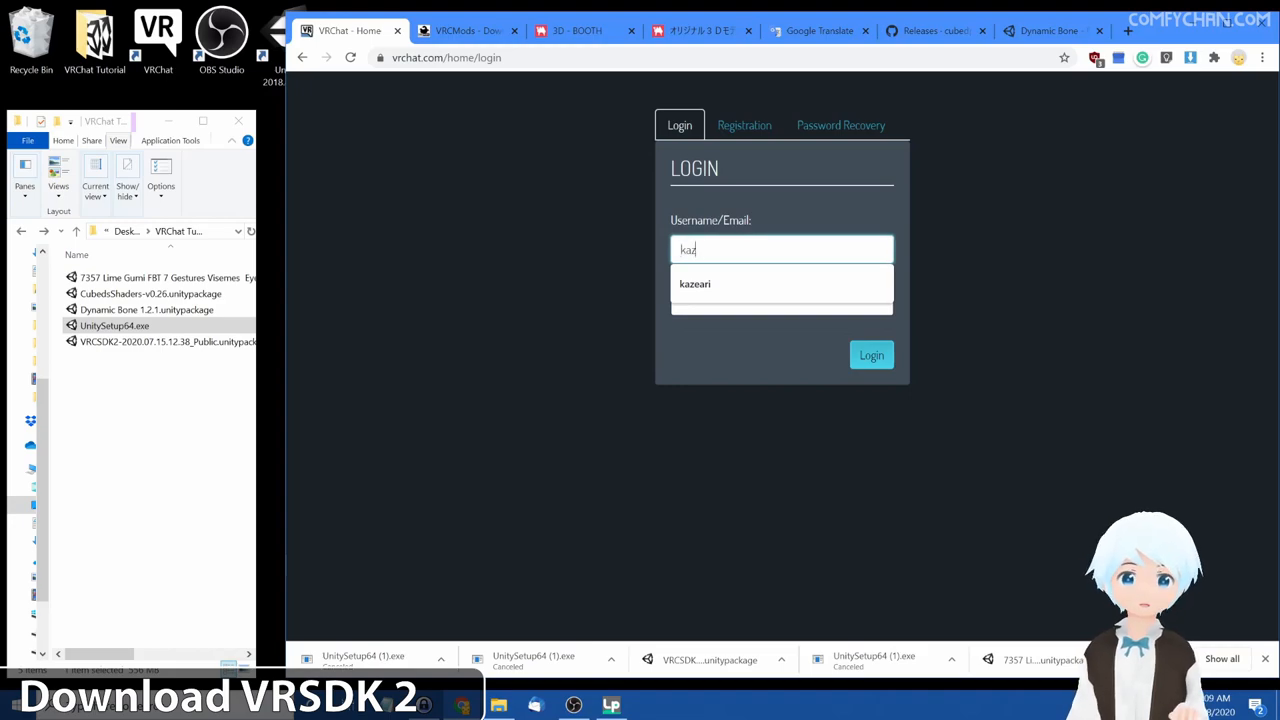
click(872, 356)
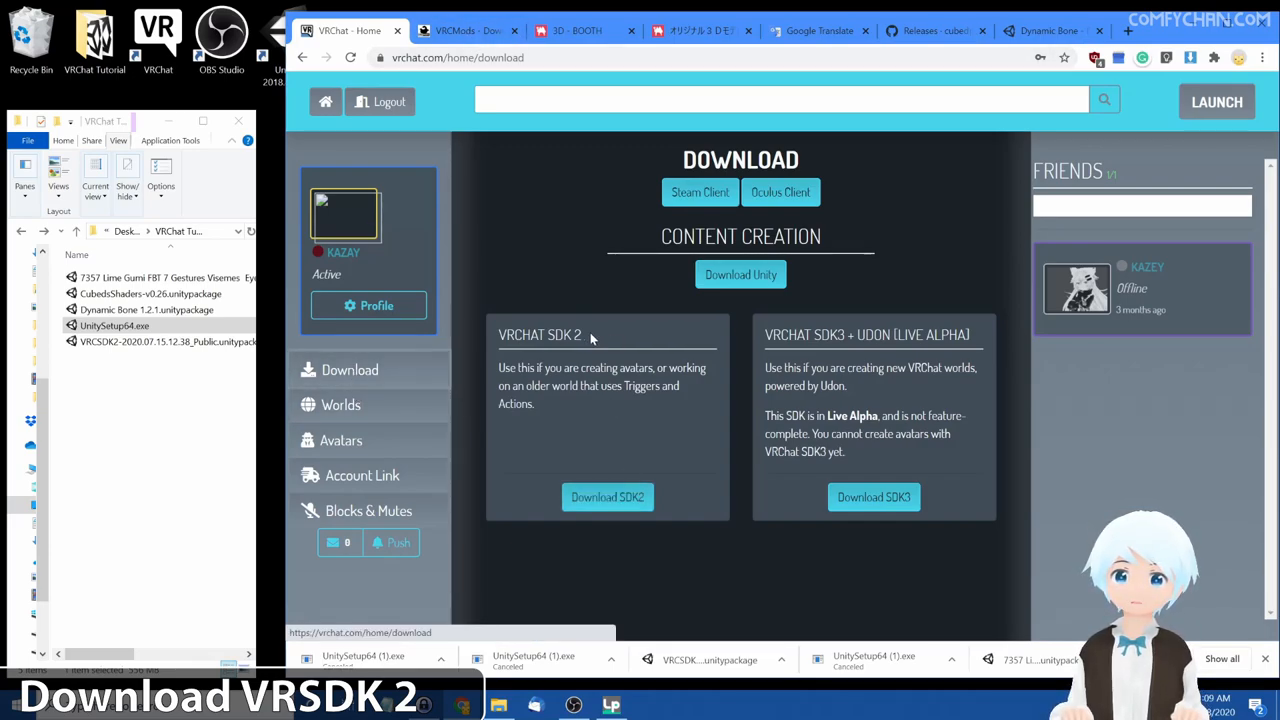
click(608, 496)
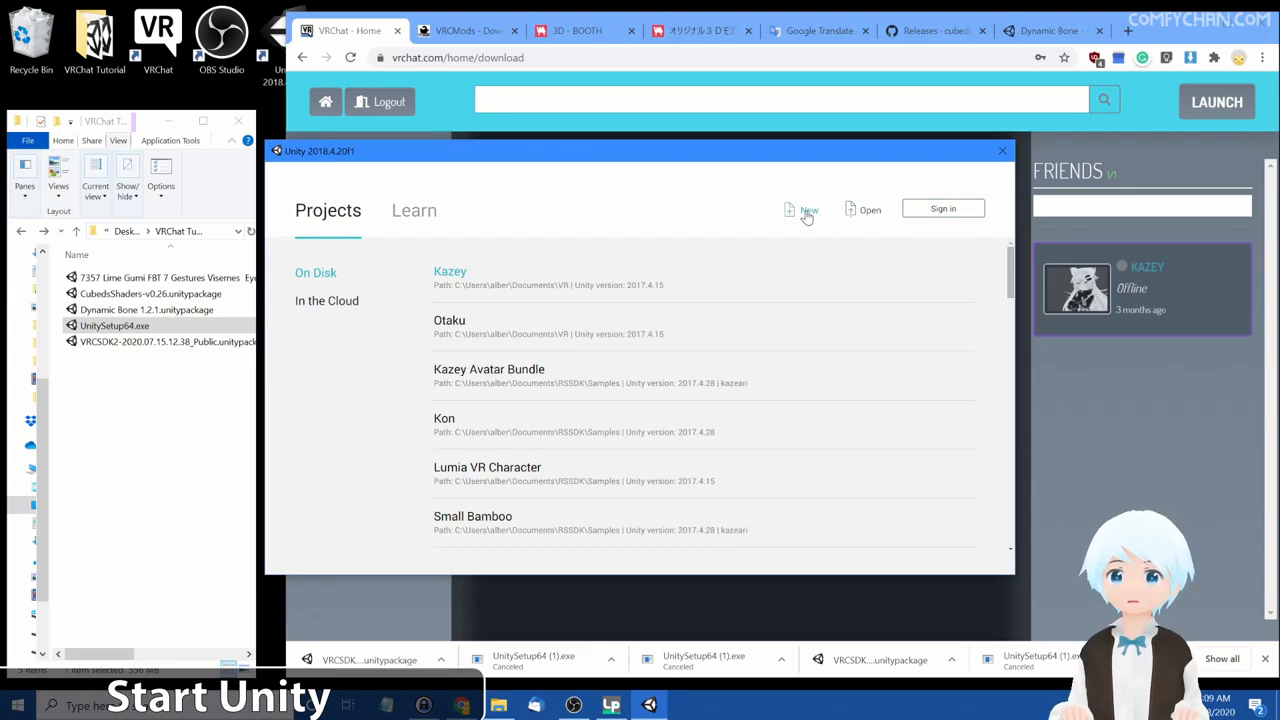
- Create a new 3D Unity project named 'Avatar Tutorial'
click(804, 210)
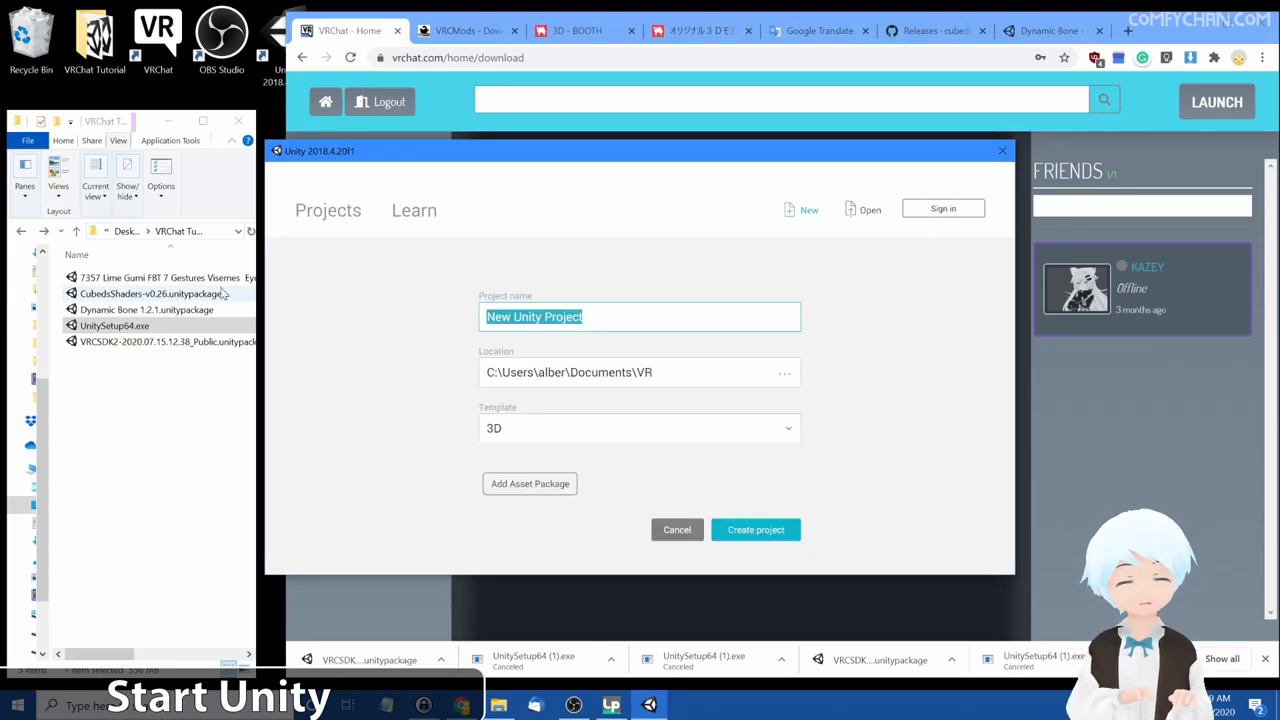
text(Avatar Tutorial)
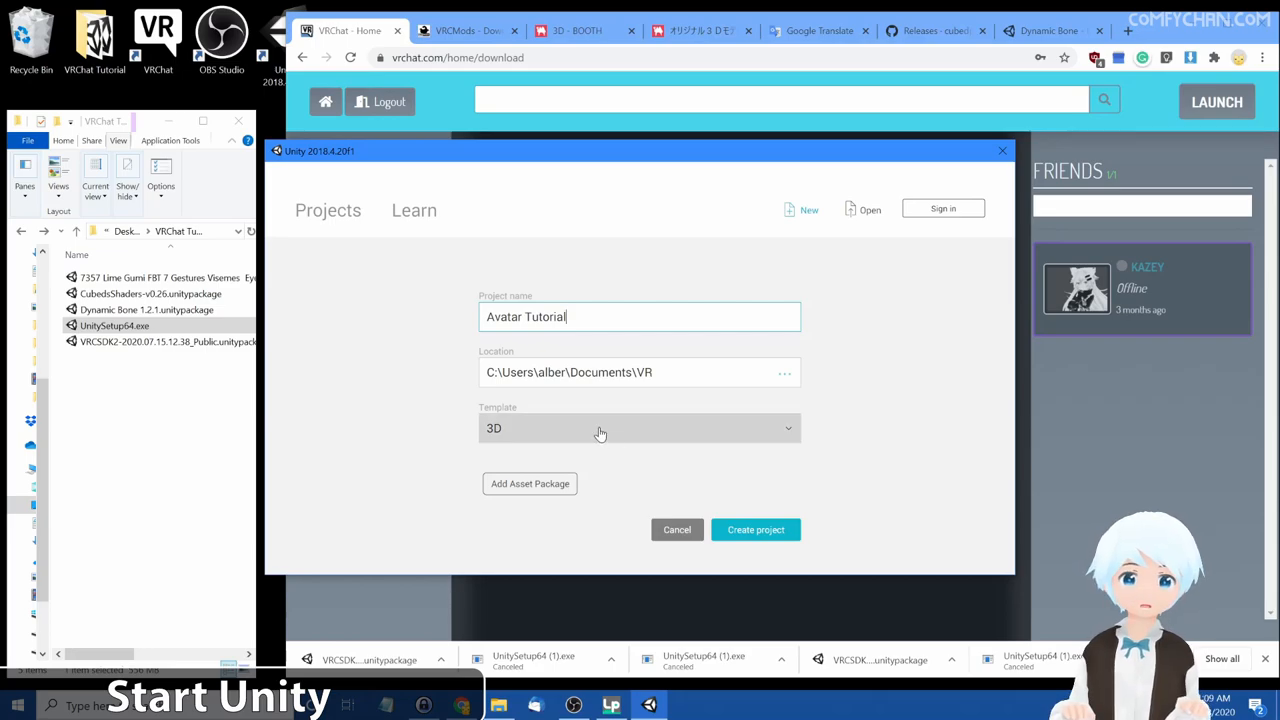
mouse_move(750, 536)
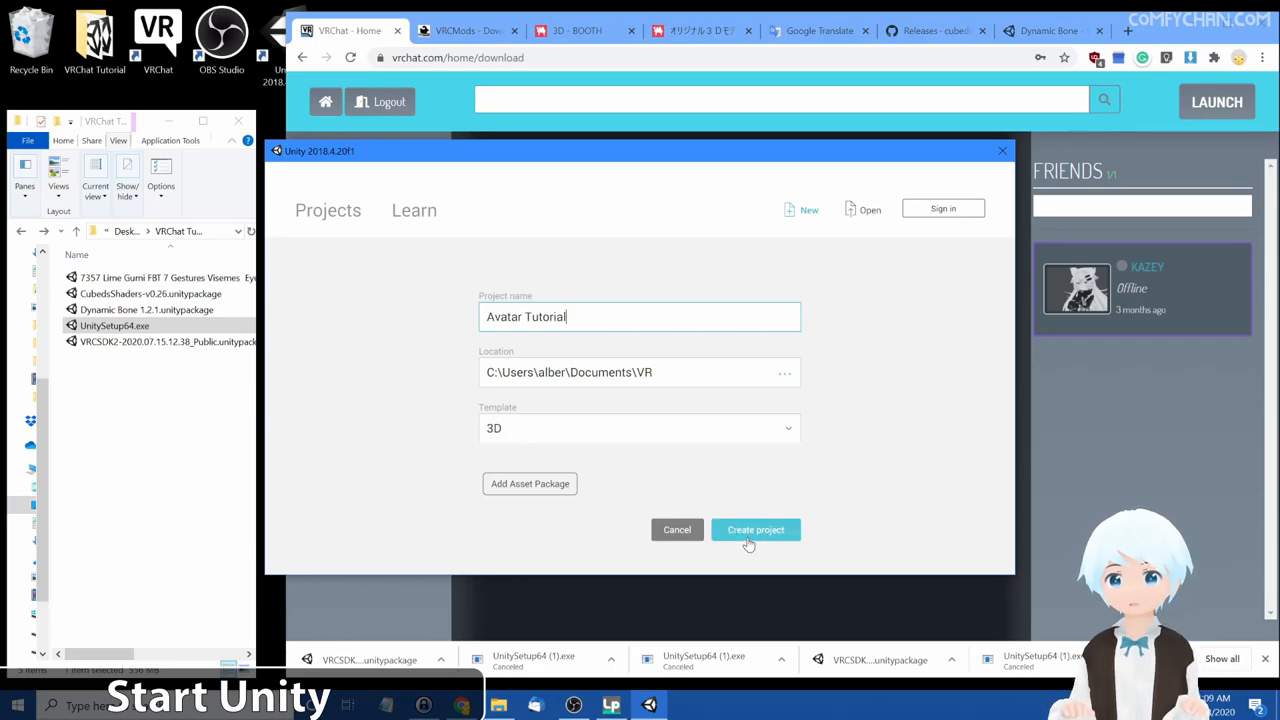
click(756, 530)
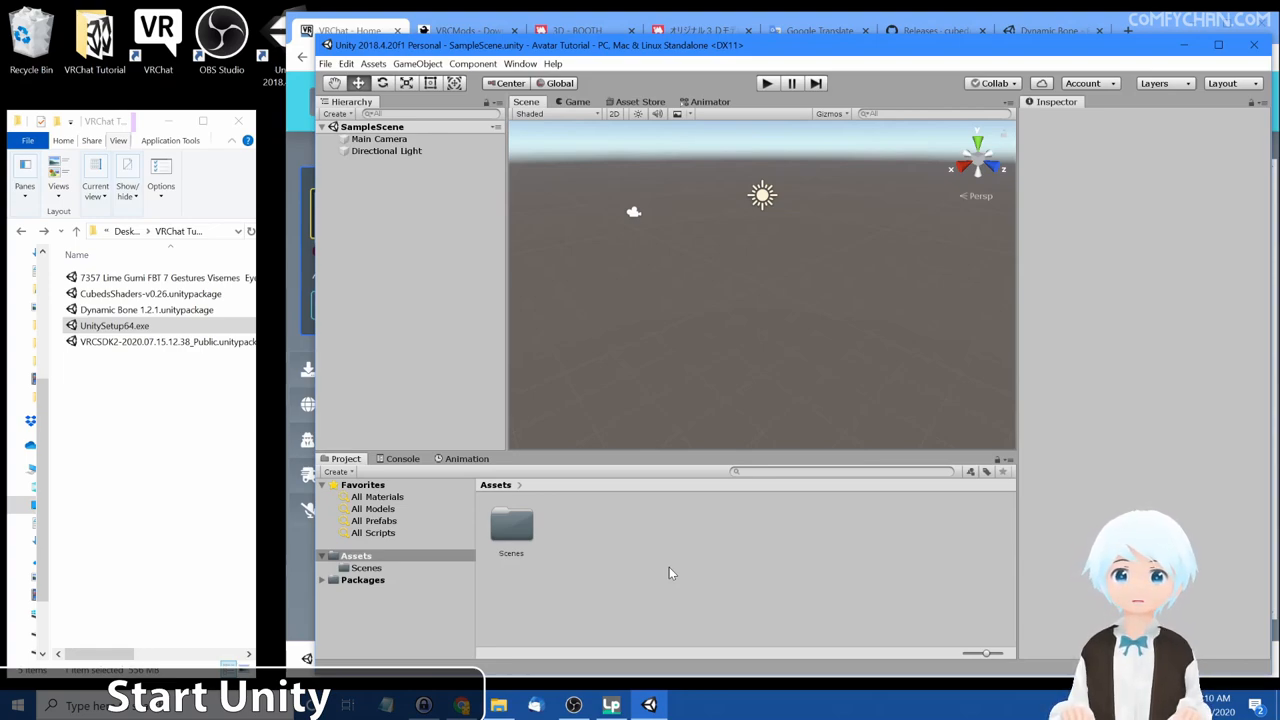
mouse_move(910, 278)
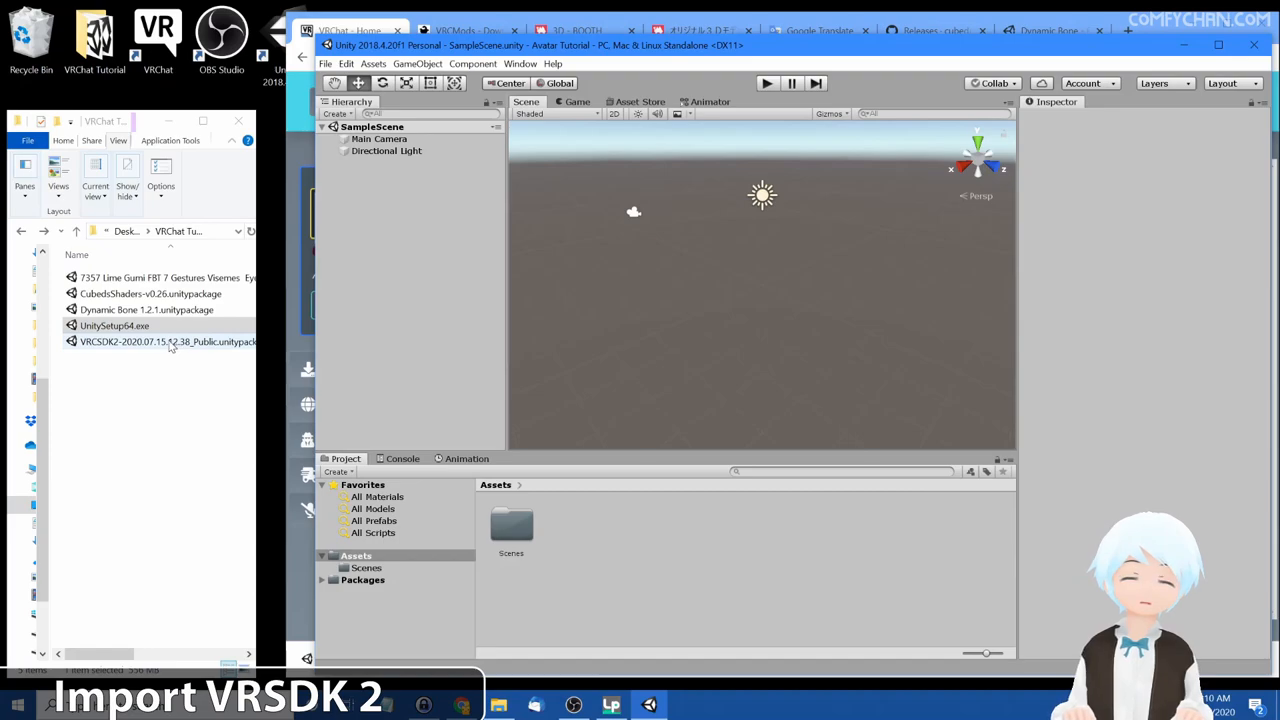
- Import VRCSDK2-2020.07.15.12.38_Public.unitypackage with all files into the project
double_click(160, 340)
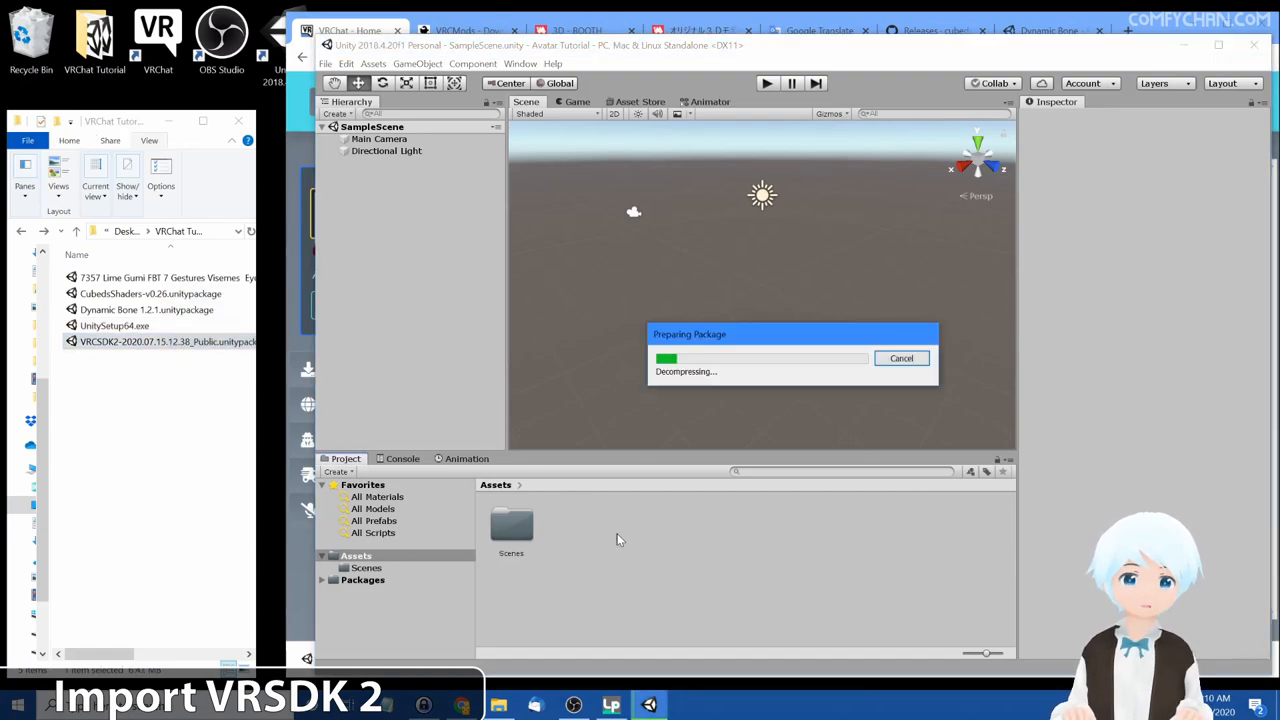
mouse_move(660, 520)
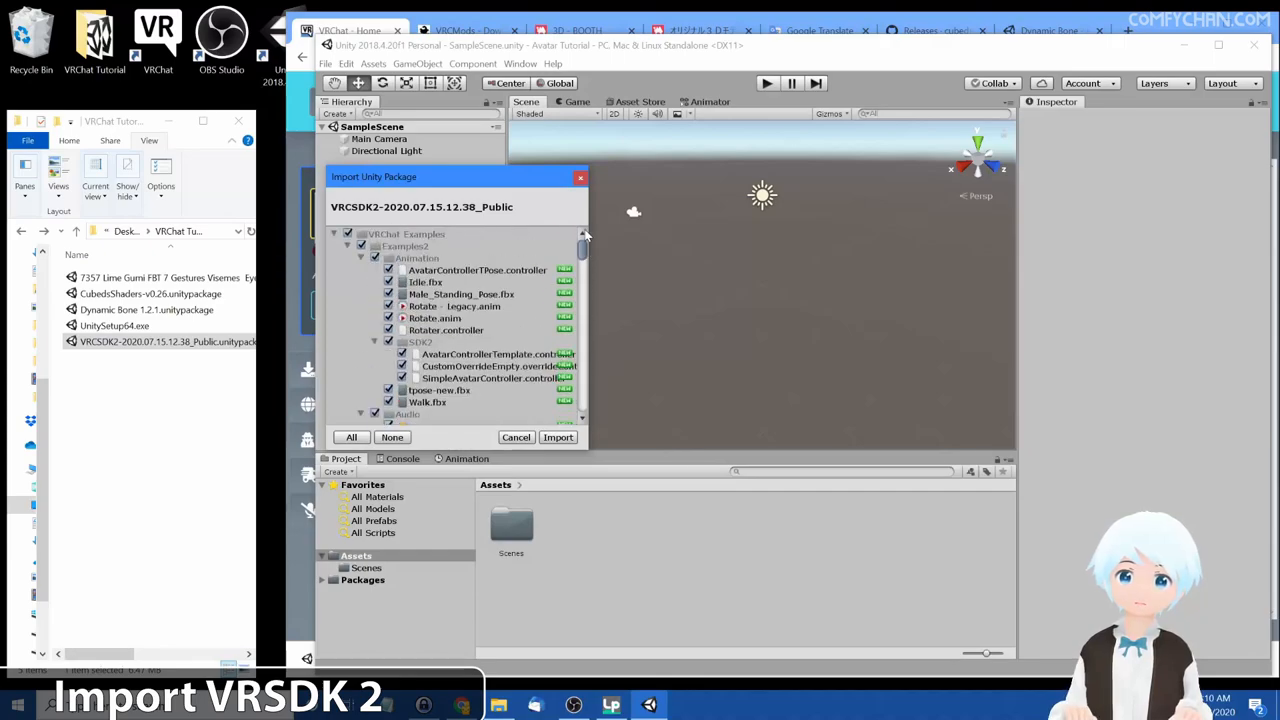
click(556, 436)
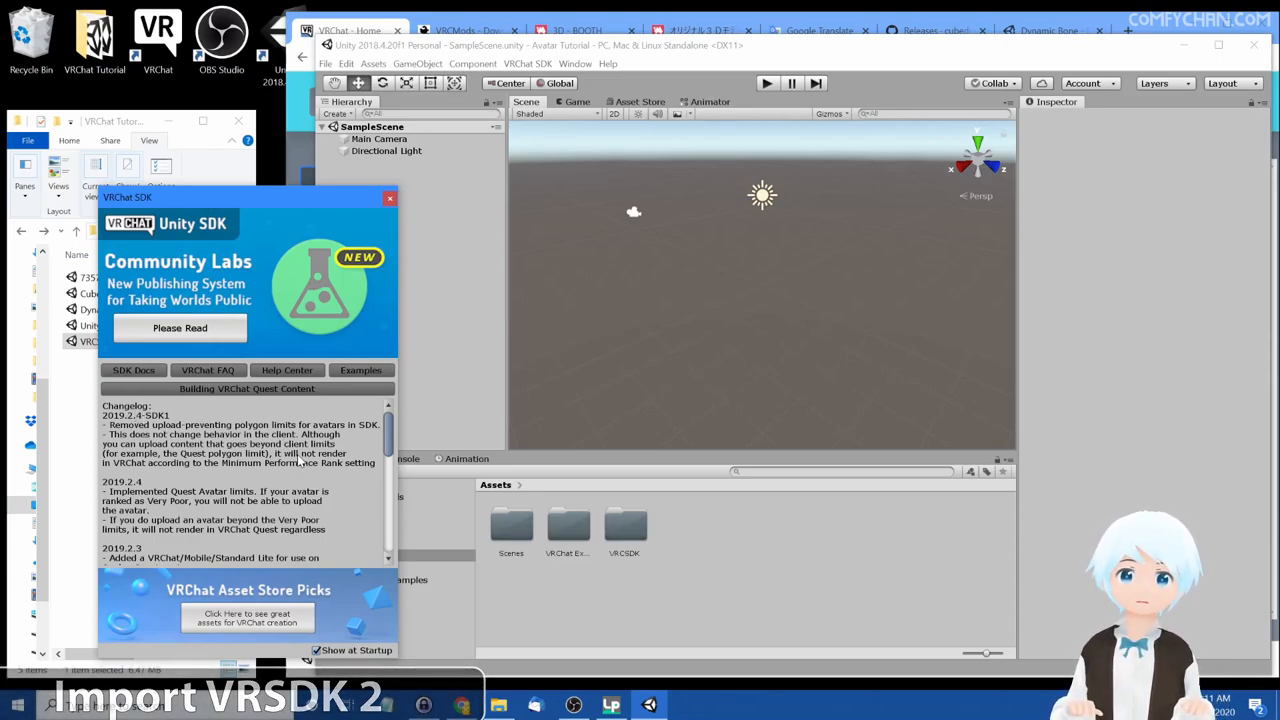
- Dismiss the SDK welcome window and show the VRChat SDK control panel
click(388, 198)
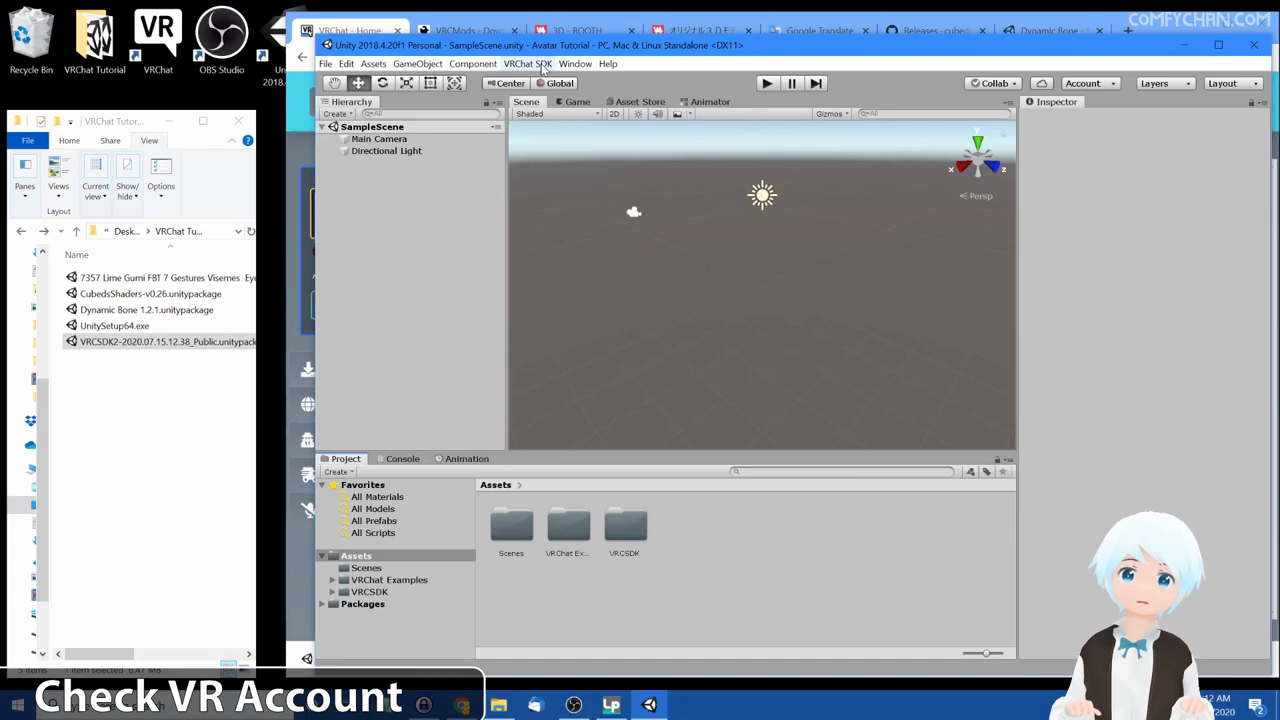
click(536, 64)
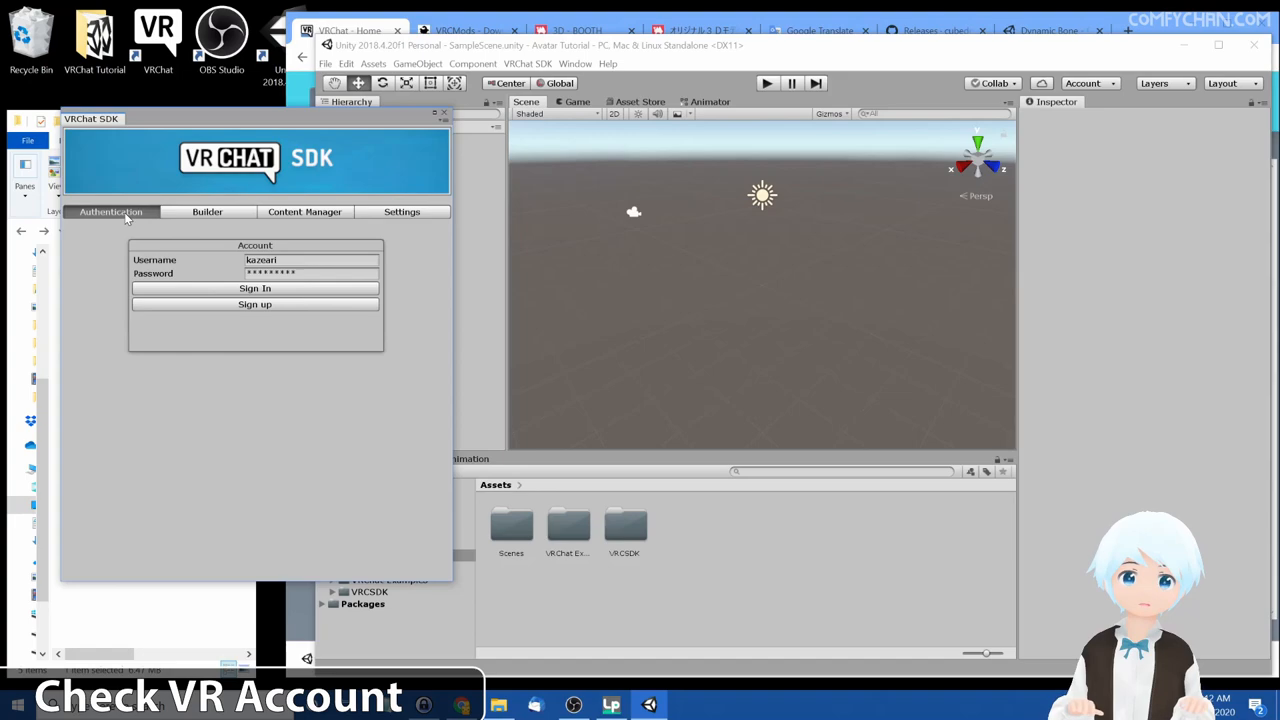
- Sign into VRChat in the SDK panel, confirm avatar publishing is allowed, and close it
click(254, 288)
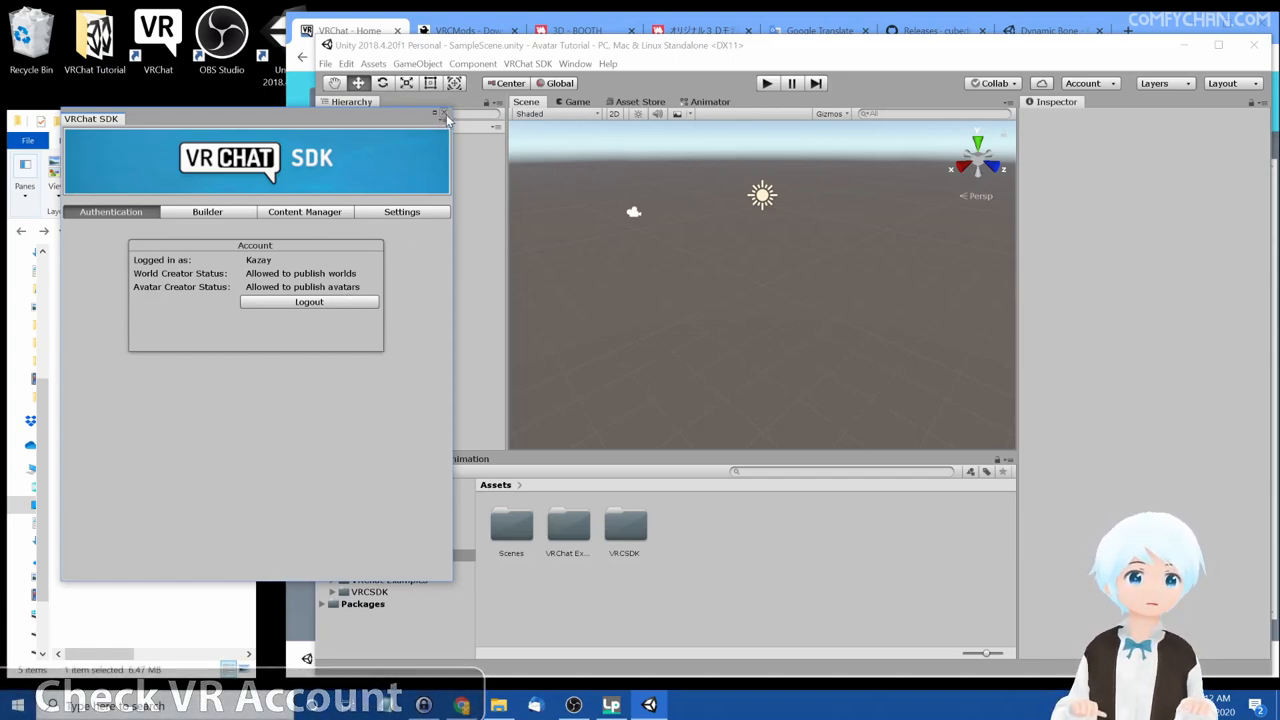
click(444, 118)
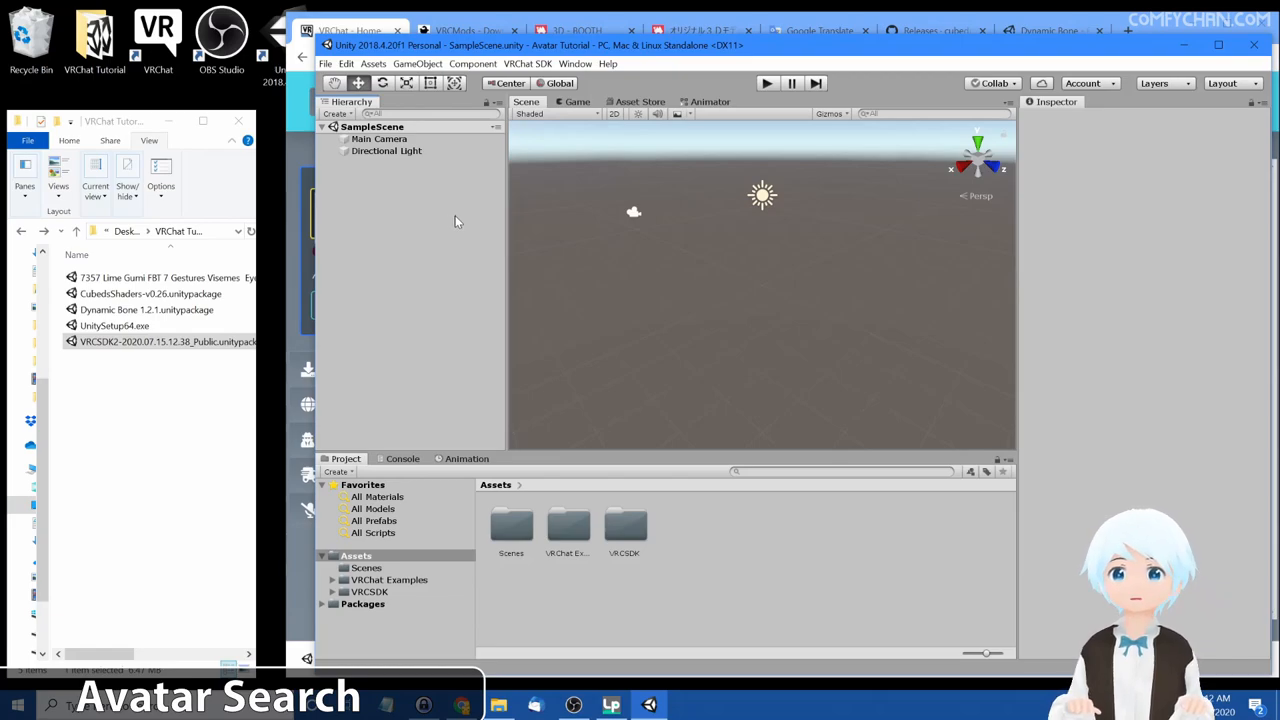
click(470, 30)
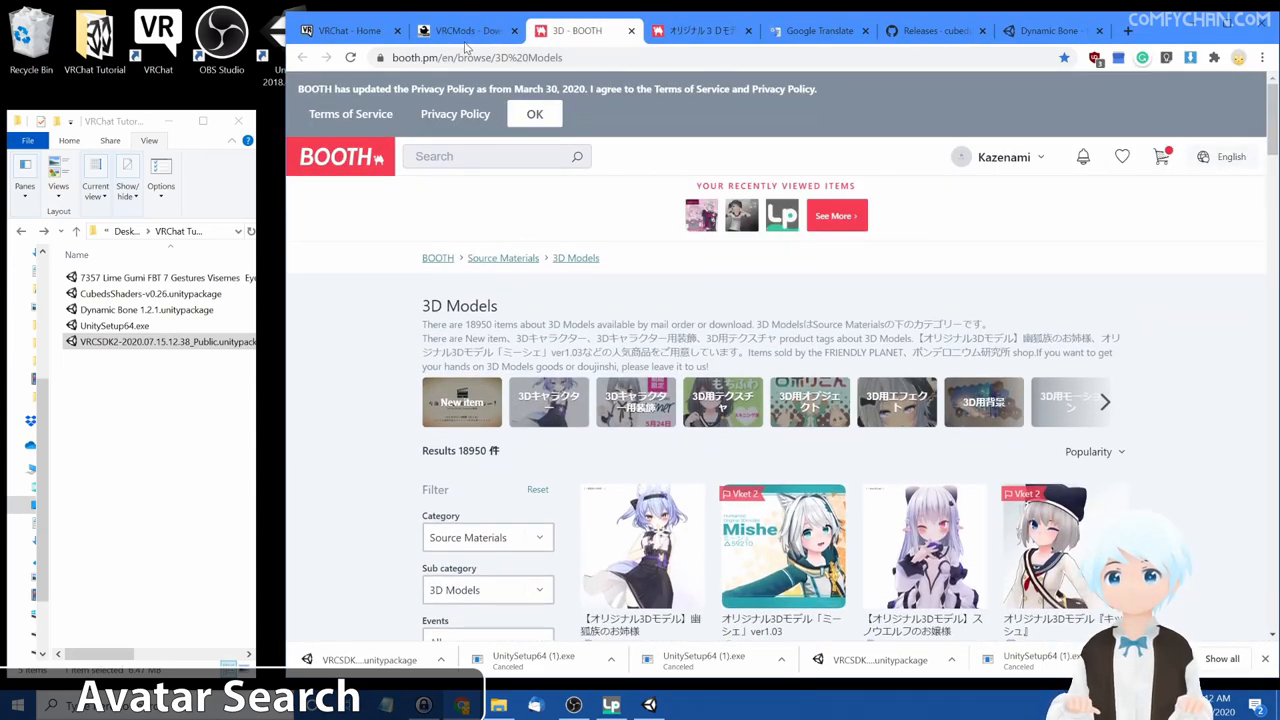
- Expand the Lime Gumi description on VRCMods and highlight its Dynamic Bones requirement
click(460, 30)
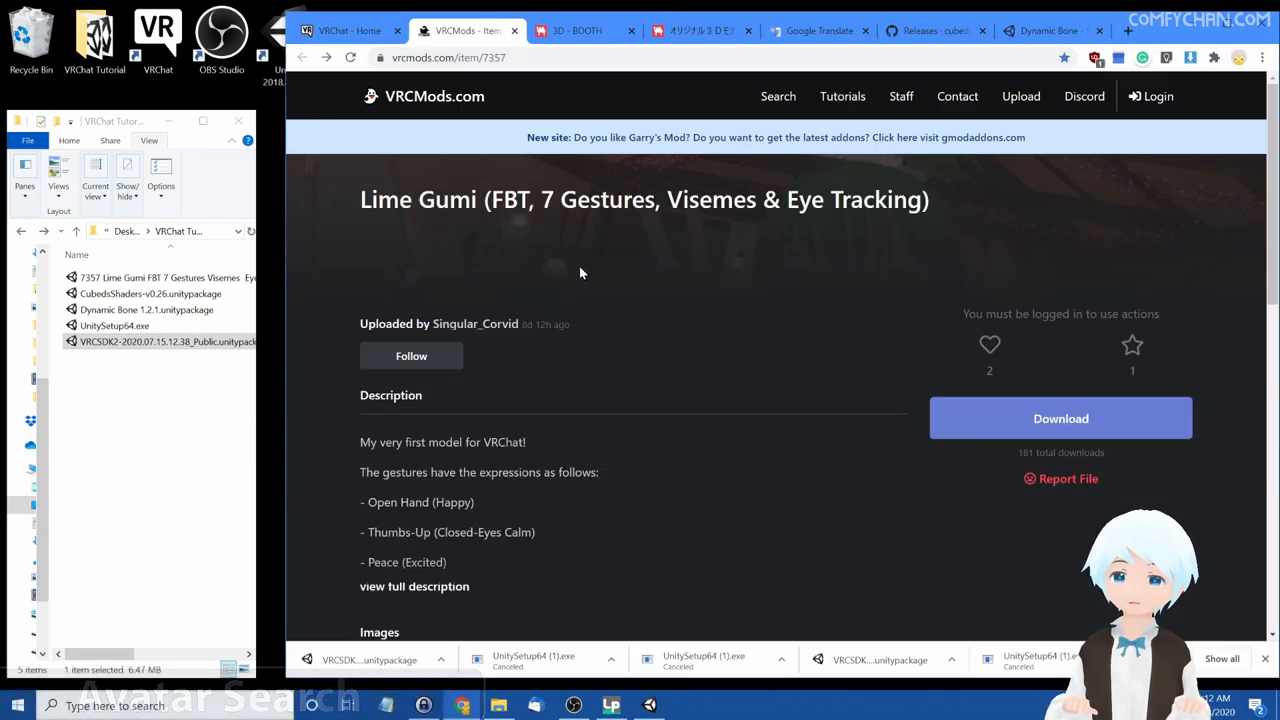
scroll(down, 3)
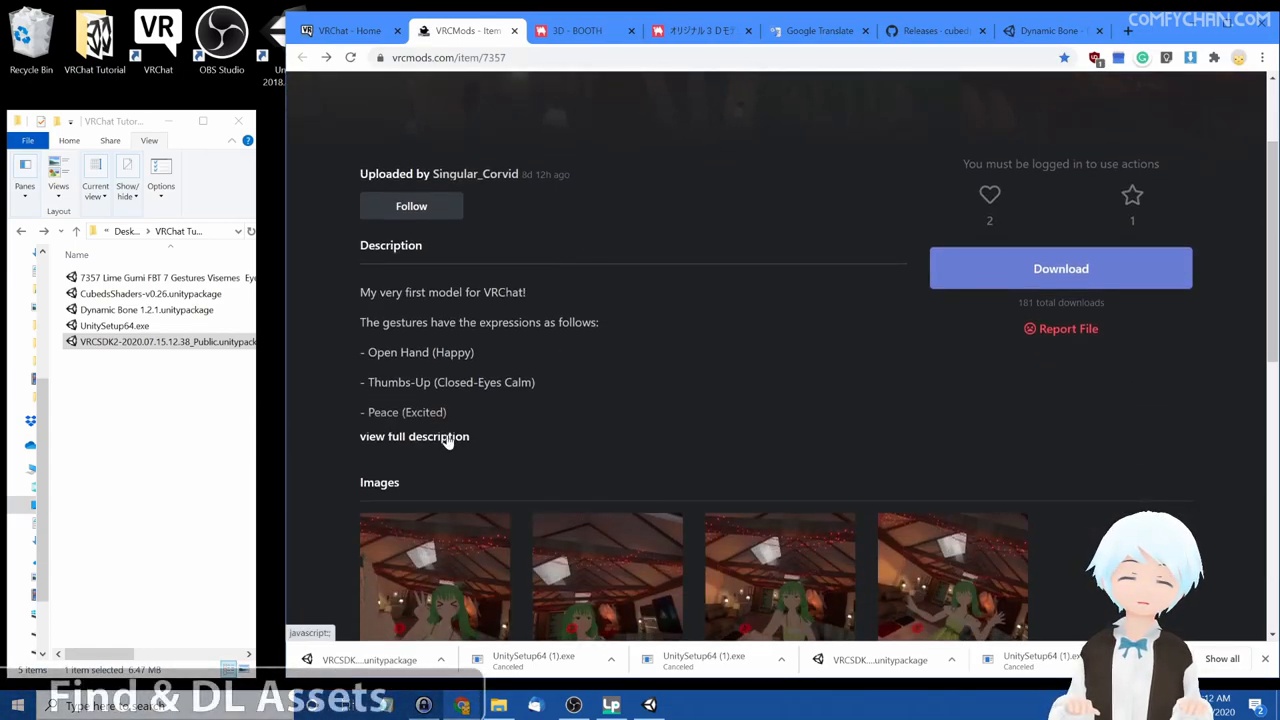
click(414, 436)
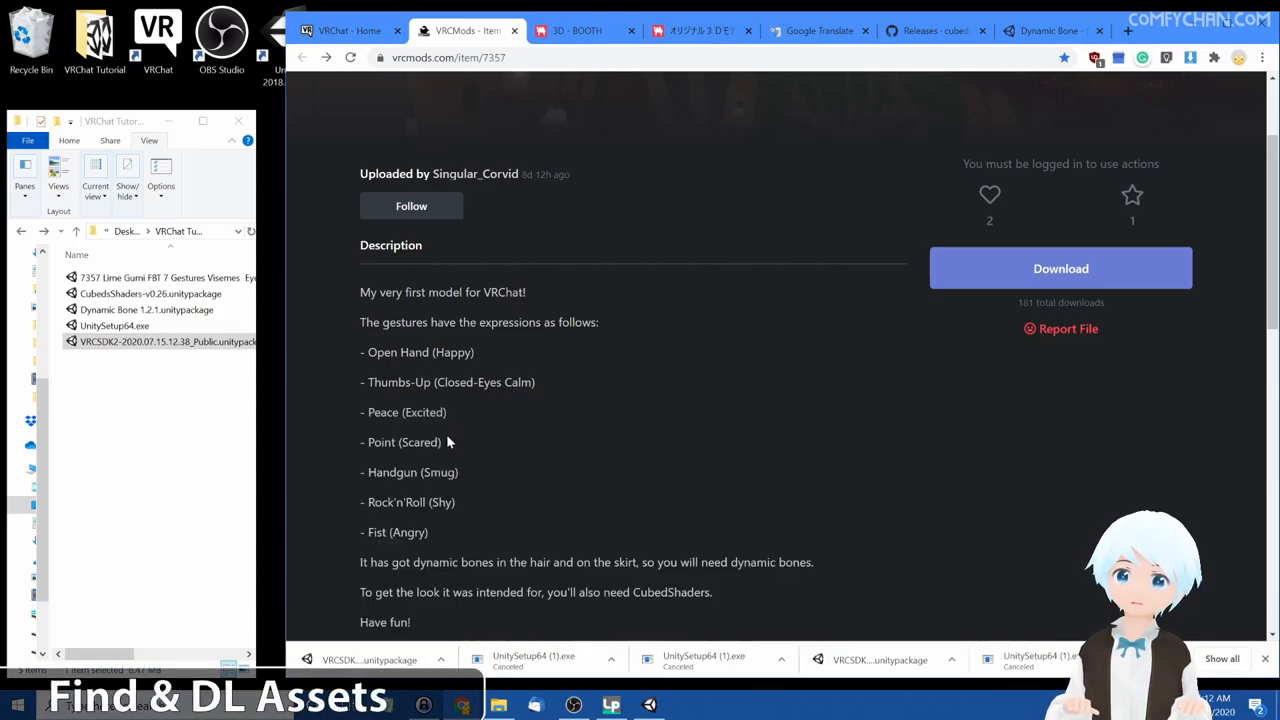
scroll(down, 3)
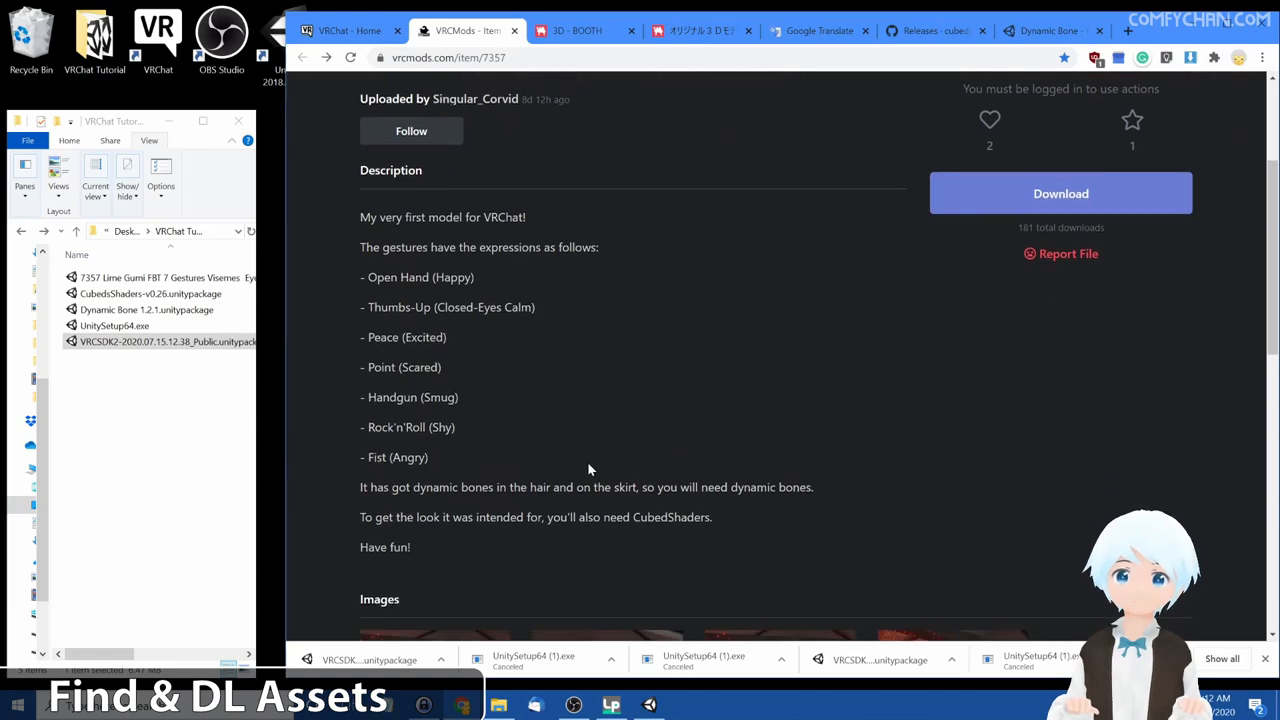
drag(372, 488, 596, 488)
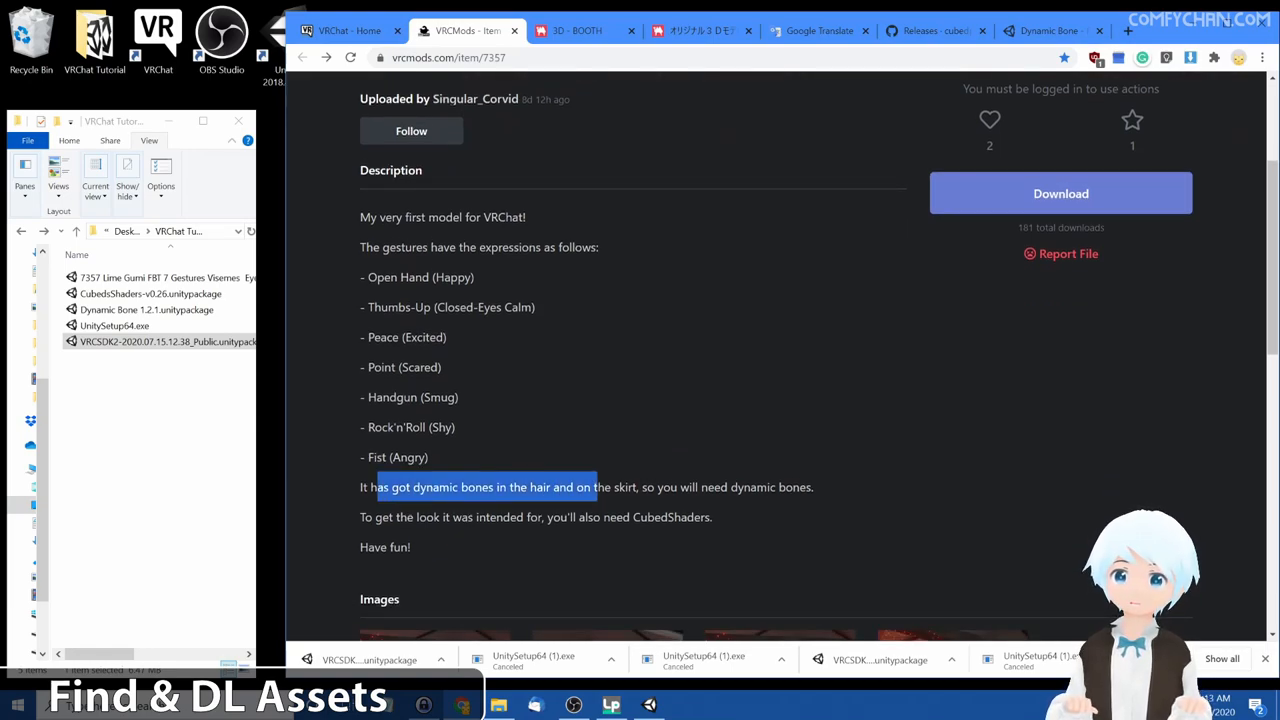
double_click(436, 488)
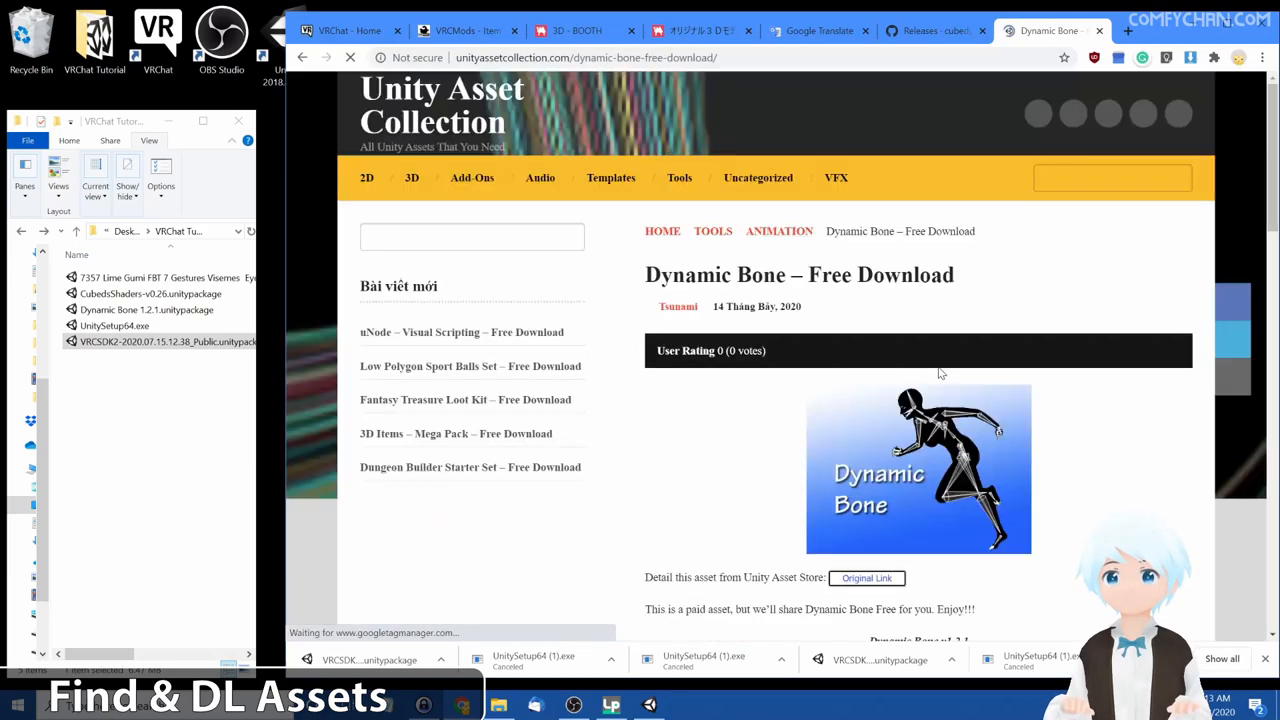
- Check the downloaded Dynamic Bone package and return to the Lime Gumi description
scroll(down, 3)
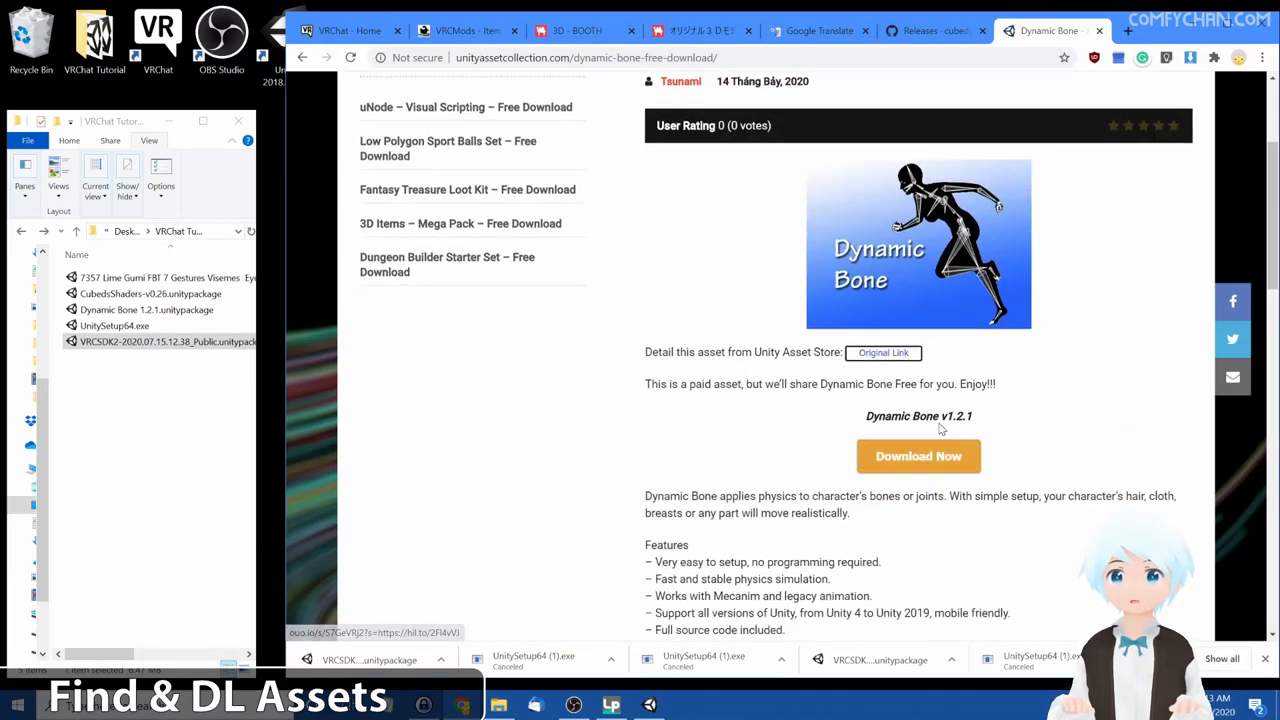
click(148, 308)
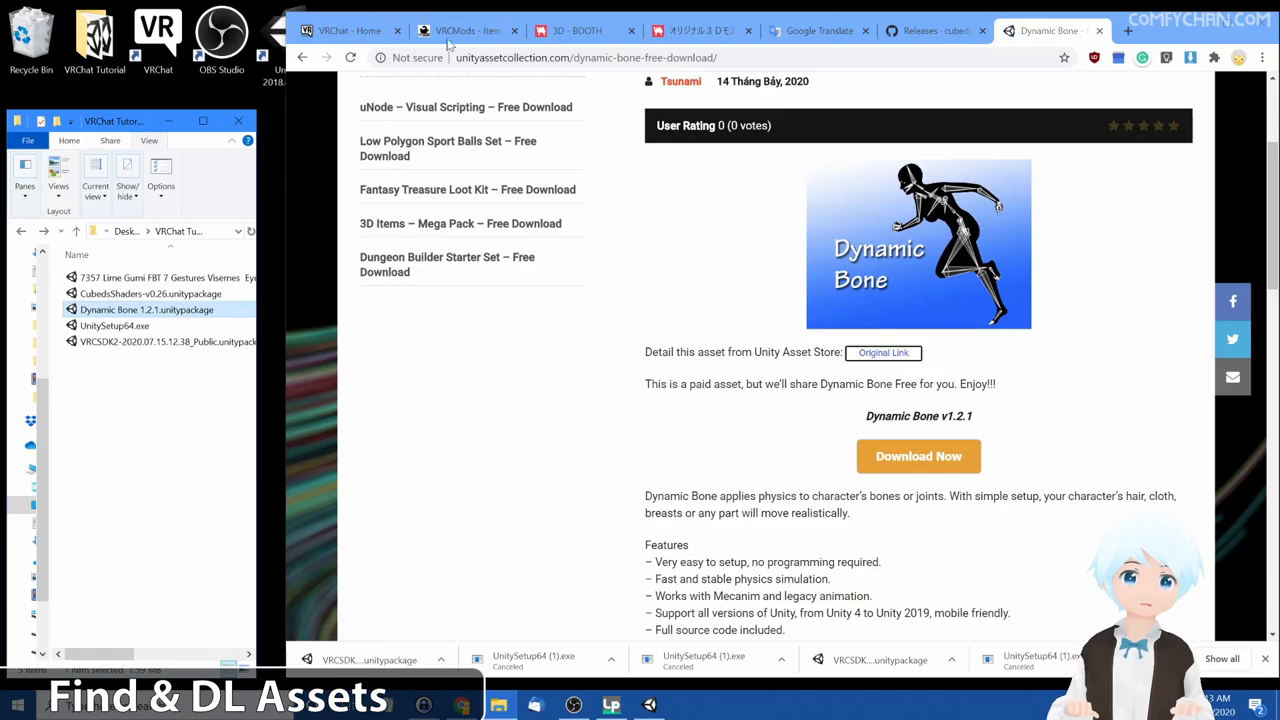
click(468, 32)
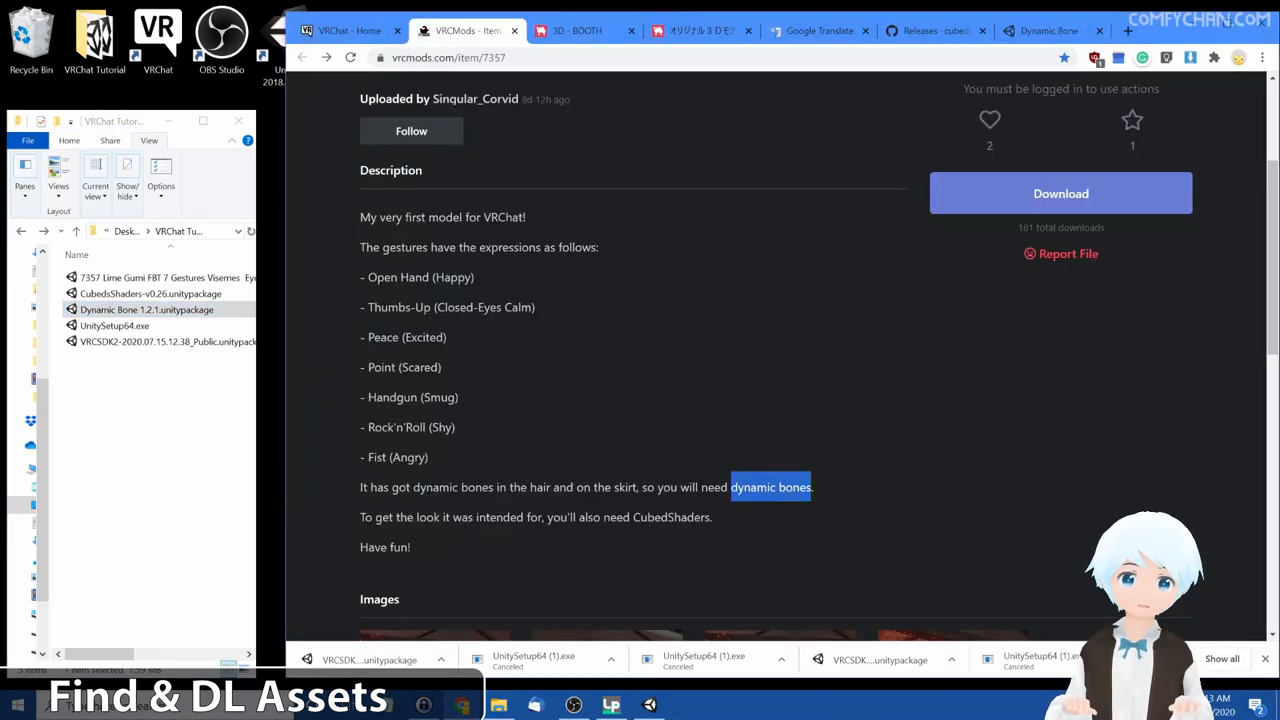
- Search for 'cubed shaders .unitypackage' and open the cubedparadox GitHub releases page
click(934, 30)
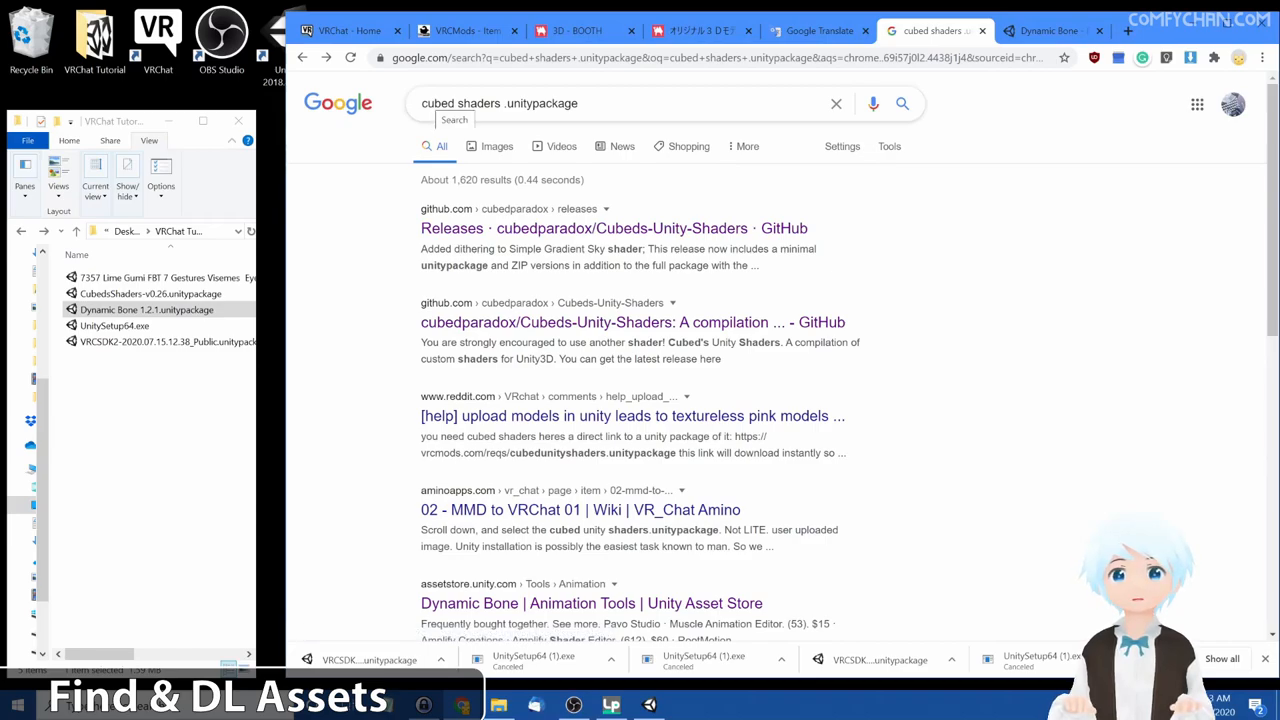
click(608, 228)
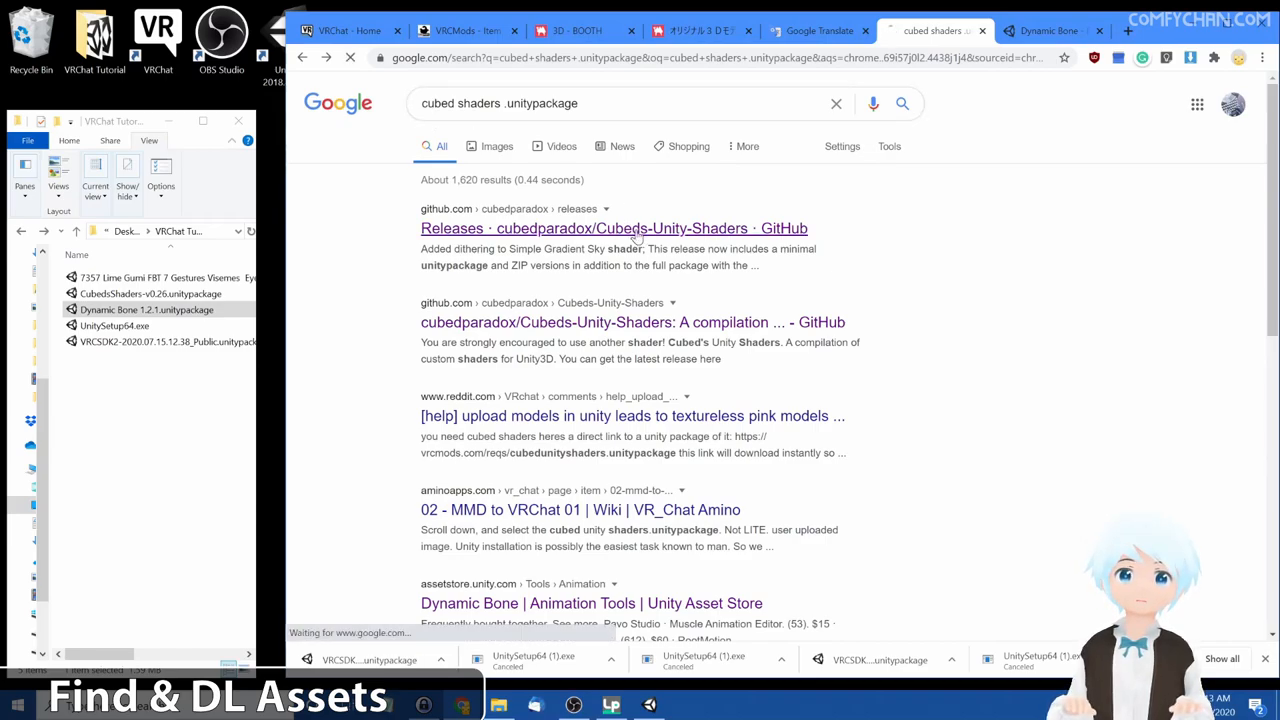
click(610, 228)
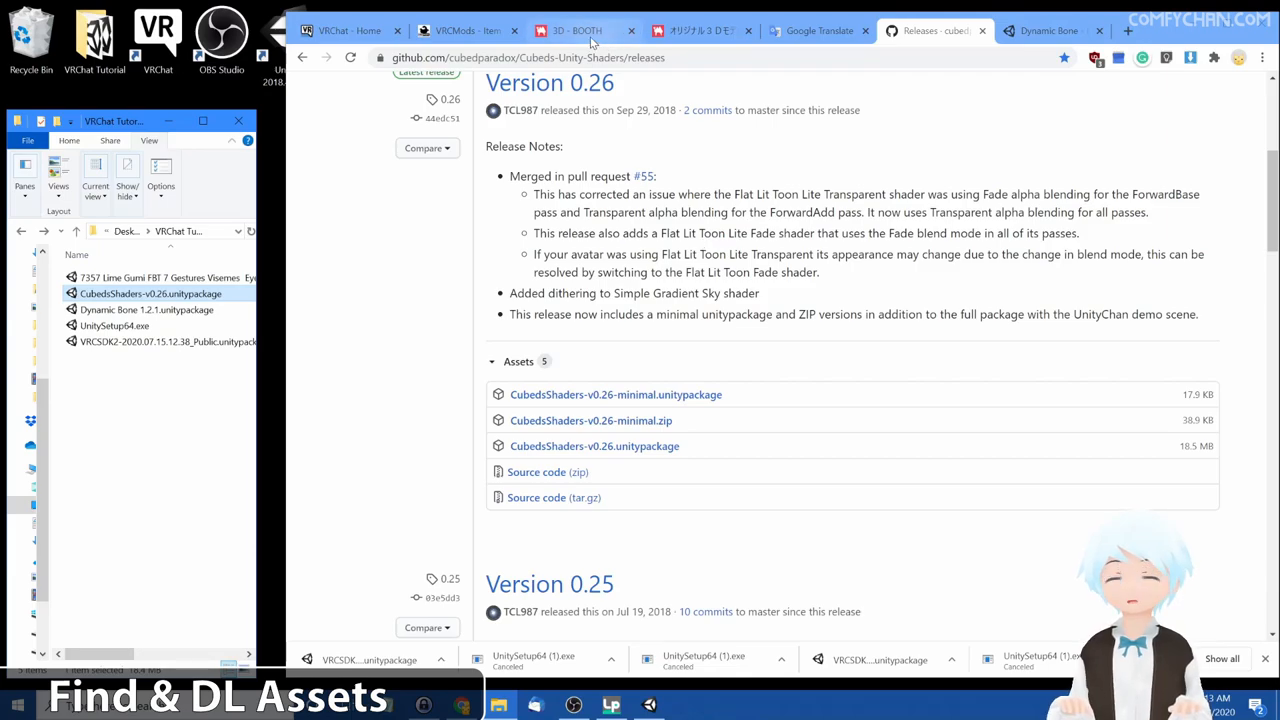
- Review the translated notes on bundled Arktoon-Shaders and required Dynamic Bone, then return to Unity
click(696, 32)
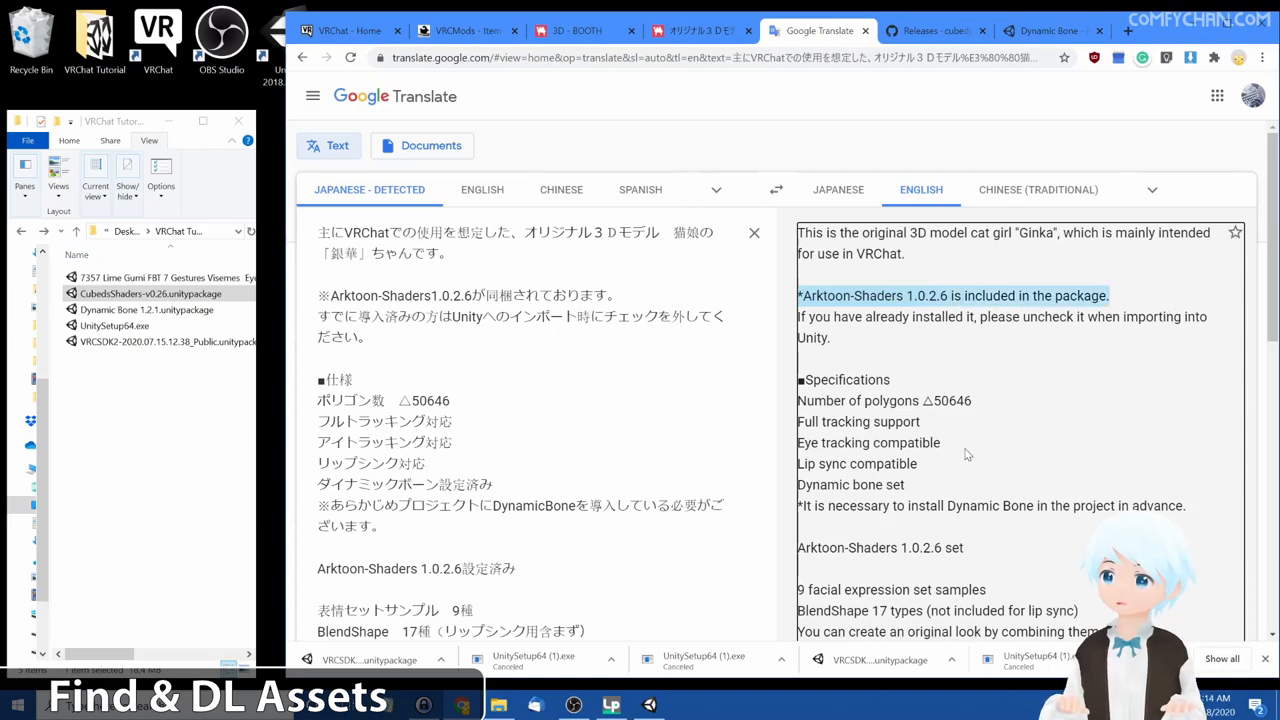
double_click(996, 504)
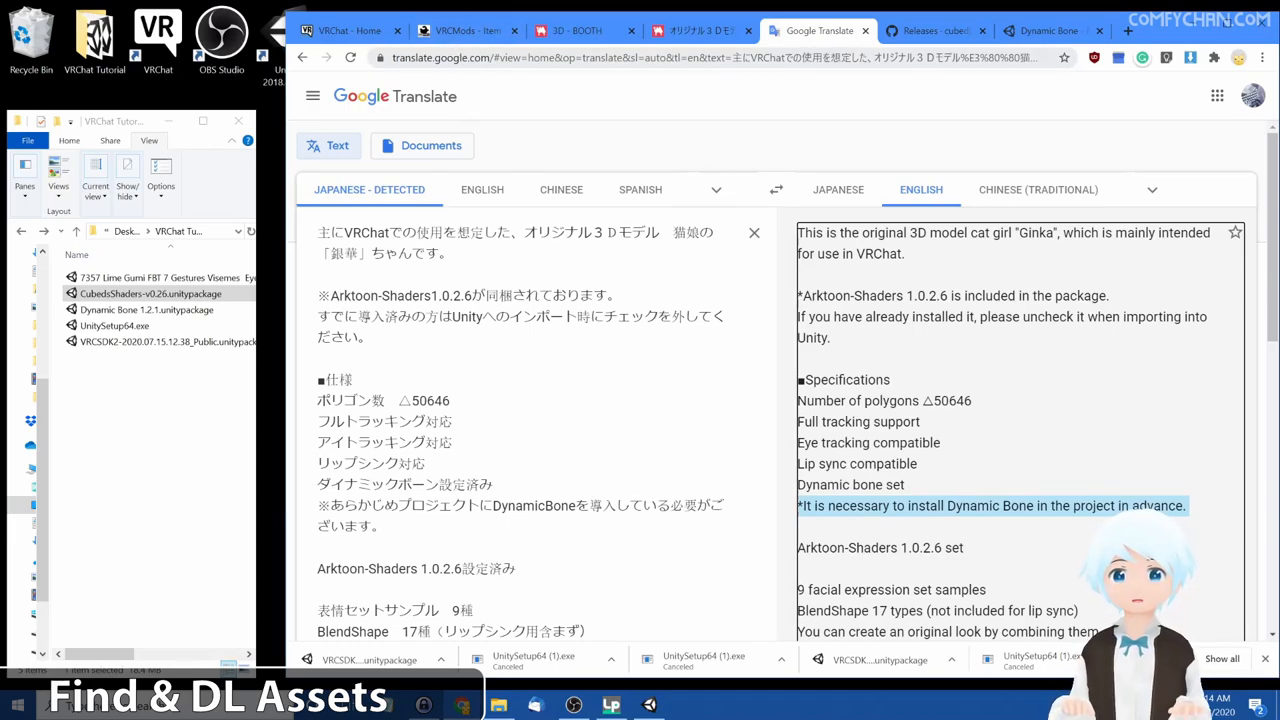
mouse_move(448, 40)
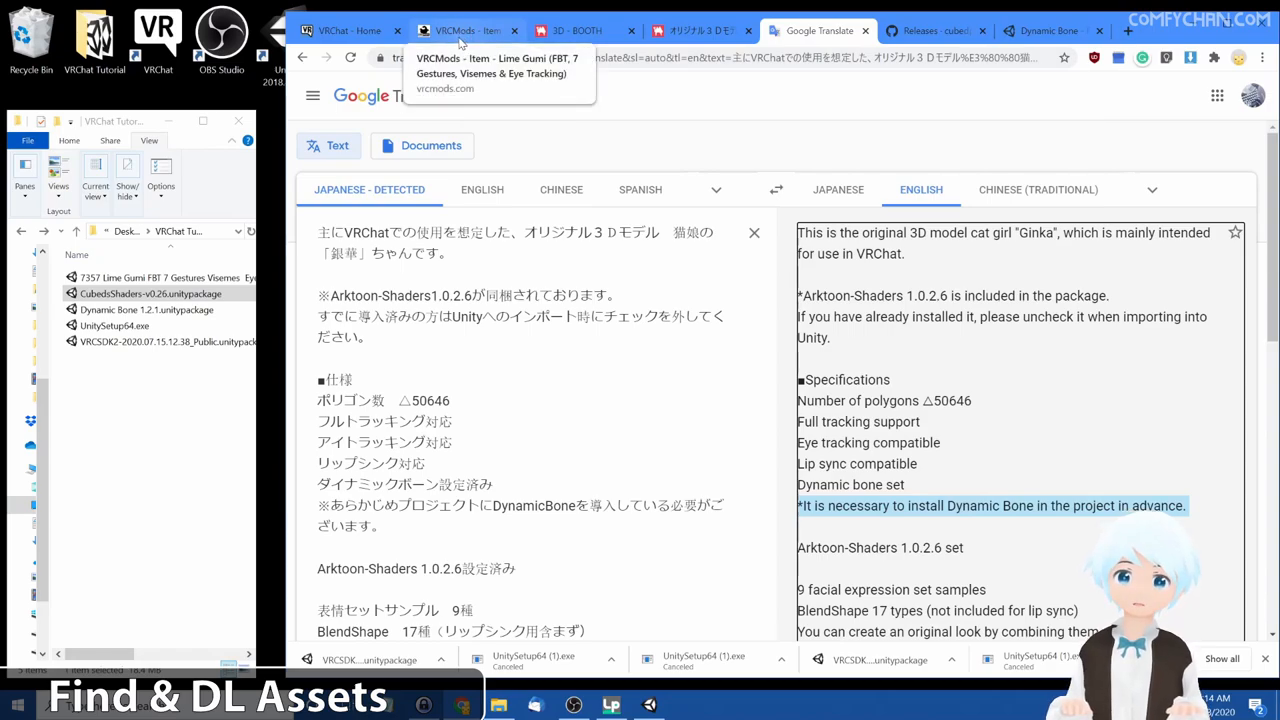
click(460, 30)
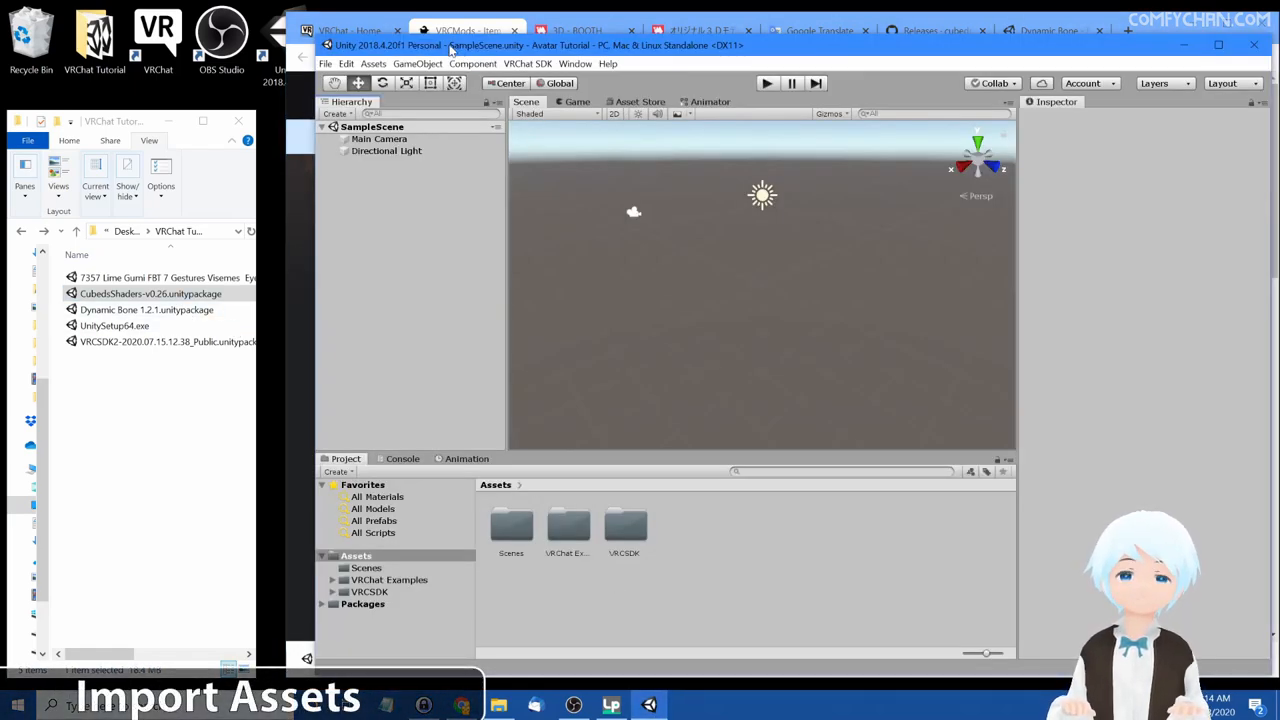
- Import the Dynamic Bone and Cubed's Unity Shaders packages, dismiss the SDK welcome window, and show the Lime Gumi download page
click(148, 308)
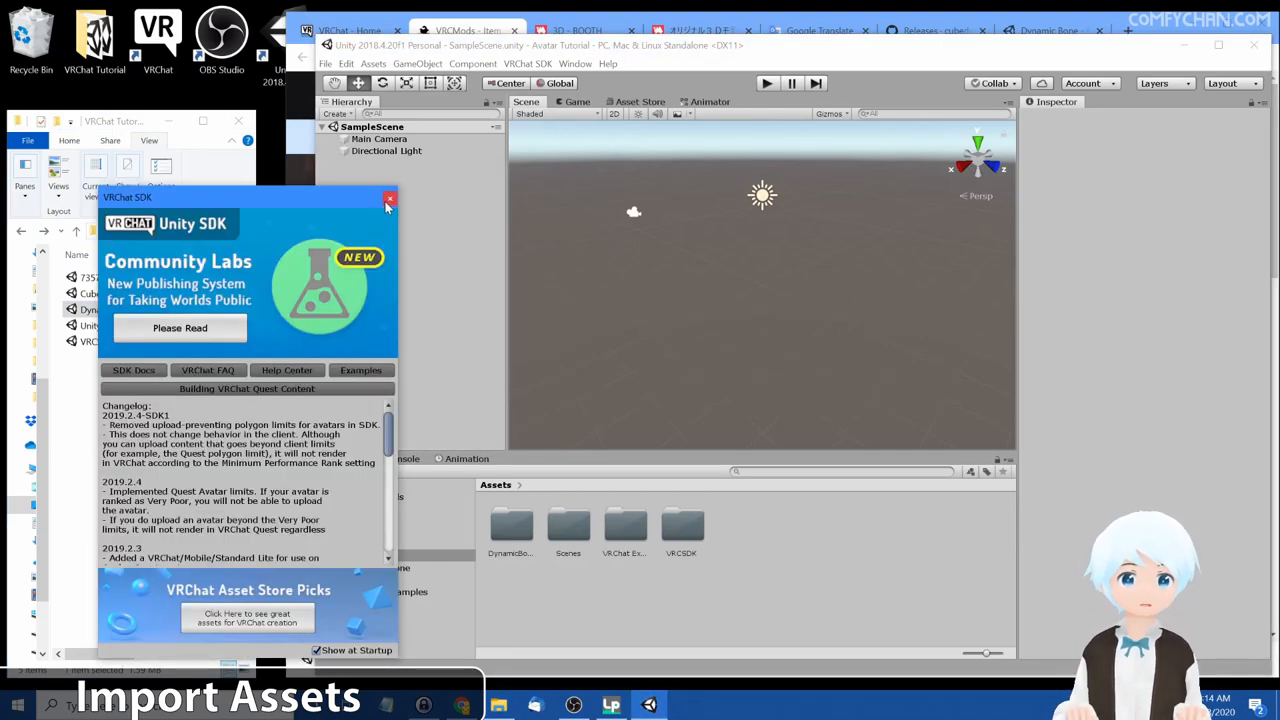
drag(250, 198, 224, 204)
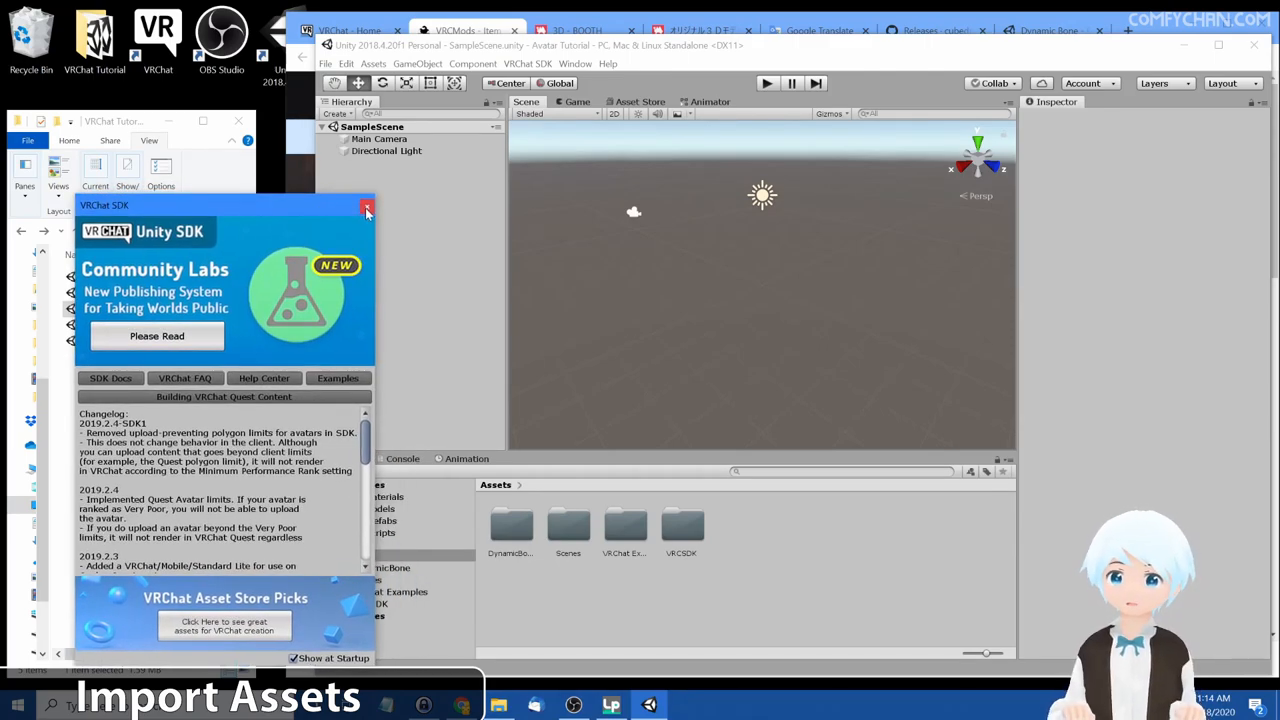
click(368, 206)
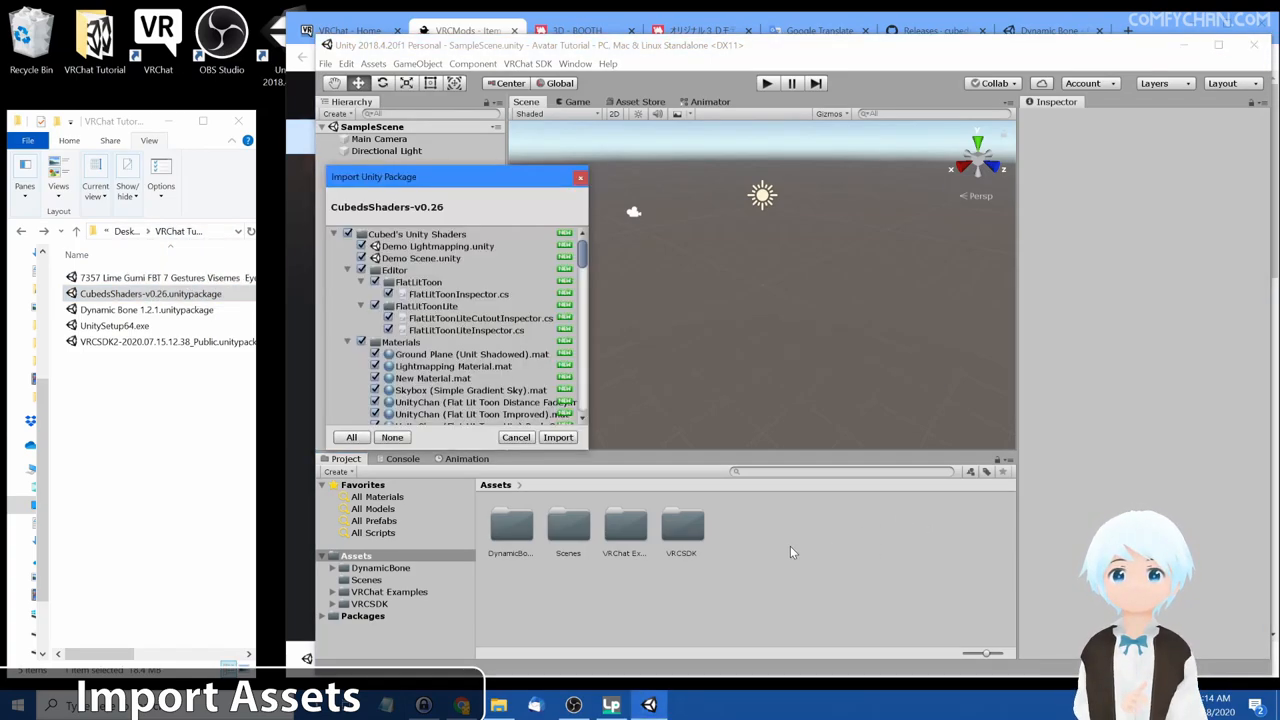
click(556, 436)
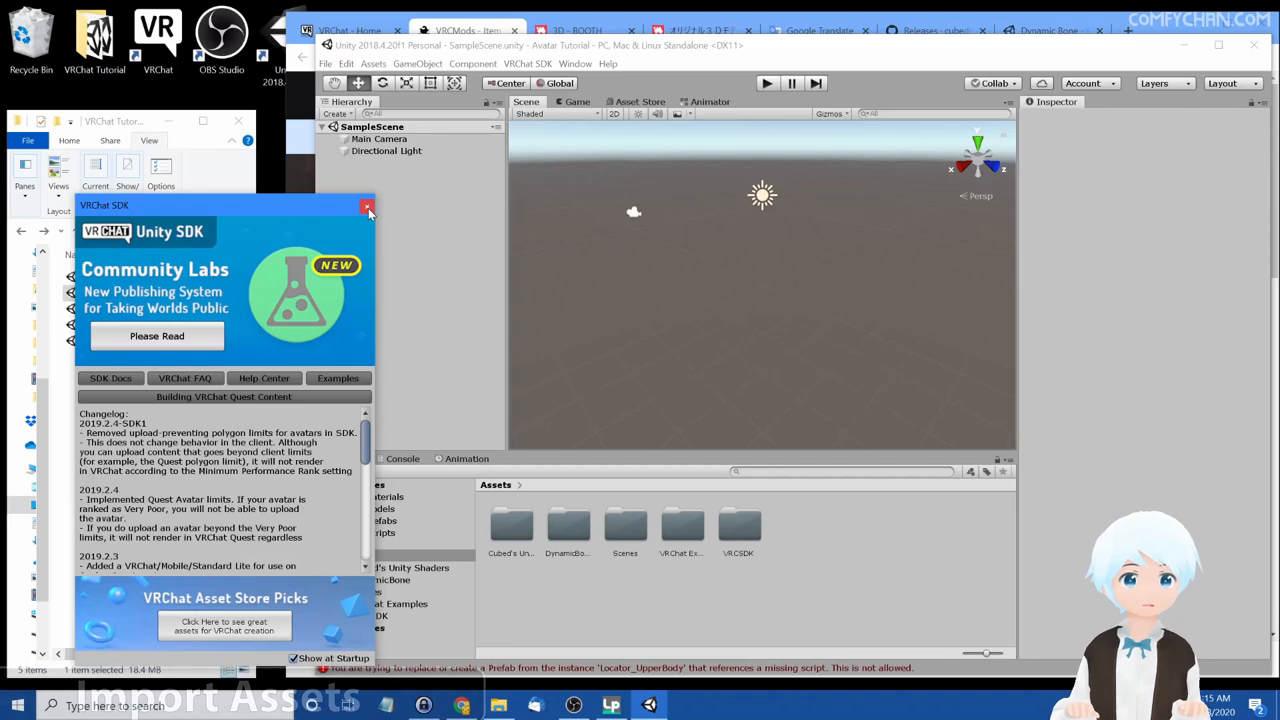
click(460, 30)
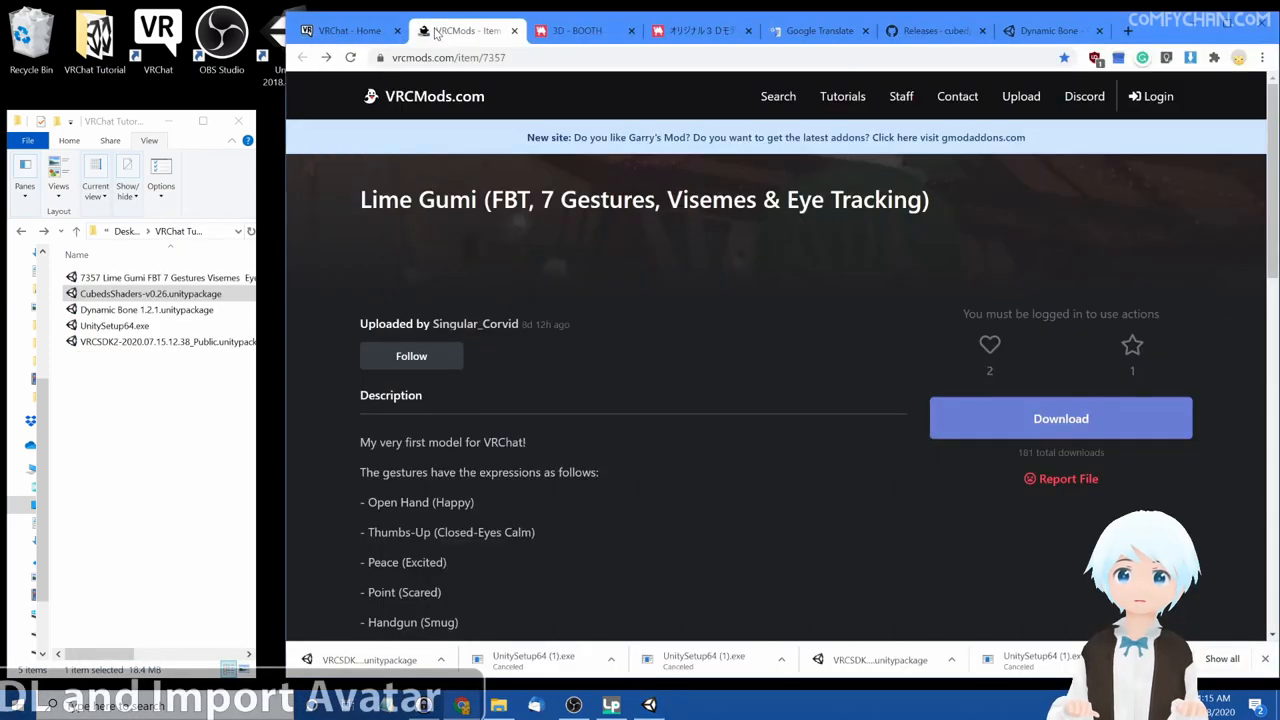
- Import the downloaded Lime Gumi .unitypackage with all its contents into the project
click(1060, 418)
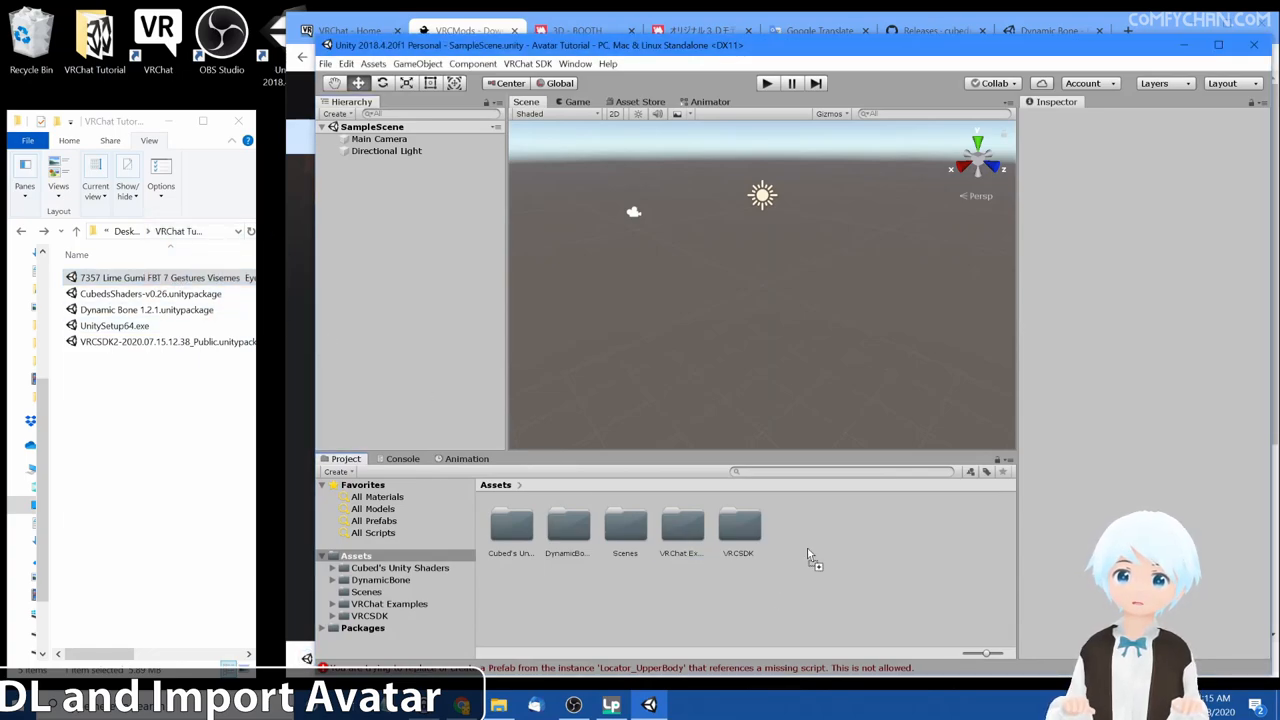
double_click(160, 276)
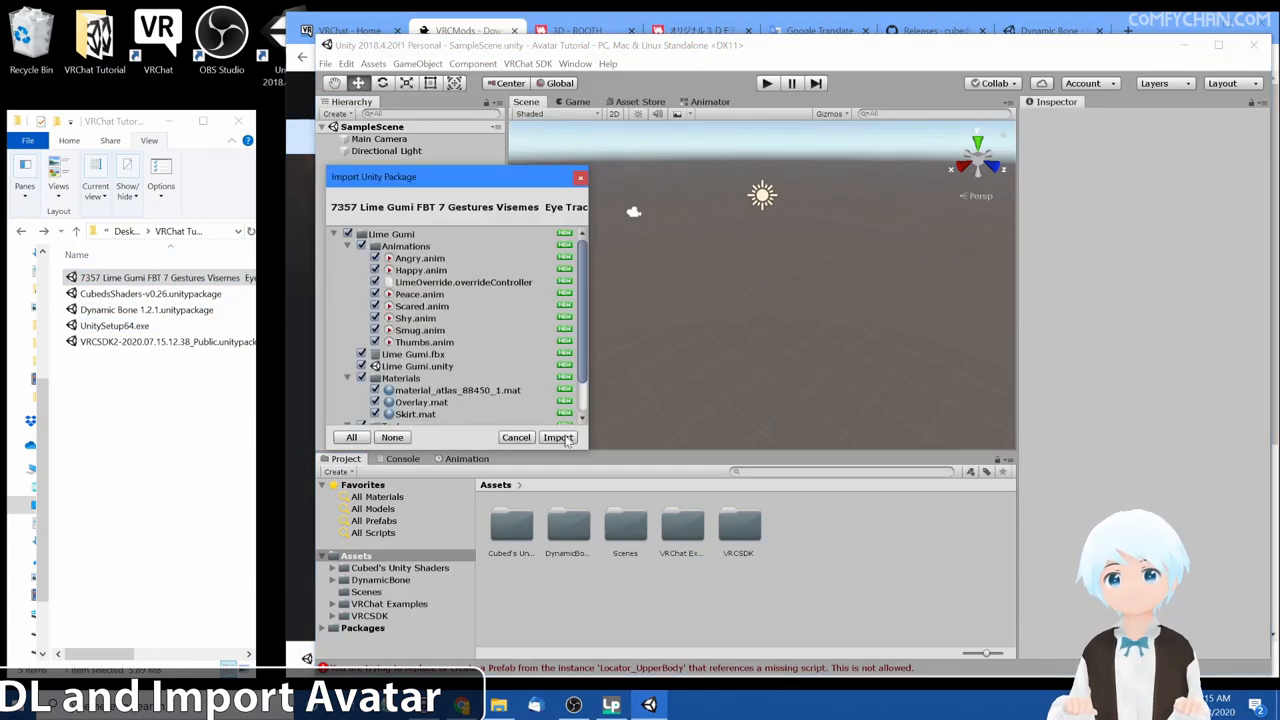
click(558, 436)
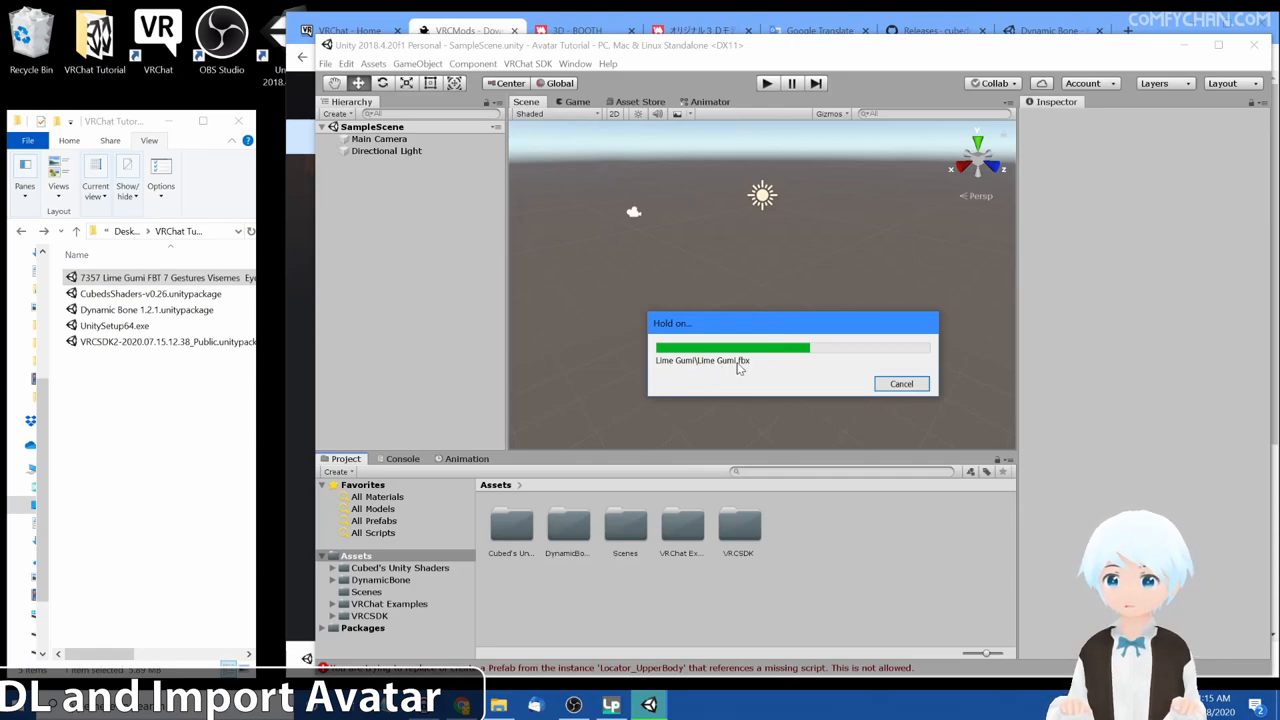
mouse_move(756, 384)
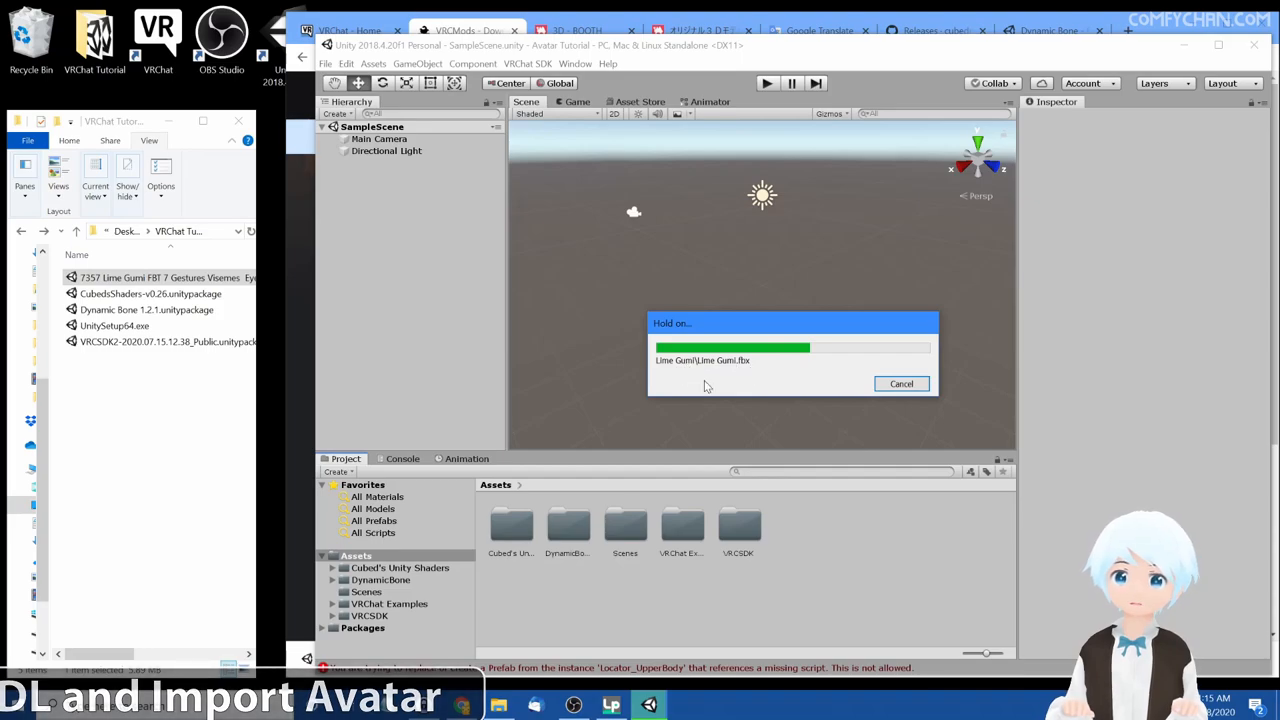
mouse_move(720, 404)
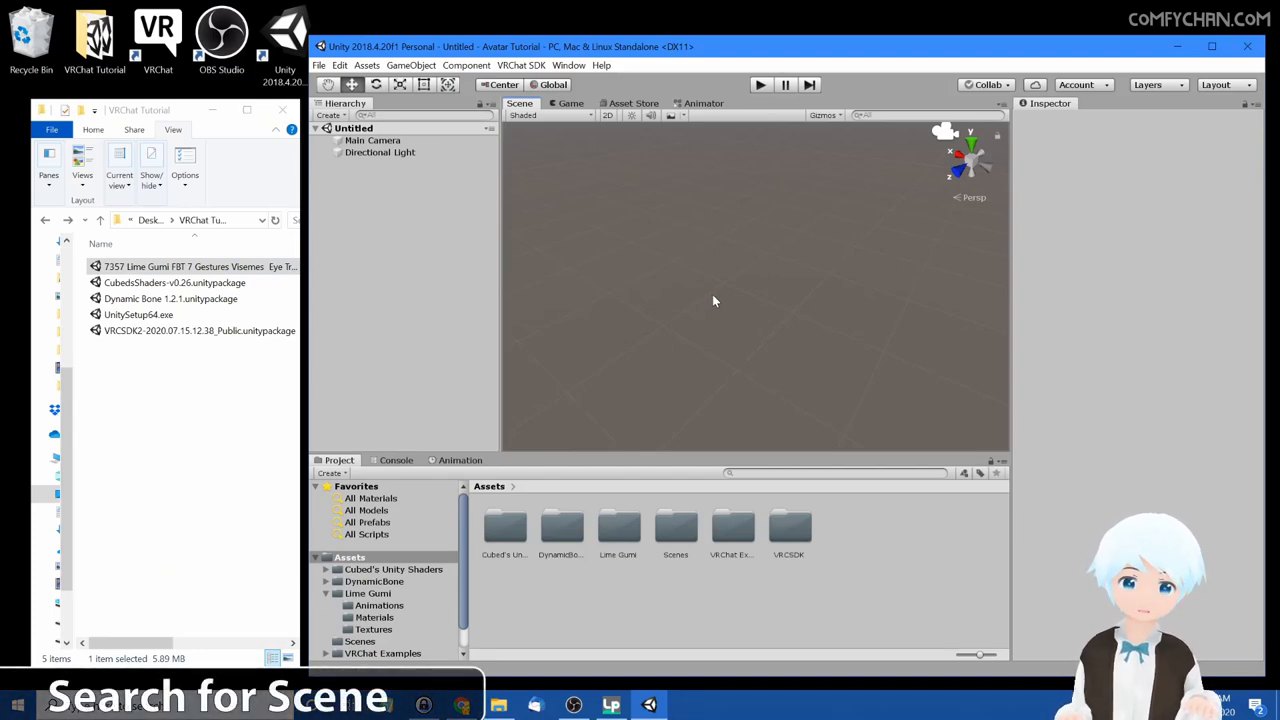
mouse_move(862, 318)
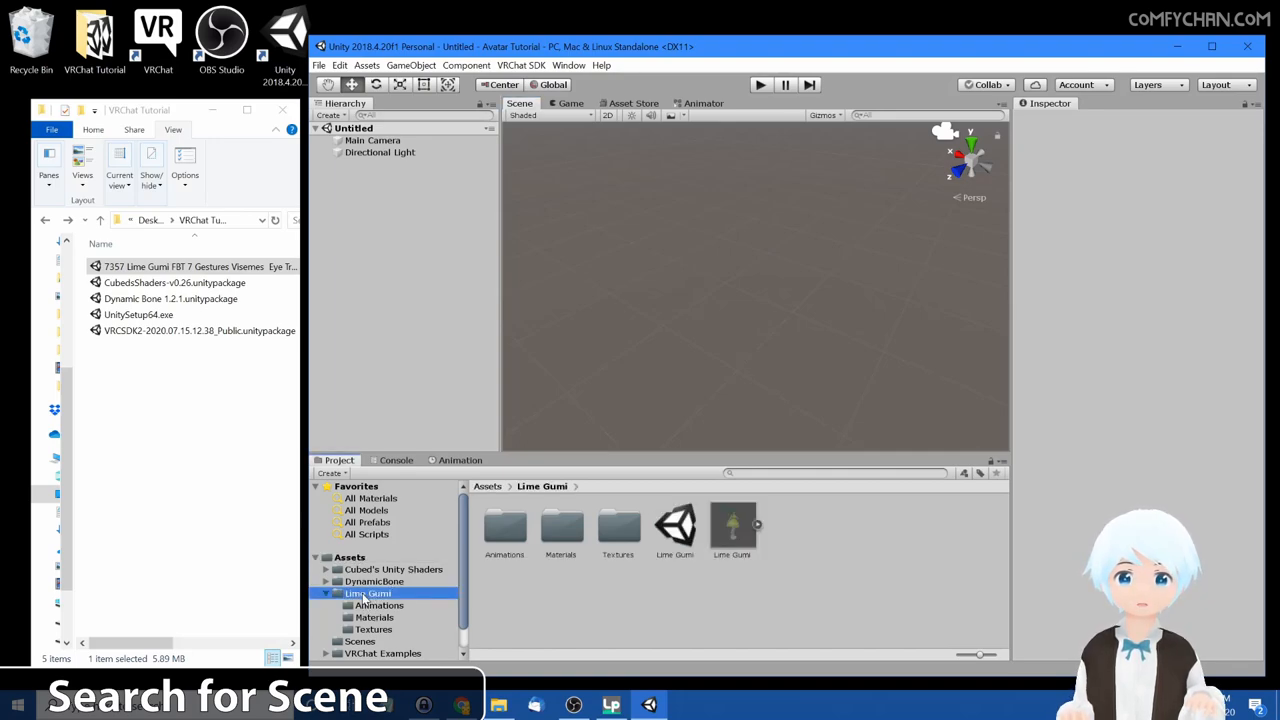
- Load the Lime Gumi sample scene and zoom the Scene view onto the avatar
click(674, 528)
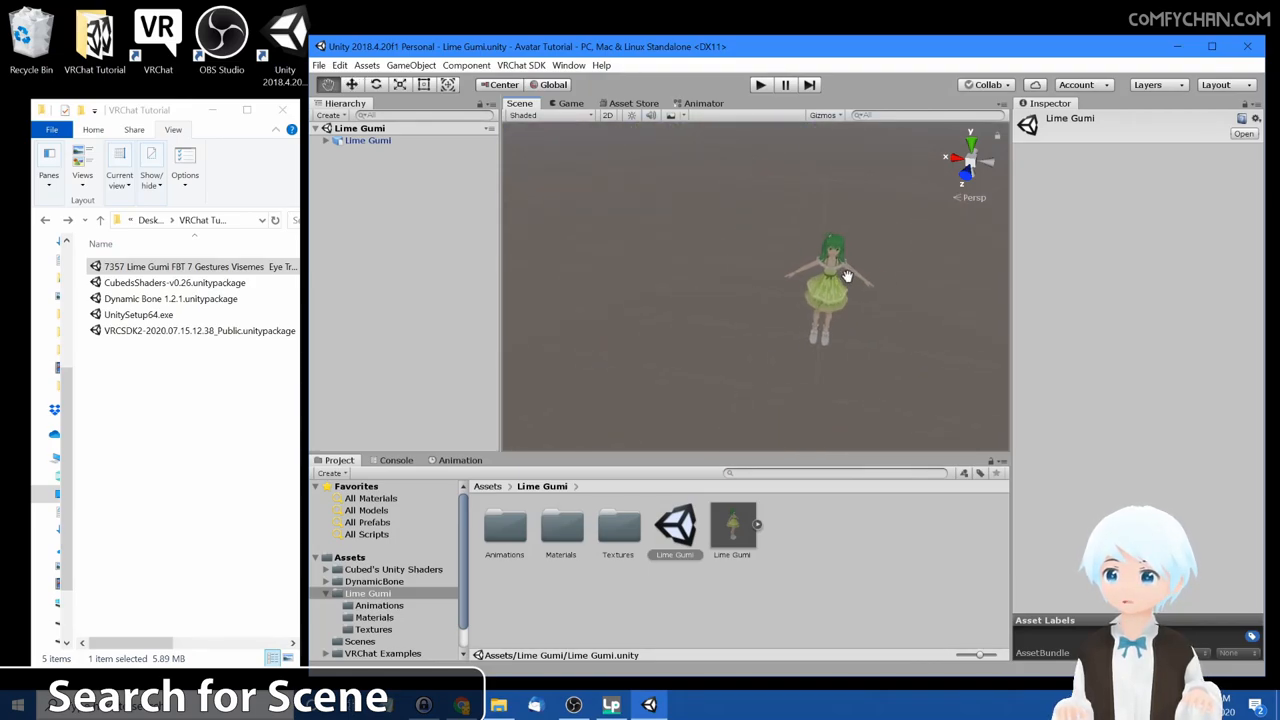
drag(844, 278, 808, 238)
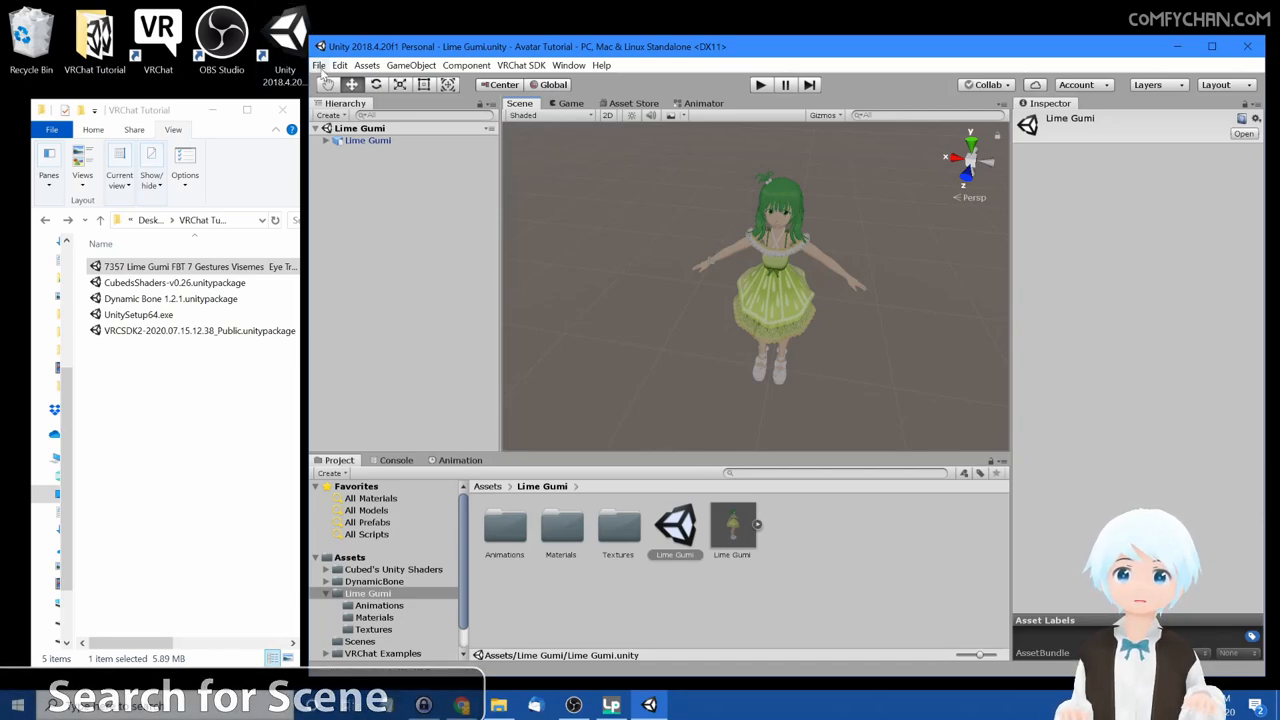
click(322, 64)
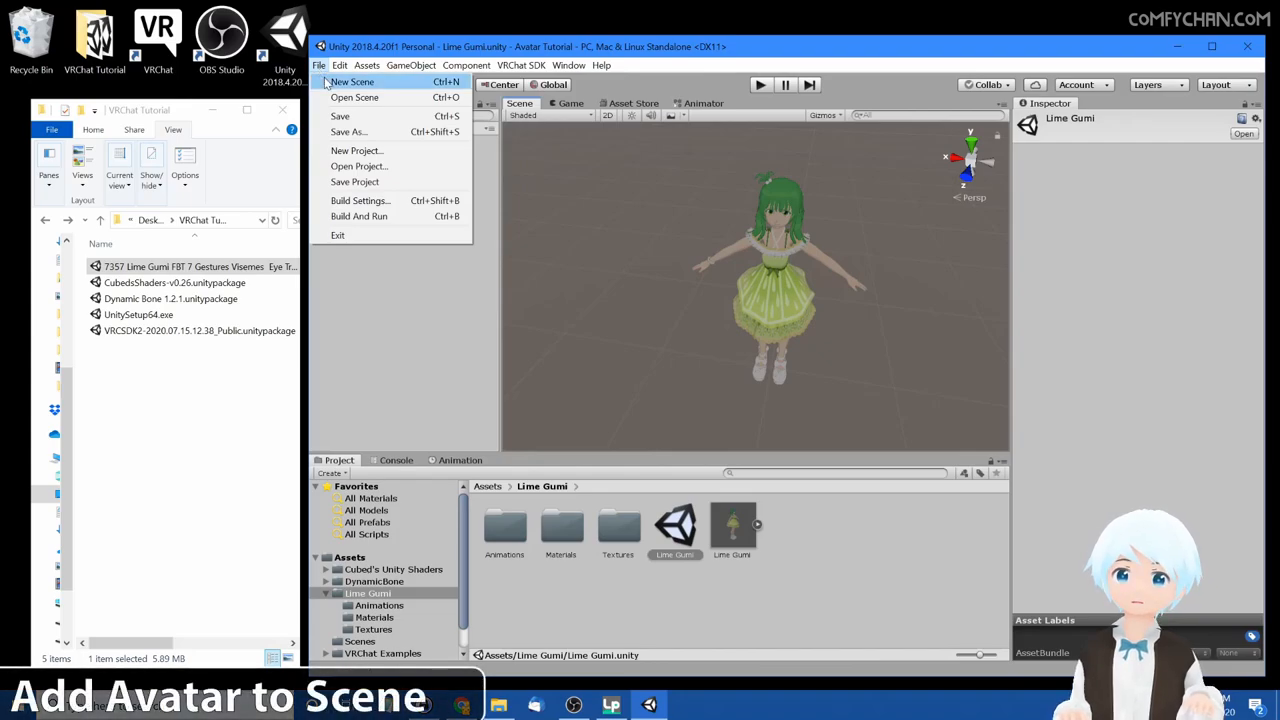
- Create a new scene, remove the Main Camera, and place the Lime Gumi prefab in the Hierarchy
click(354, 82)
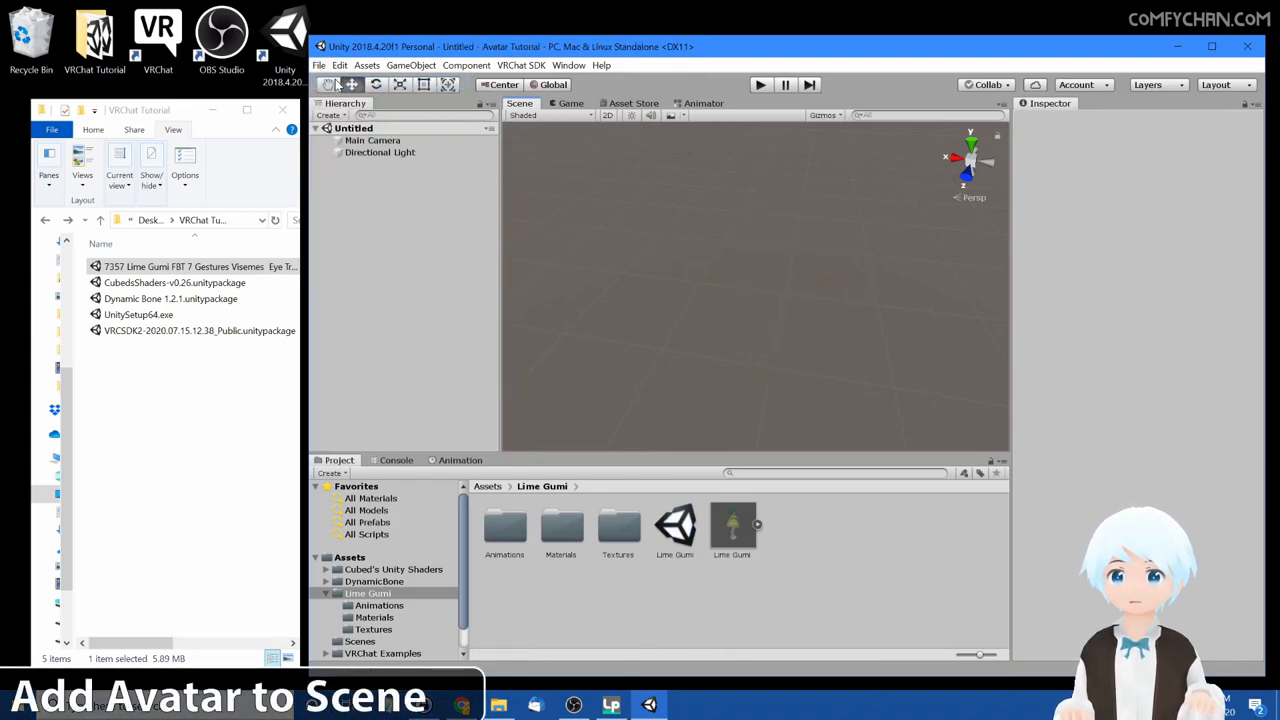
click(372, 140)
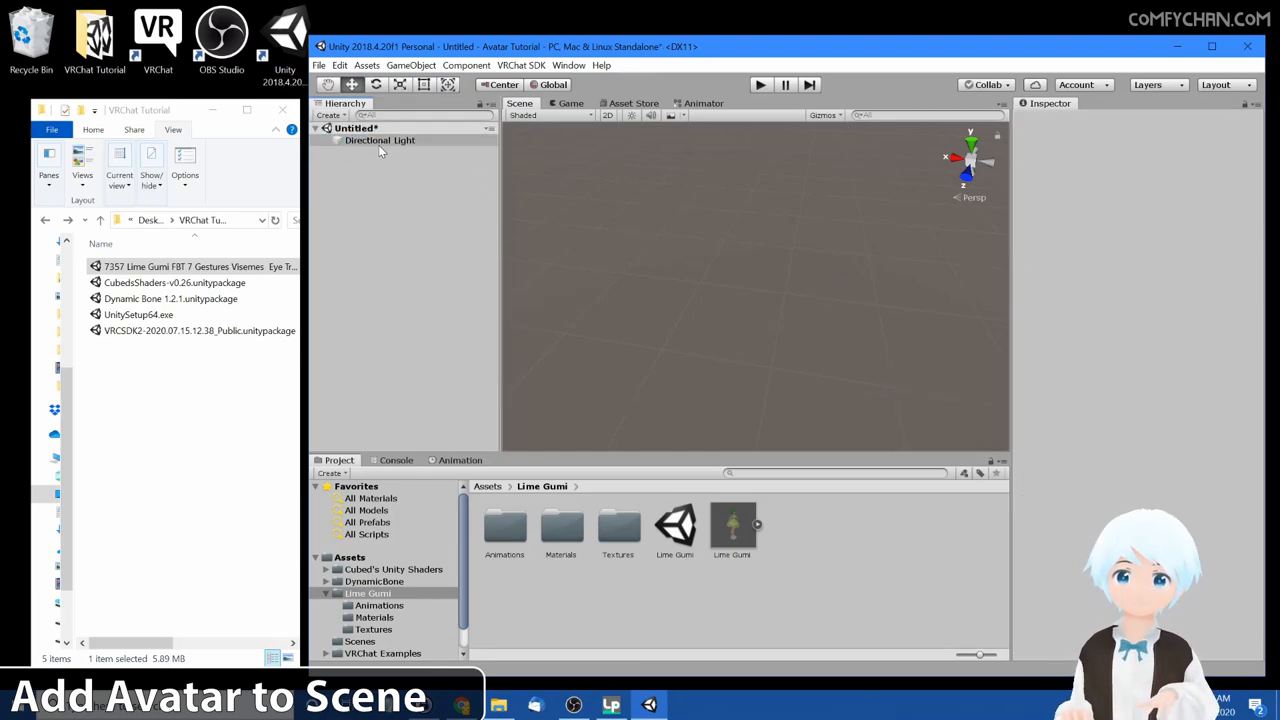
click(380, 140)
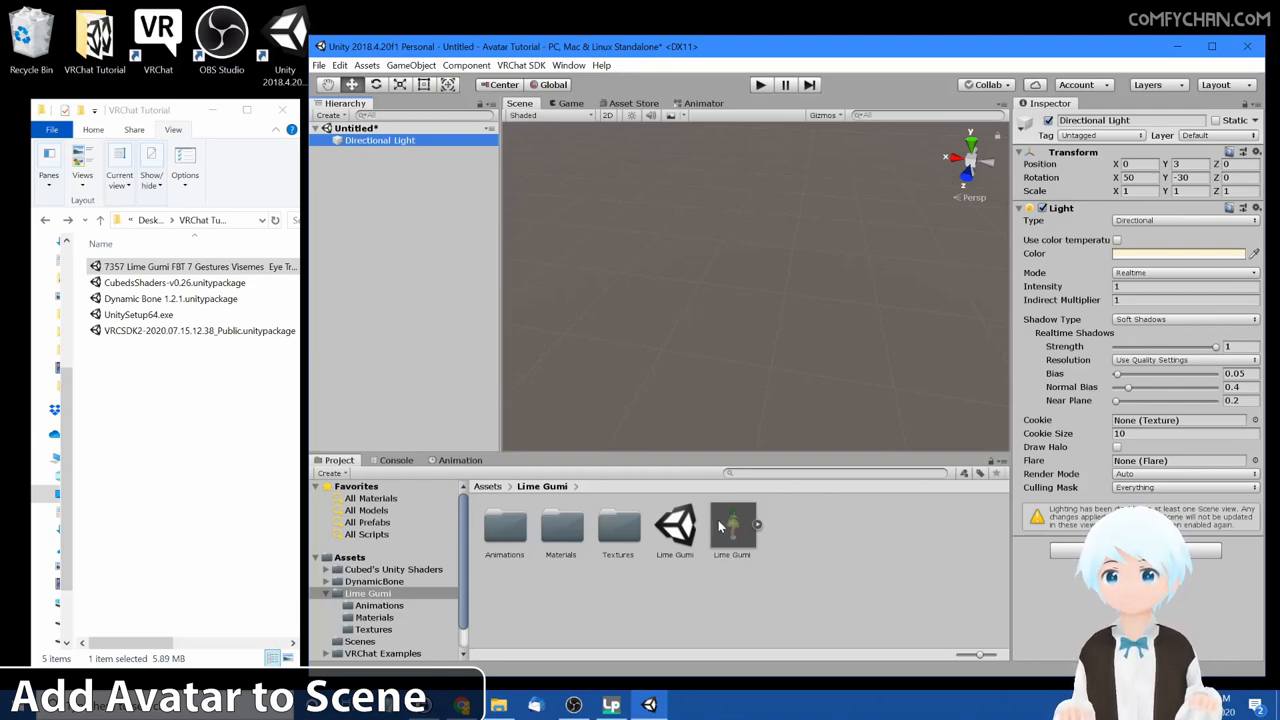
click(732, 524)
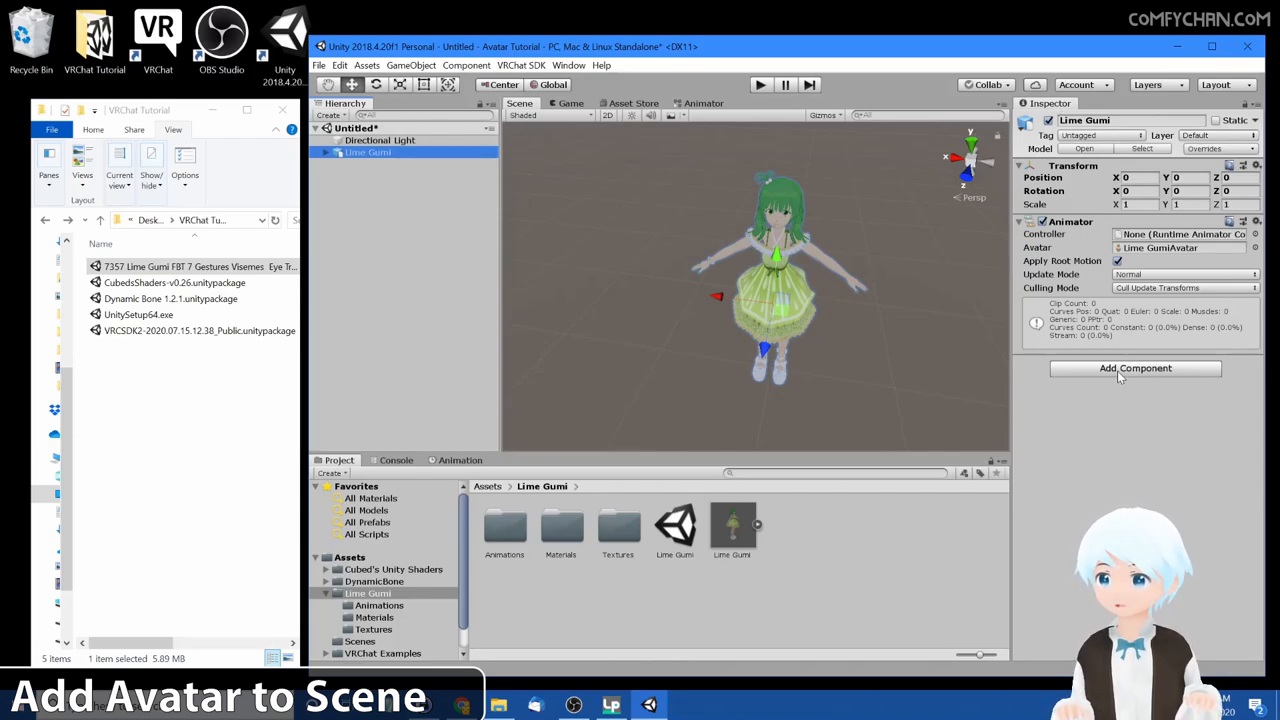
- Add a VRC_Avatar Descriptor component to Lime Gumi with Lip Sync set to Viseme Blend Shape
click(1136, 368)
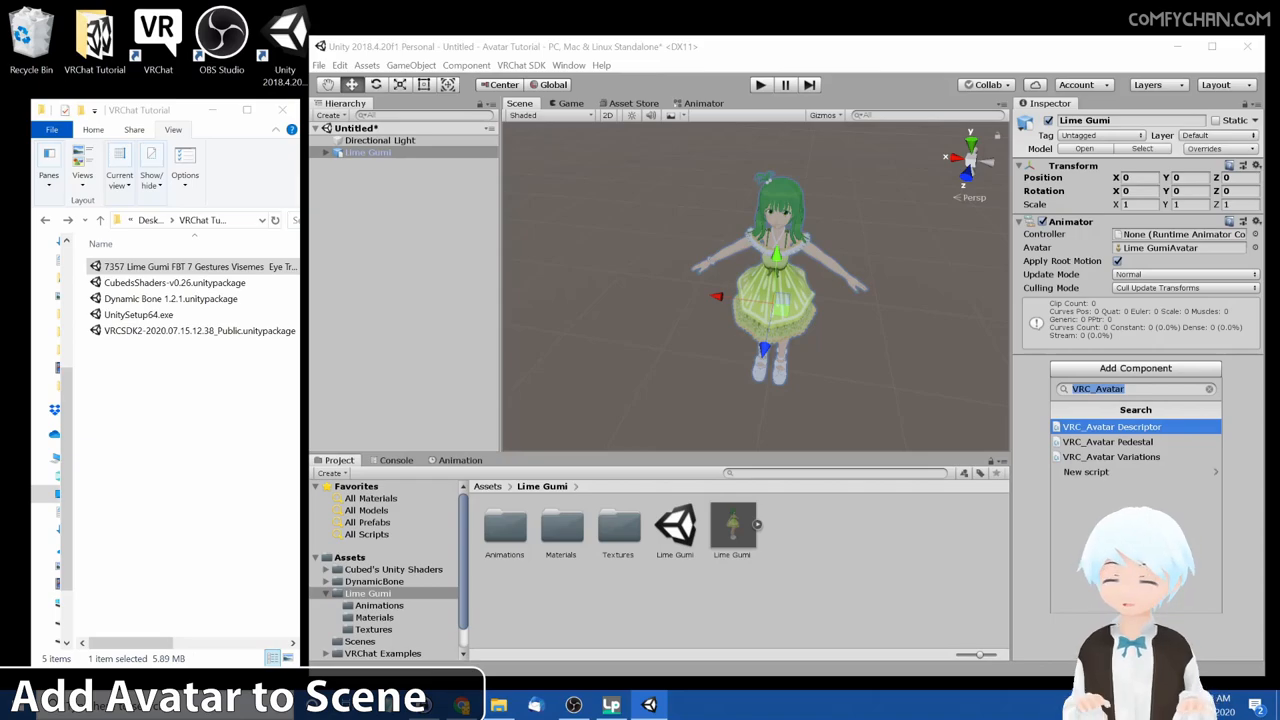
text(vrc)
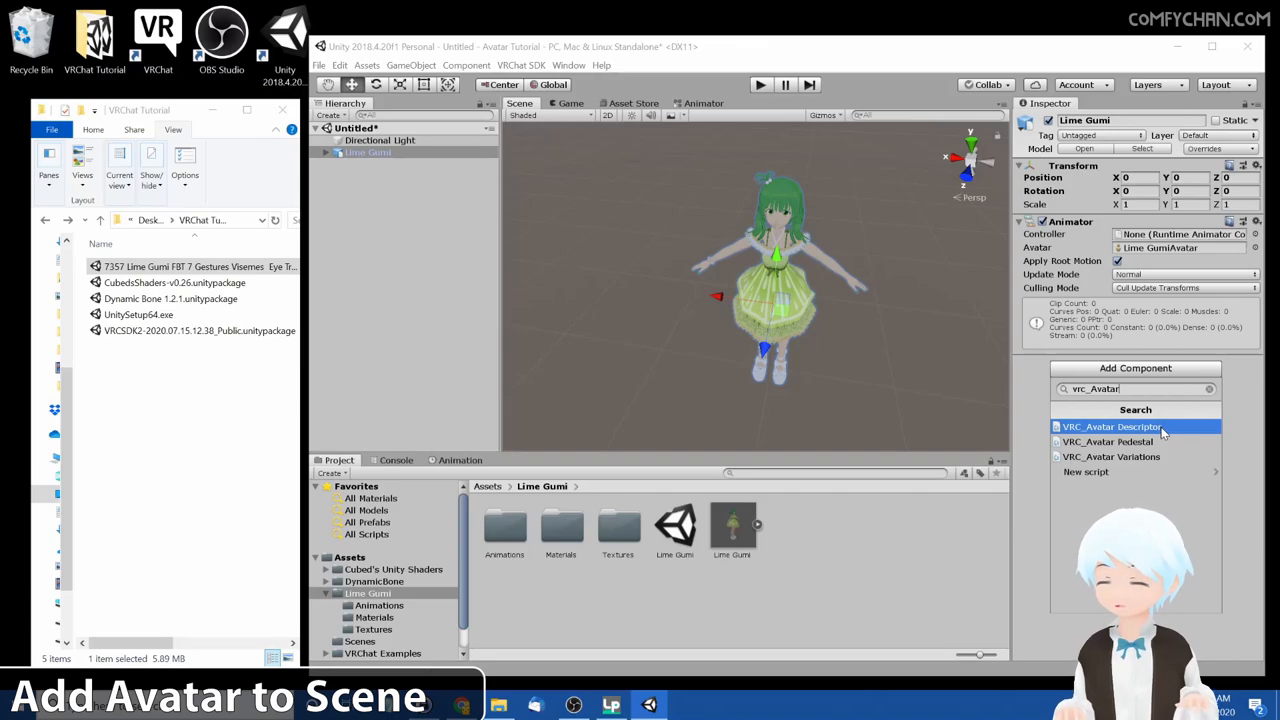
click(1110, 414)
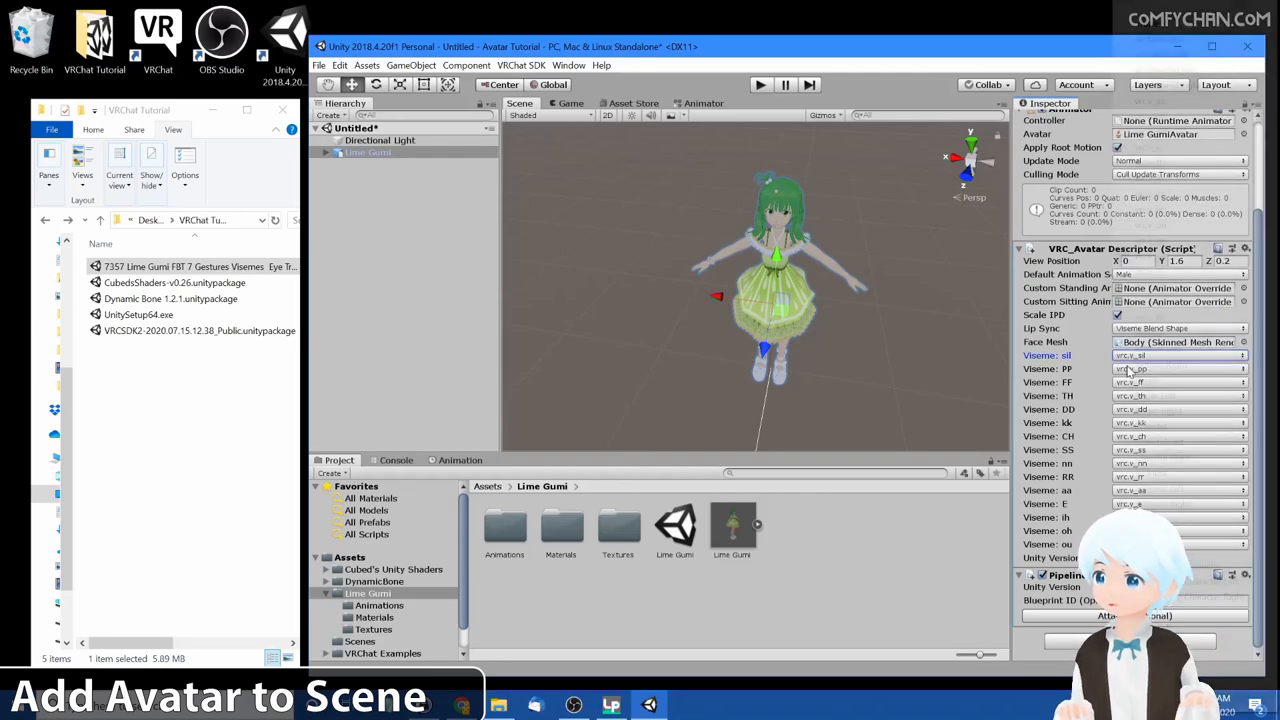
click(1176, 368)
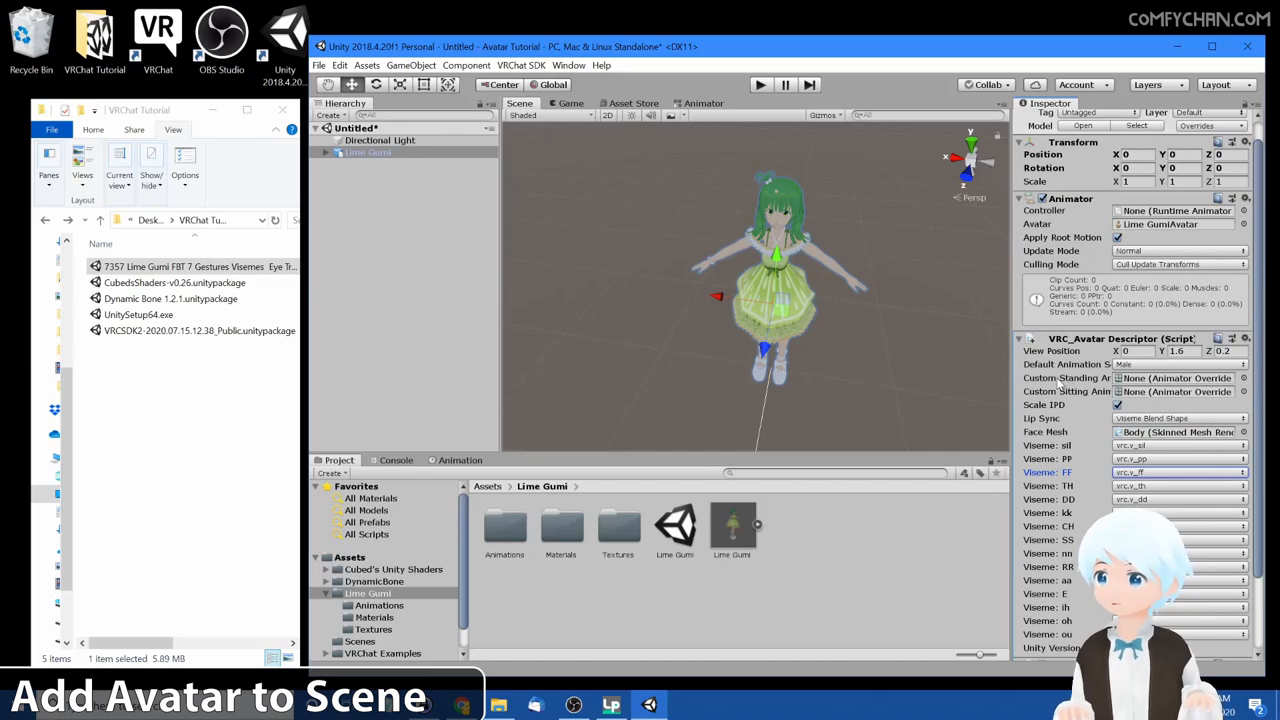
mouse_move(1272, 376)
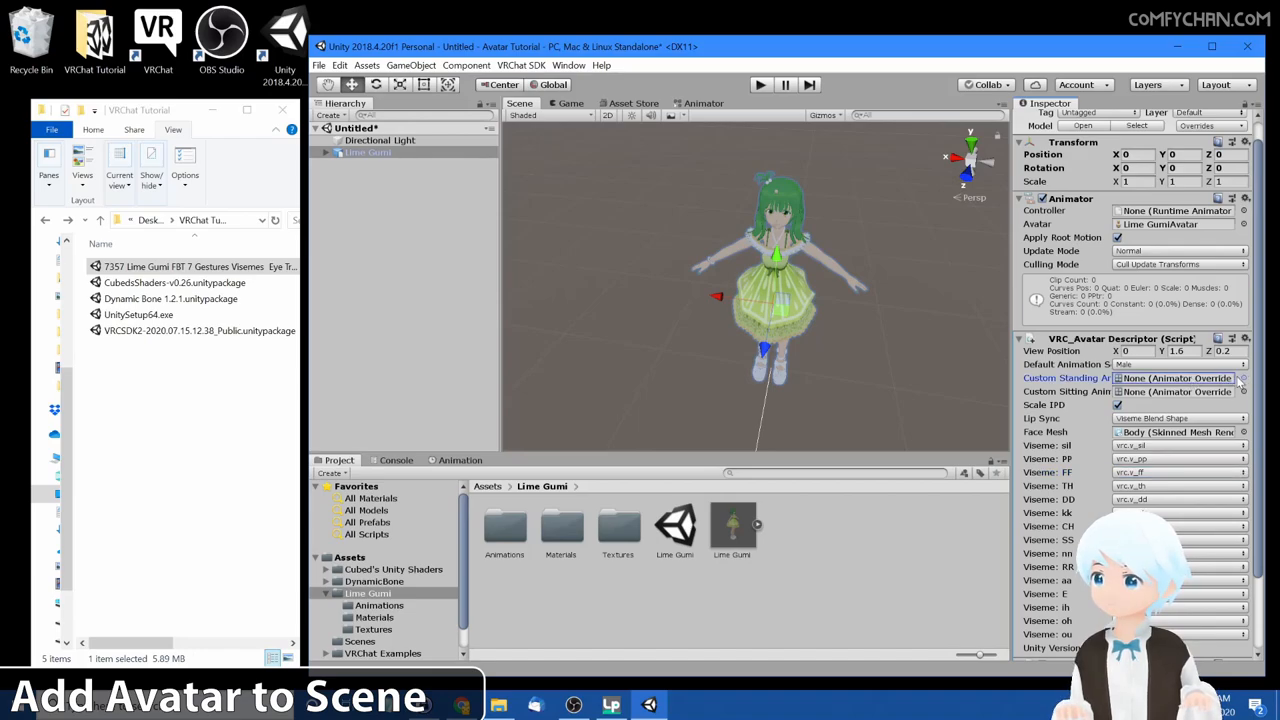
- Set Custom Standing Anims to LimeOverride, trying CustomOverrideEmpty briefly before switching back
click(1240, 380)
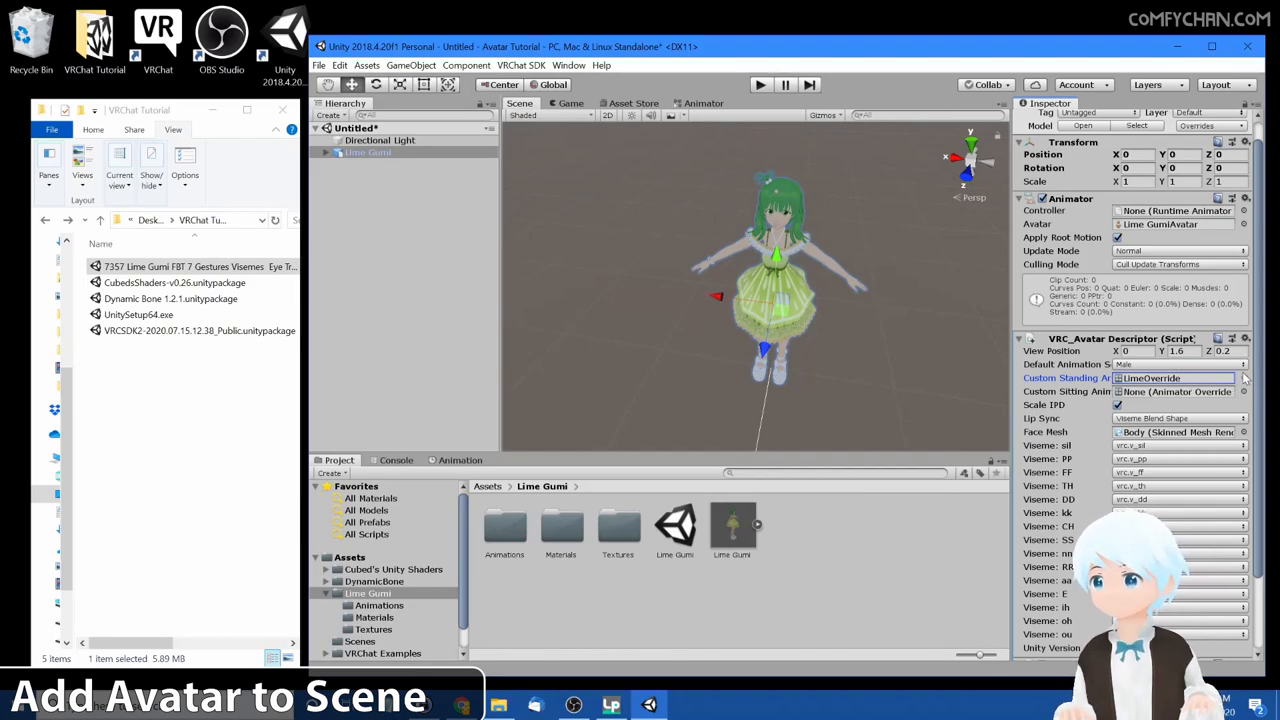
click(1244, 376)
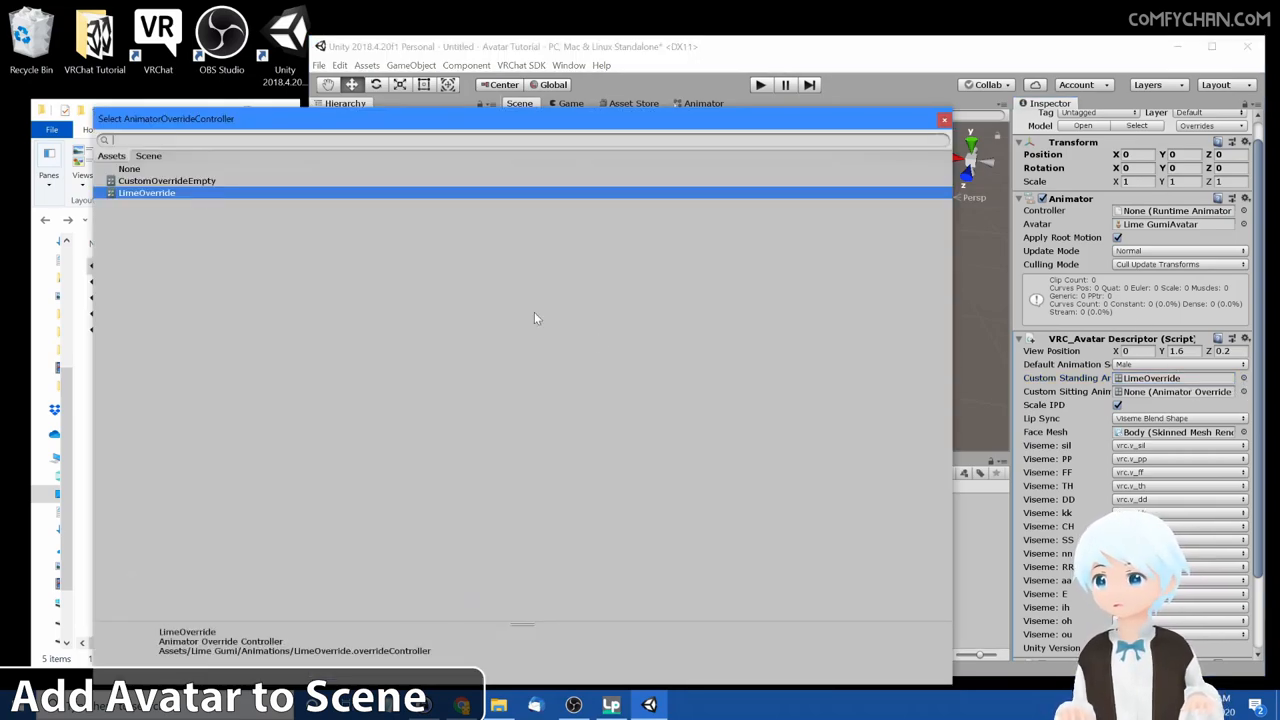
click(168, 180)
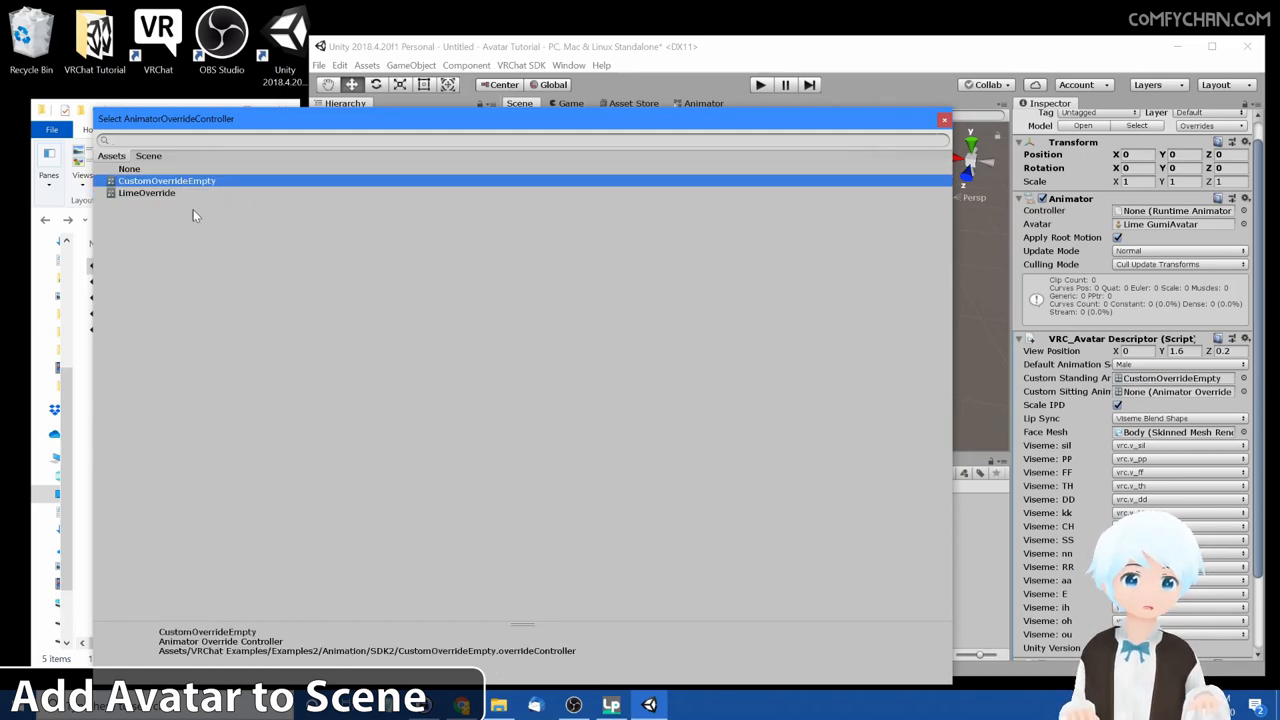
click(146, 192)
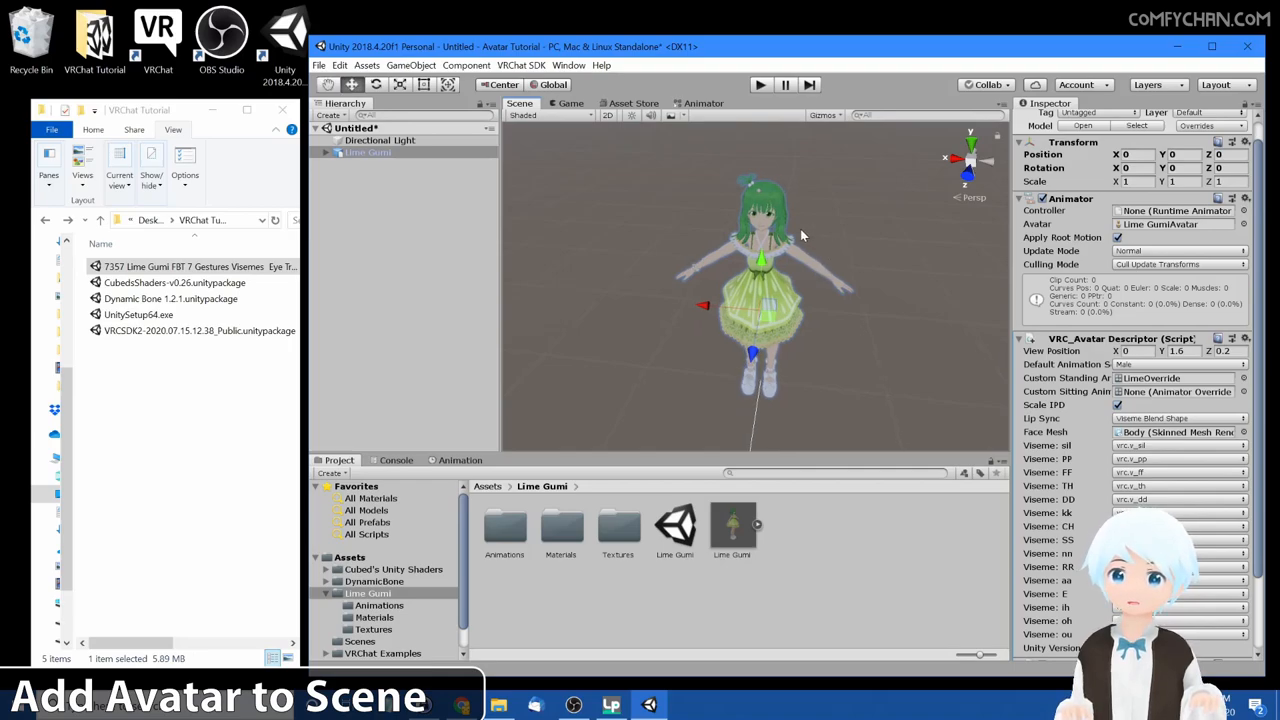
mouse_move(844, 278)
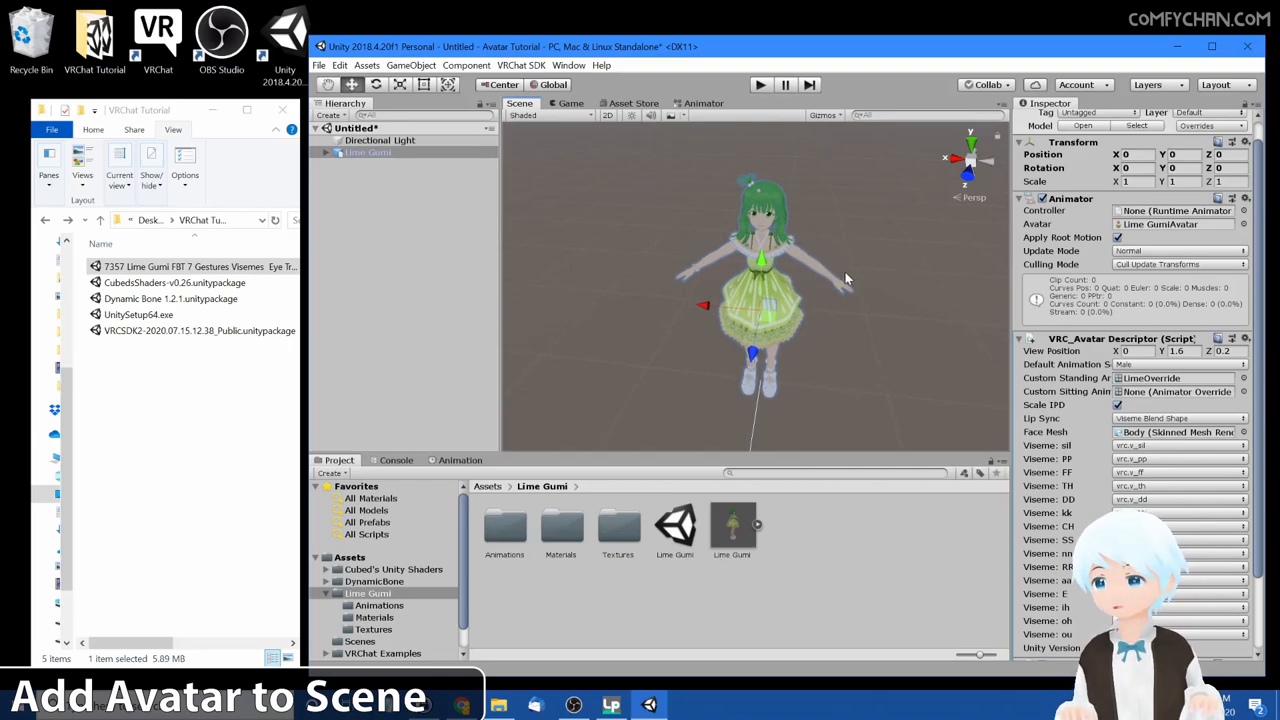
mouse_move(842, 262)
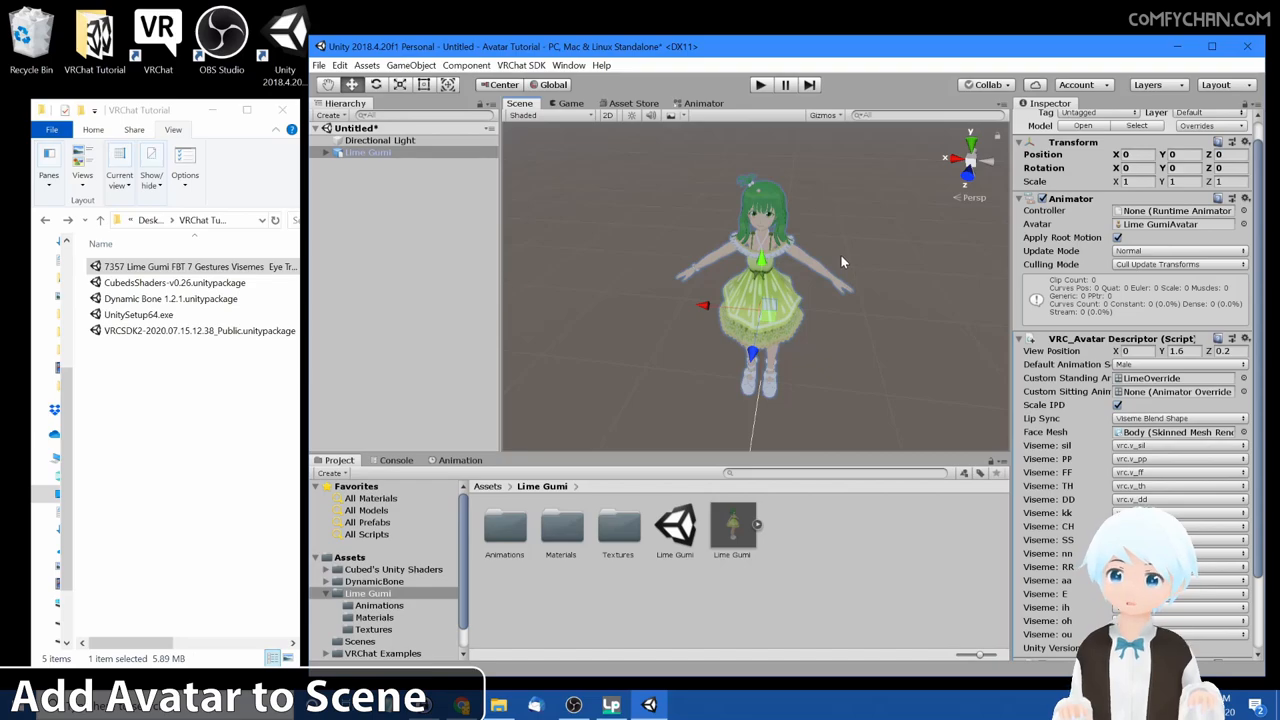
mouse_move(800, 234)
text(1.46)
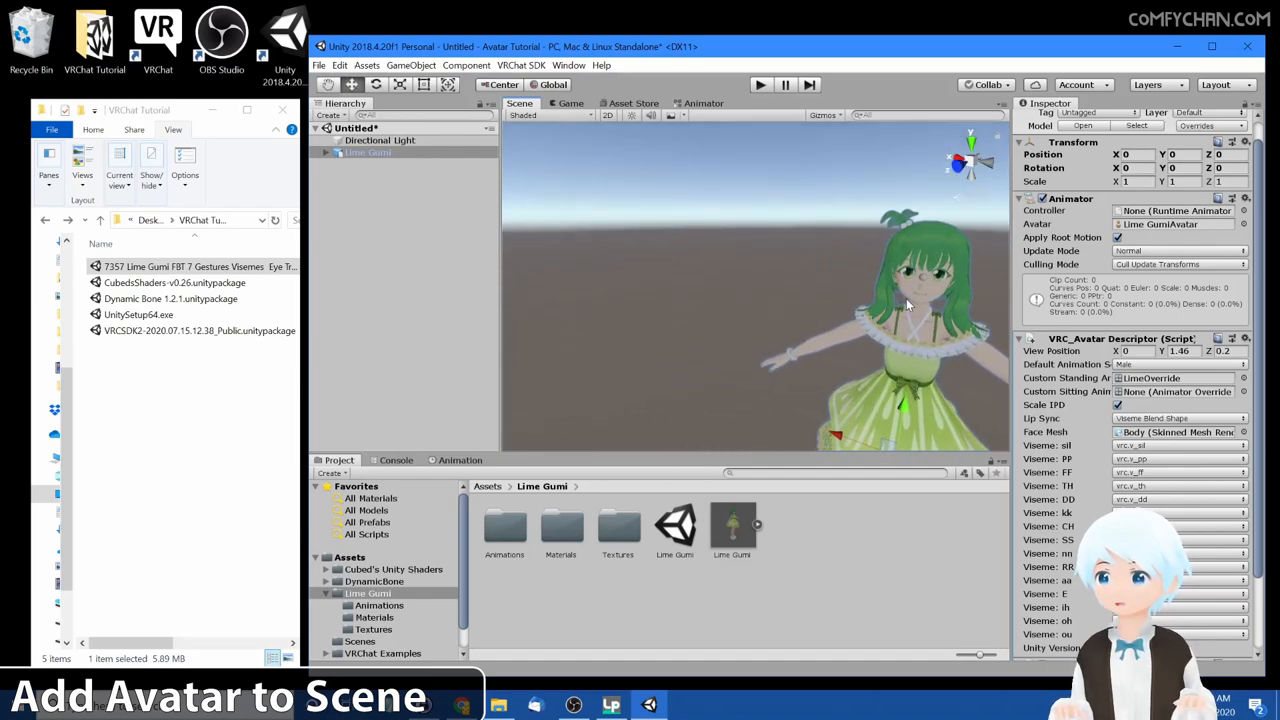
- Set the descriptor's View Position Z to 0.05 and verify the marker sits between the eyes
drag(904, 304, 744, 320)
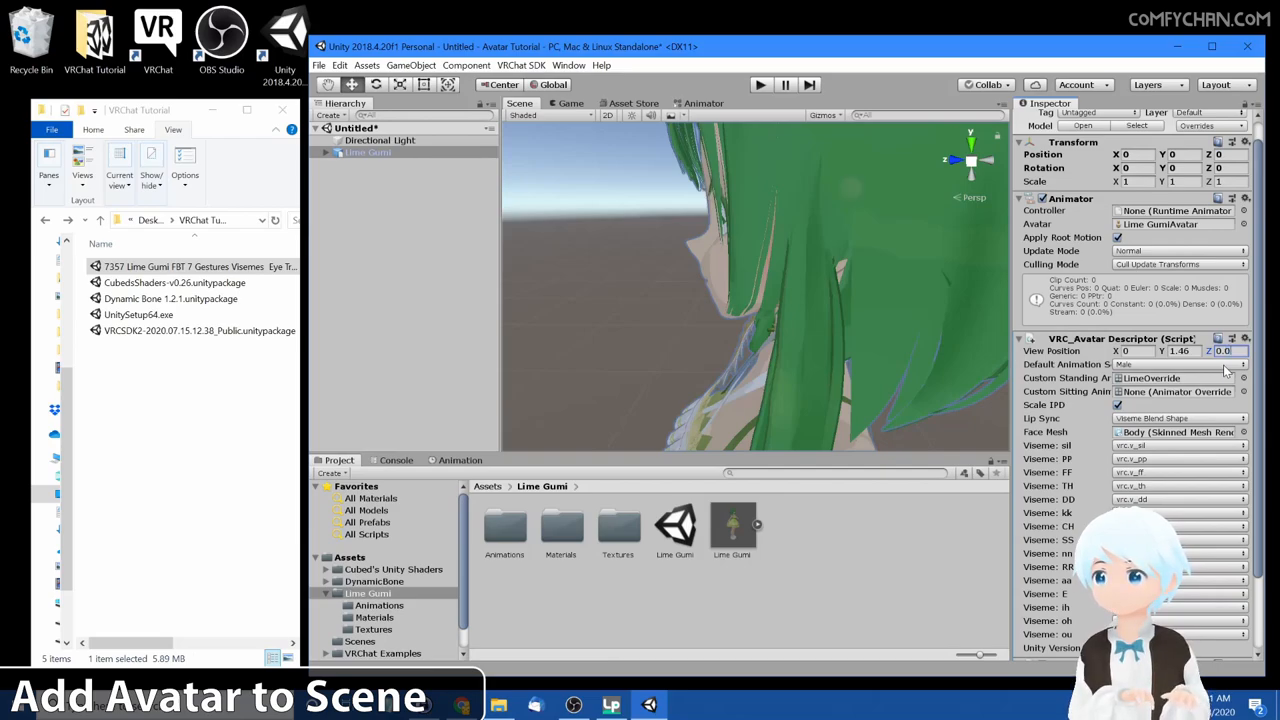
text(0.05)
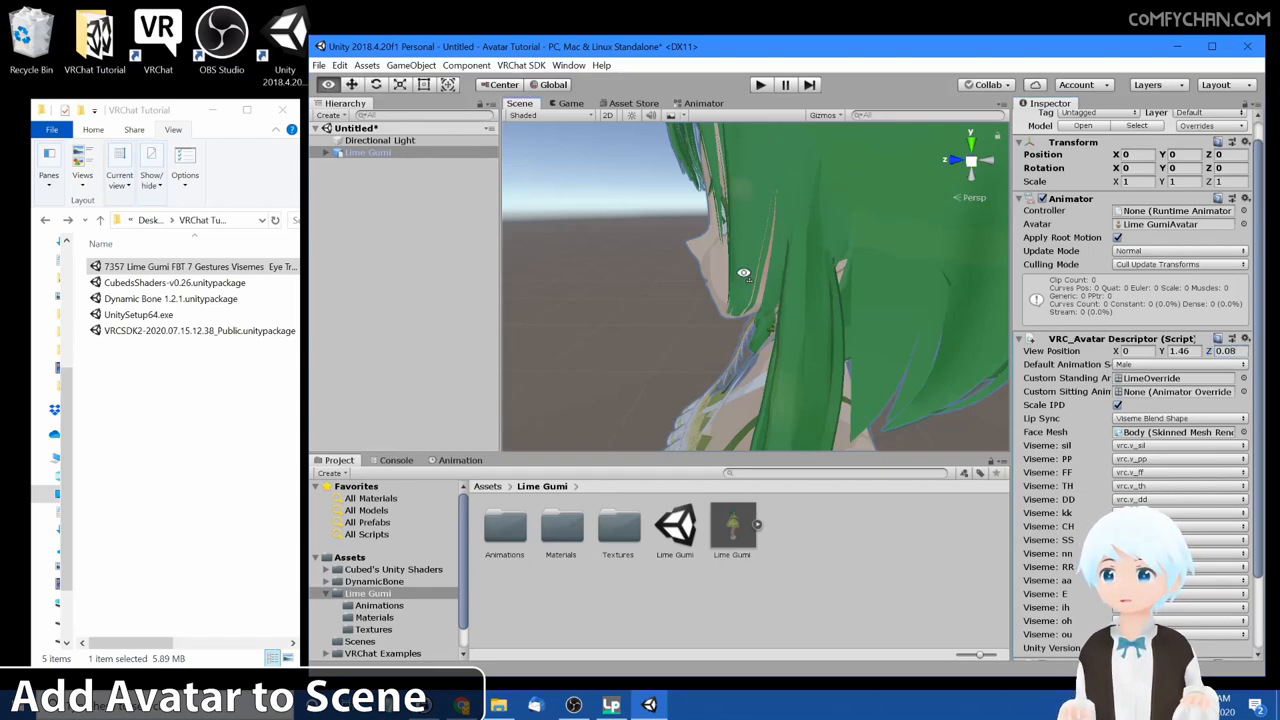
drag(744, 276, 884, 260)
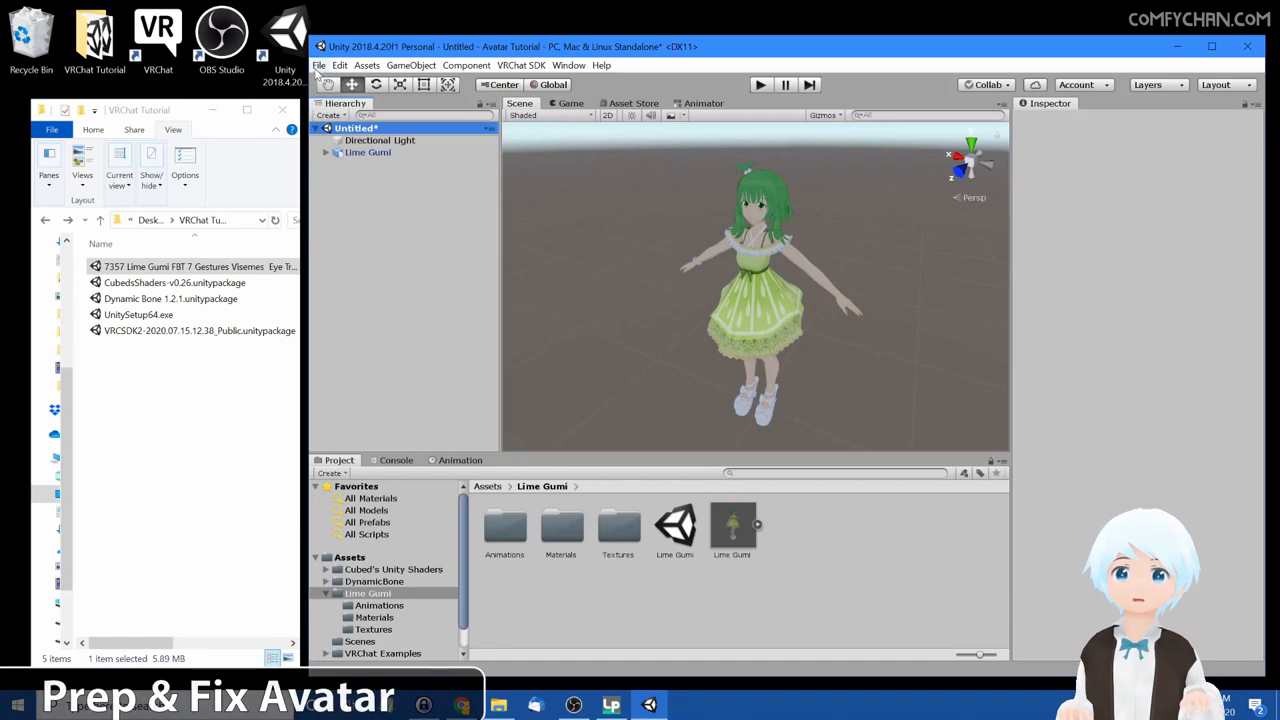
- Save the scene as GumiScene in the Assets folder
click(324, 64)
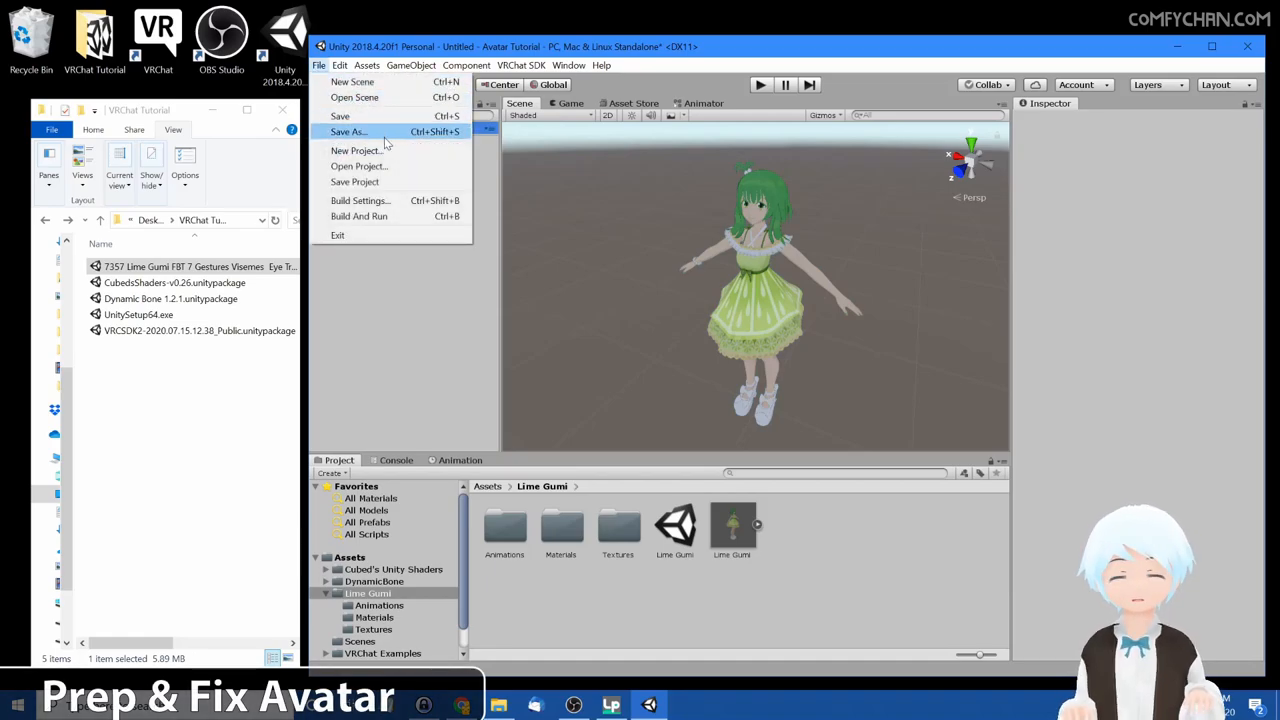
mouse_move(892, 520)
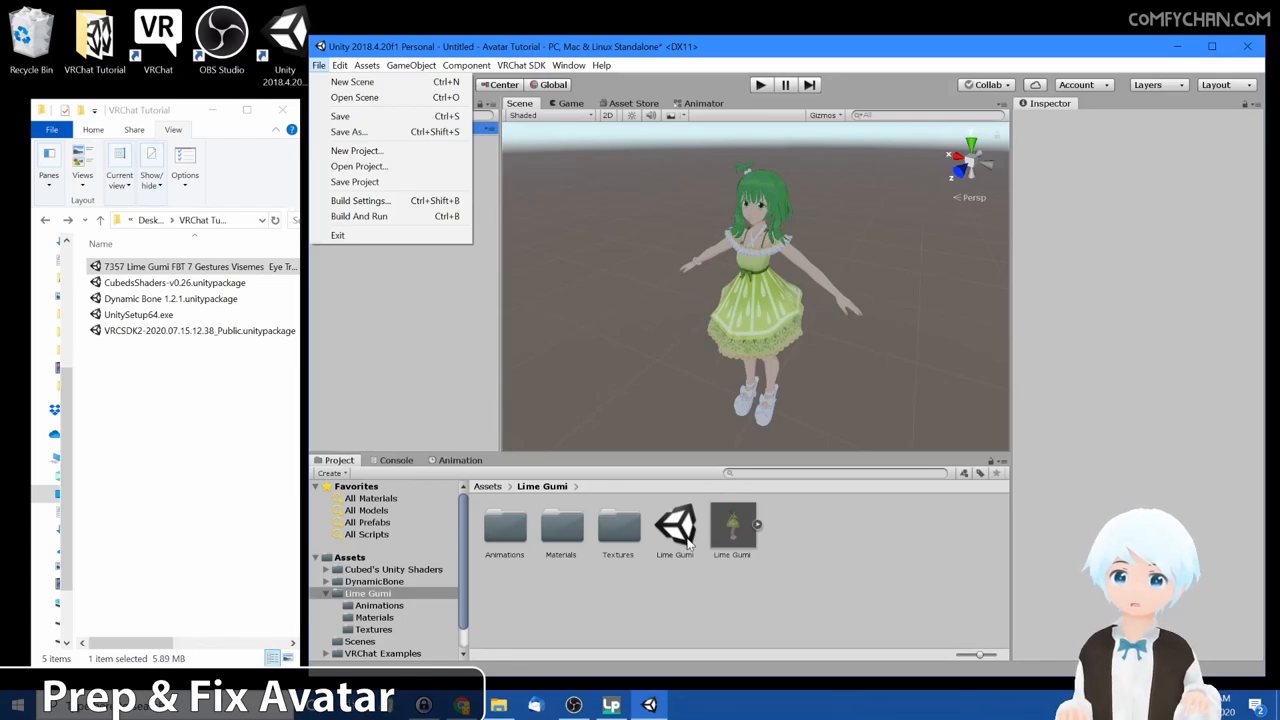
mouse_move(366, 132)
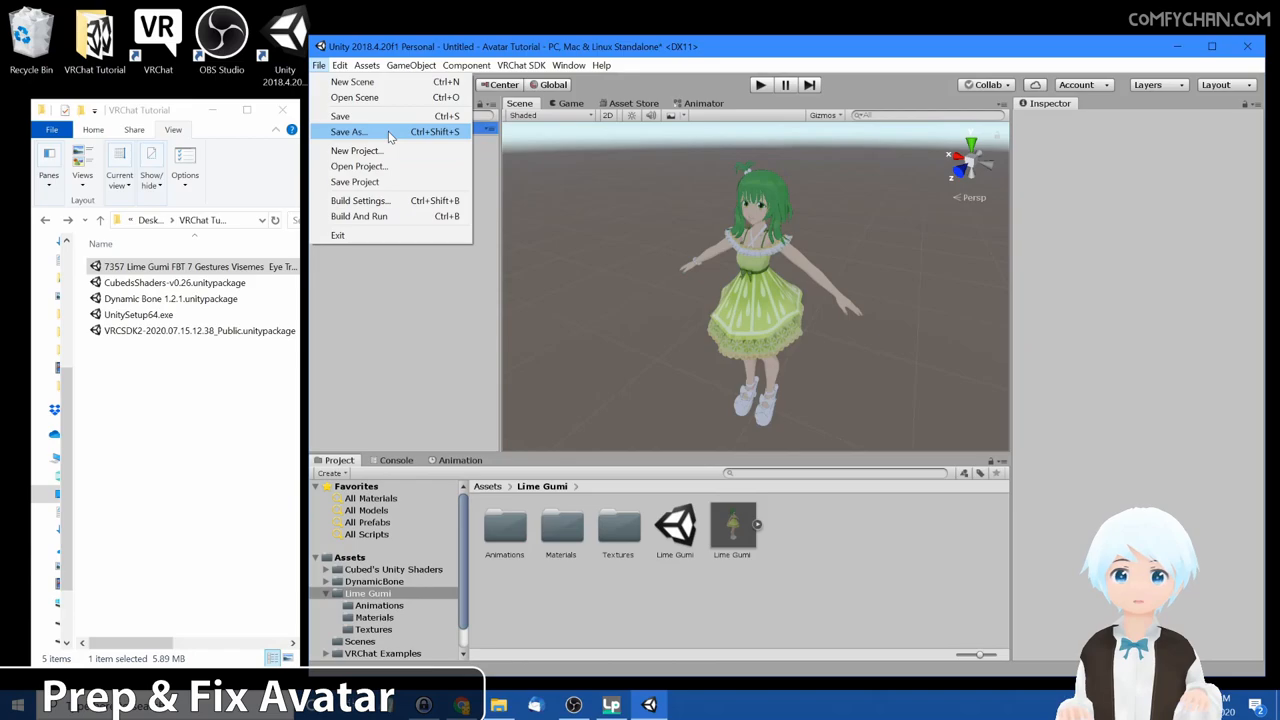
click(348, 132)
text(GumiScene)
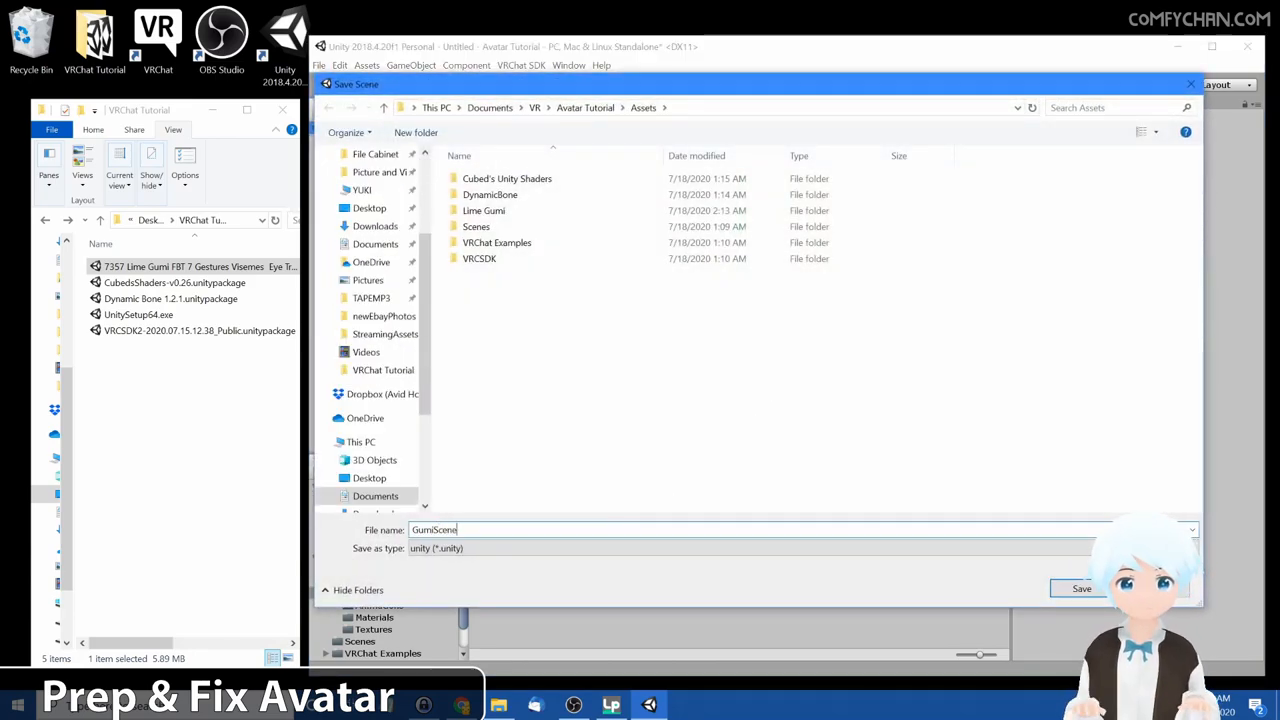
click(1080, 588)
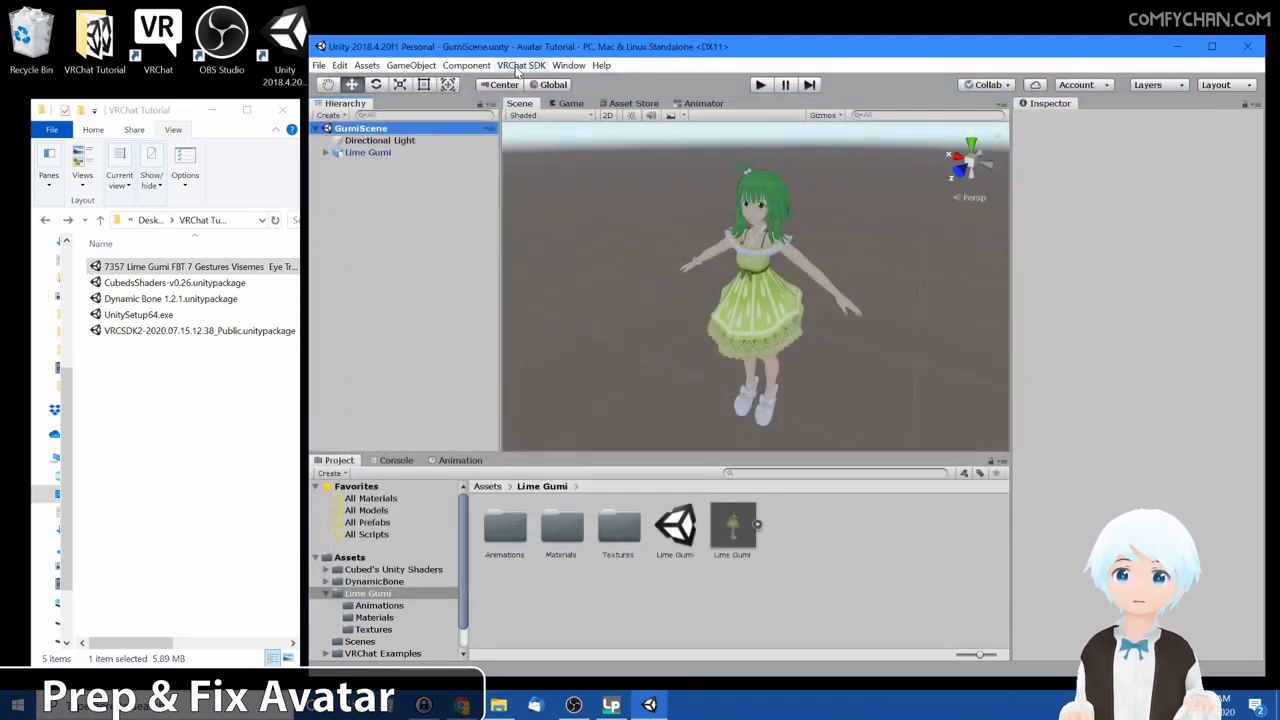
- Show the VRChat SDK control panel's Builder checks and Auto Fix the normal-map import warning
click(528, 64)
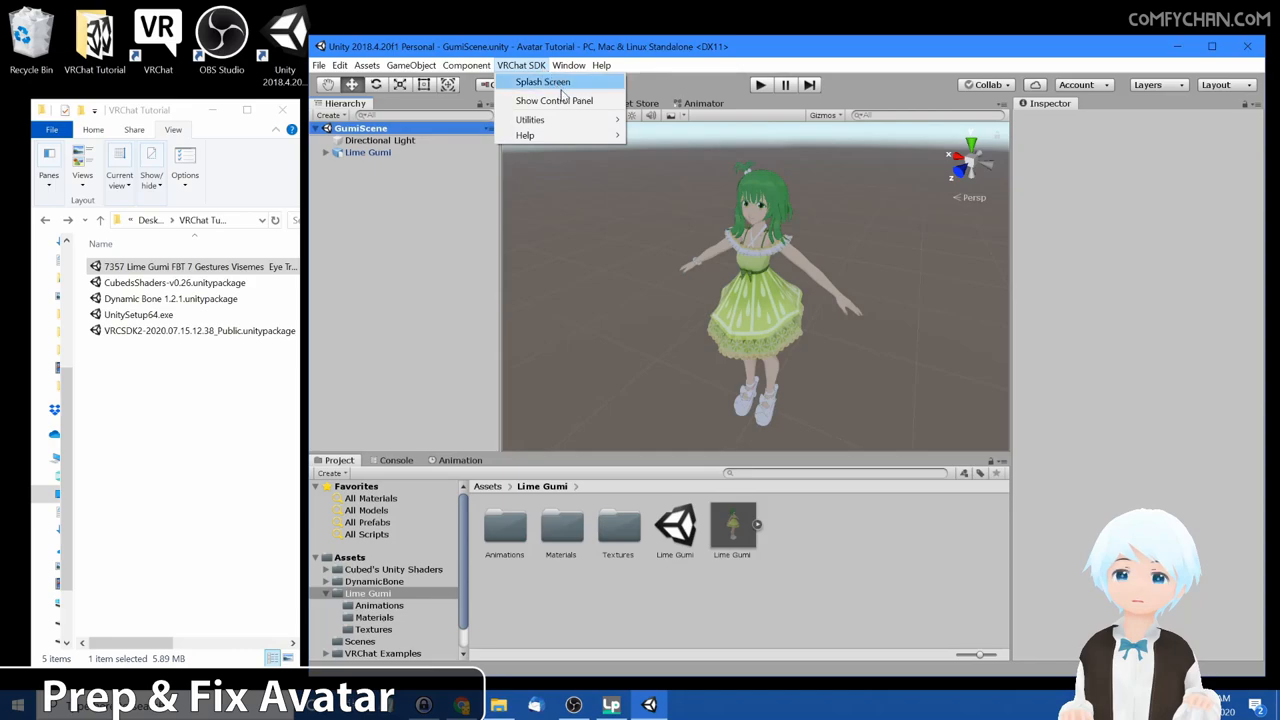
click(540, 64)
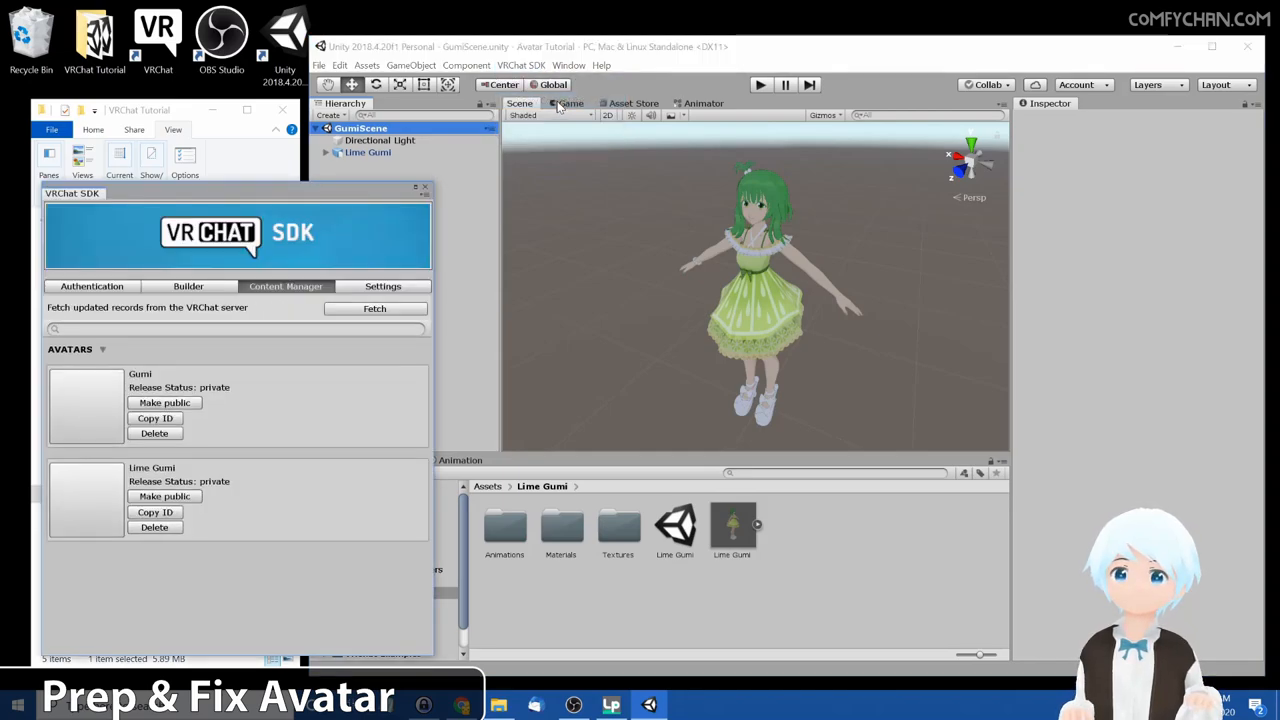
click(188, 286)
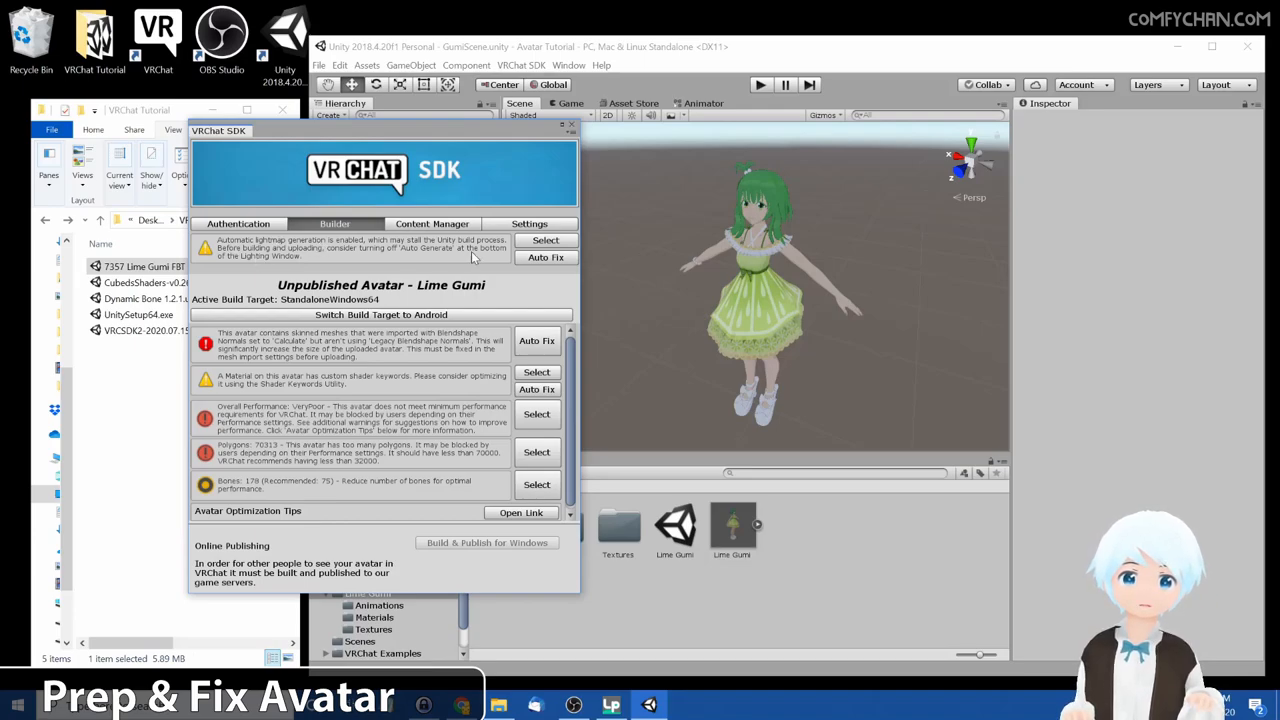
mouse_move(512, 258)
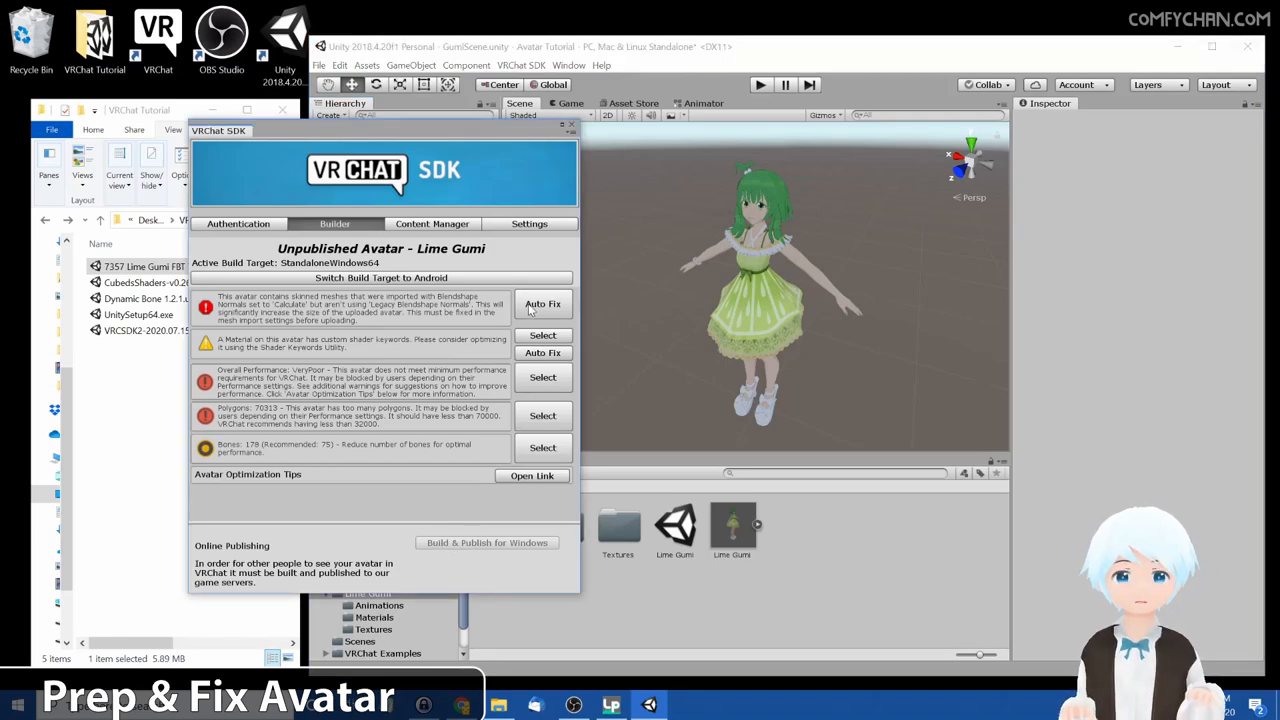
click(542, 304)
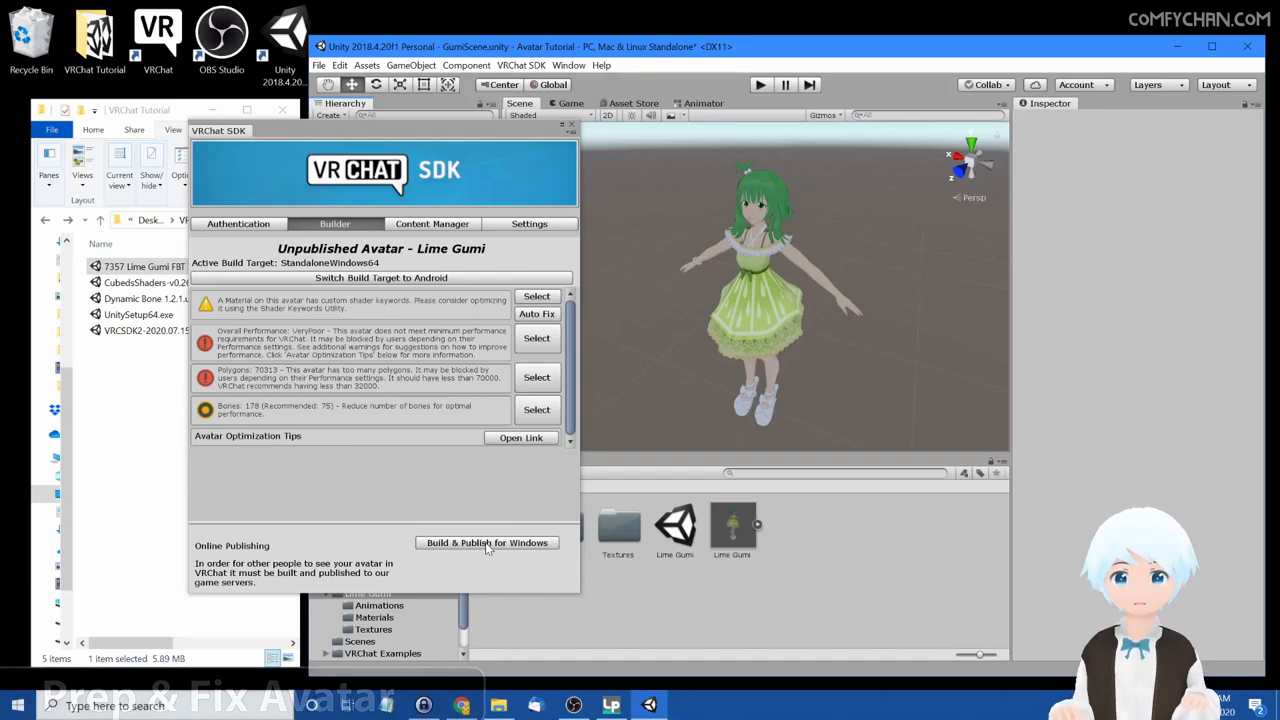
- Build and publish the Lime Gumi avatar for Windows, bringing up the New Avatar form
click(486, 544)
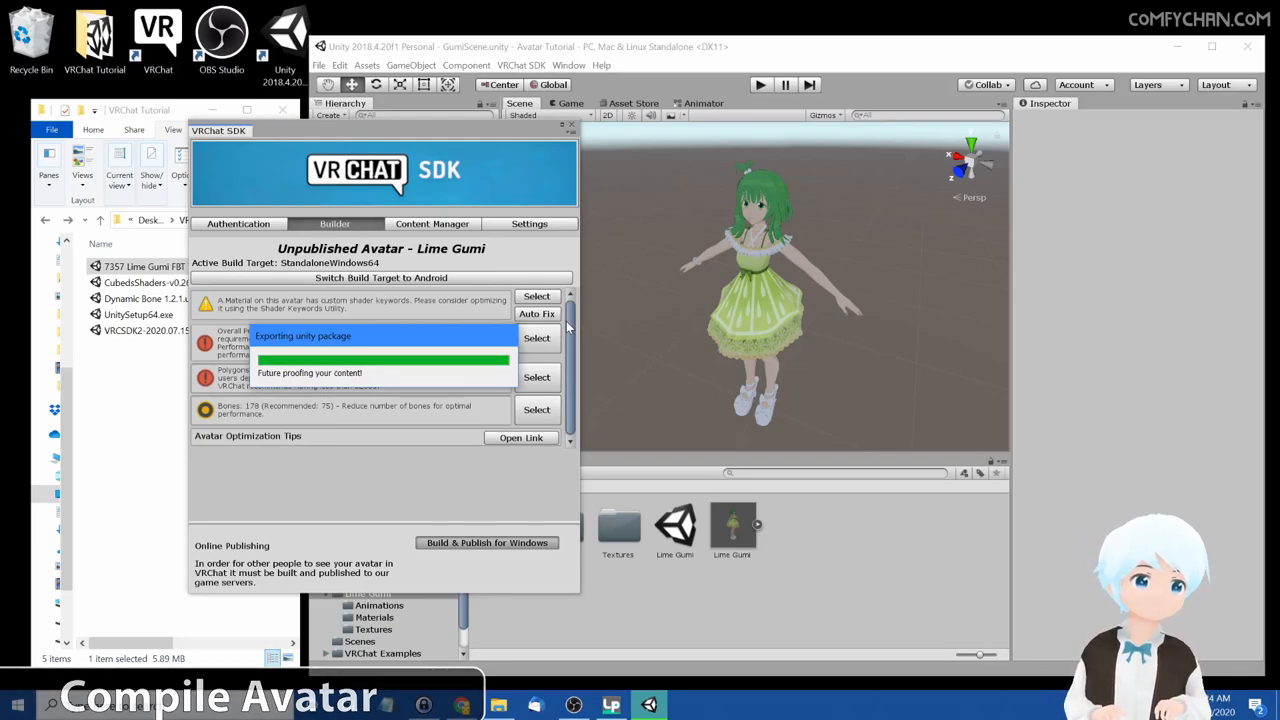
click(486, 544)
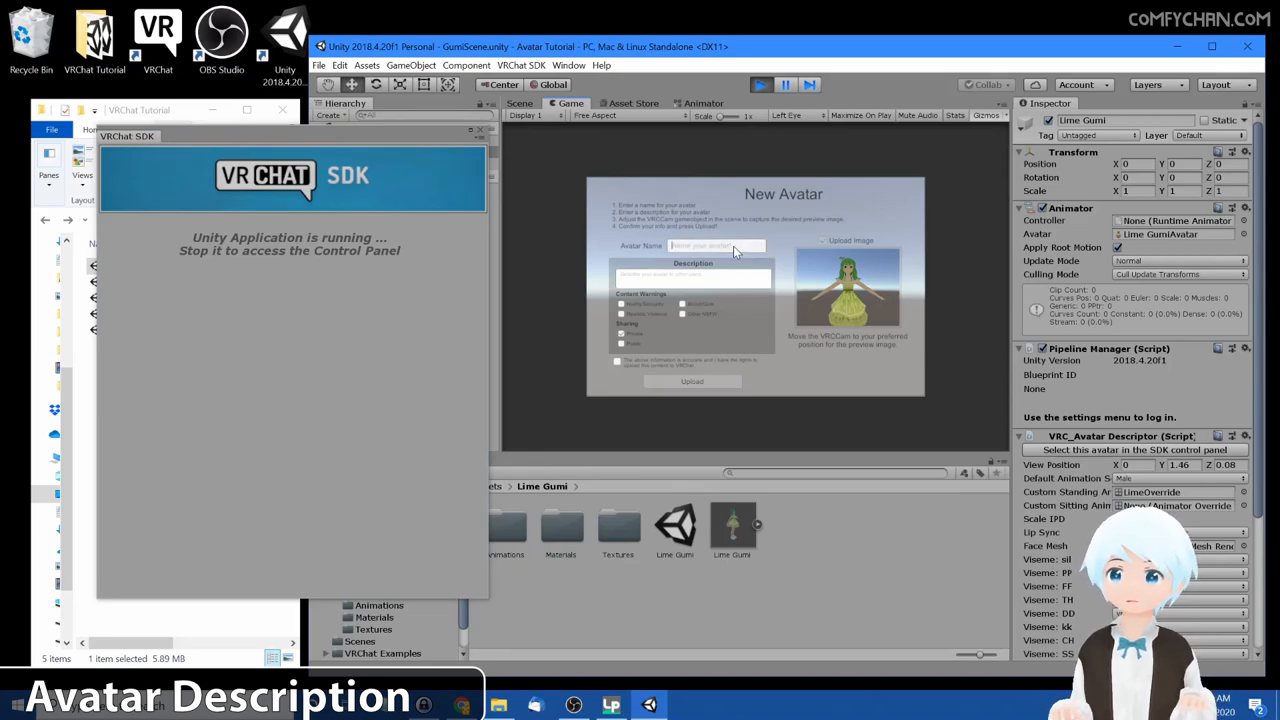
- Enter the avatar name and return to the upload form preview framed on the face
text(Na)
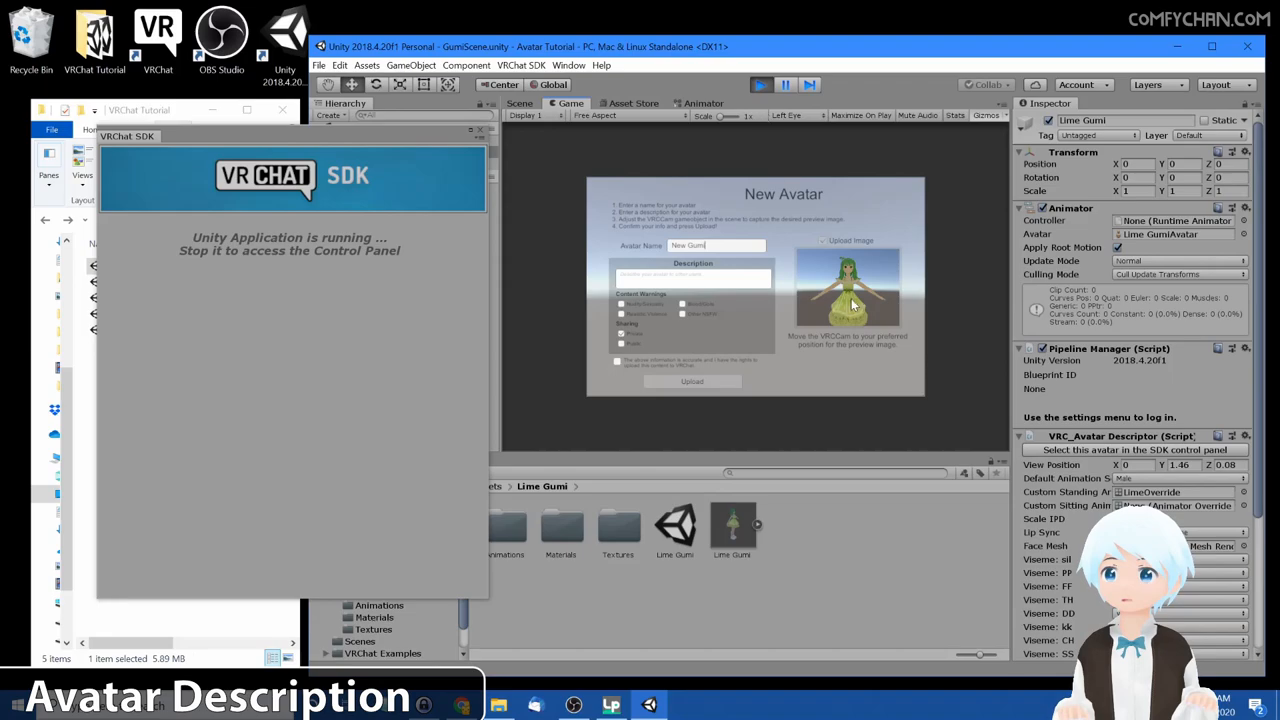
mouse_move(858, 308)
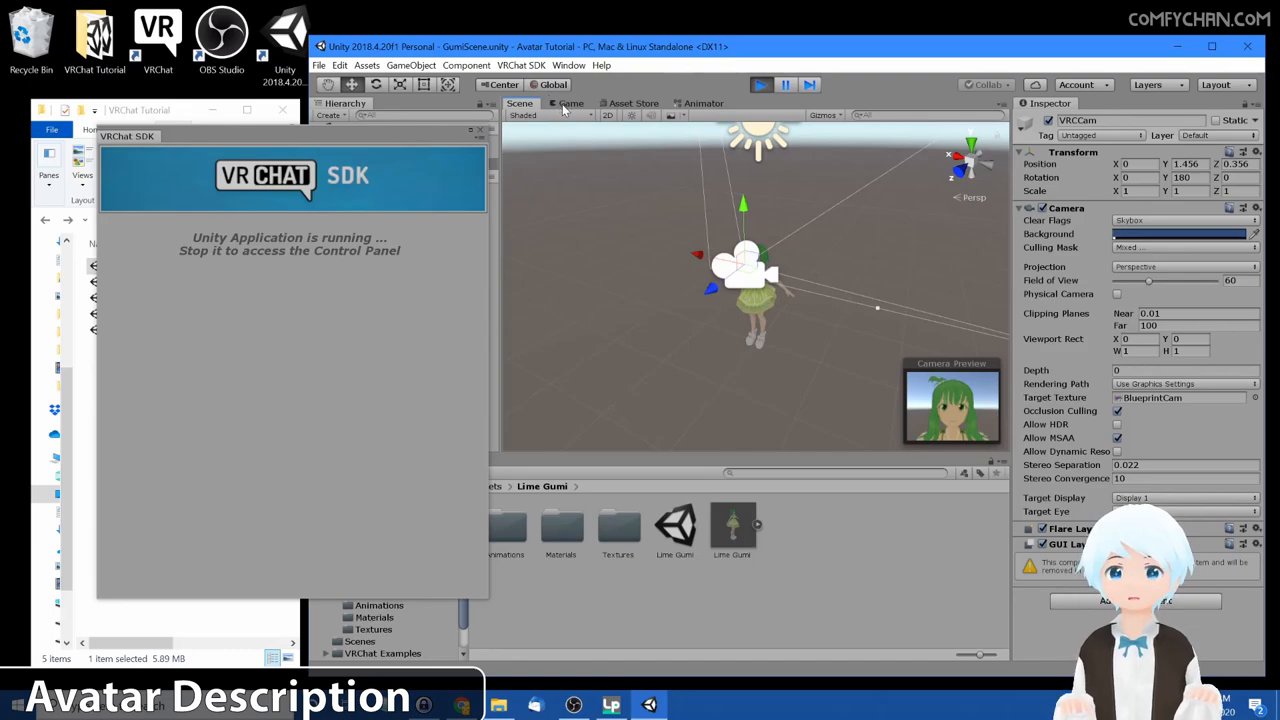
click(568, 104)
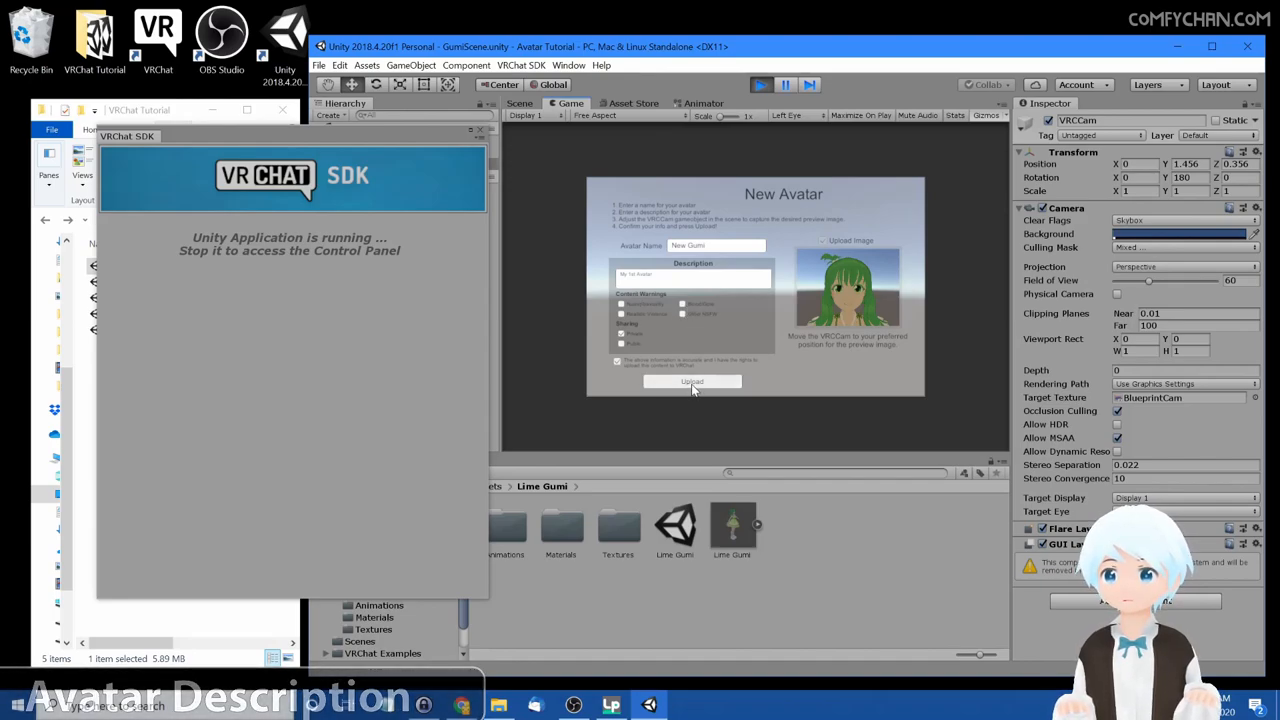
- Upload New Gumi to VRChat and dismiss the Update Complete message
click(692, 380)
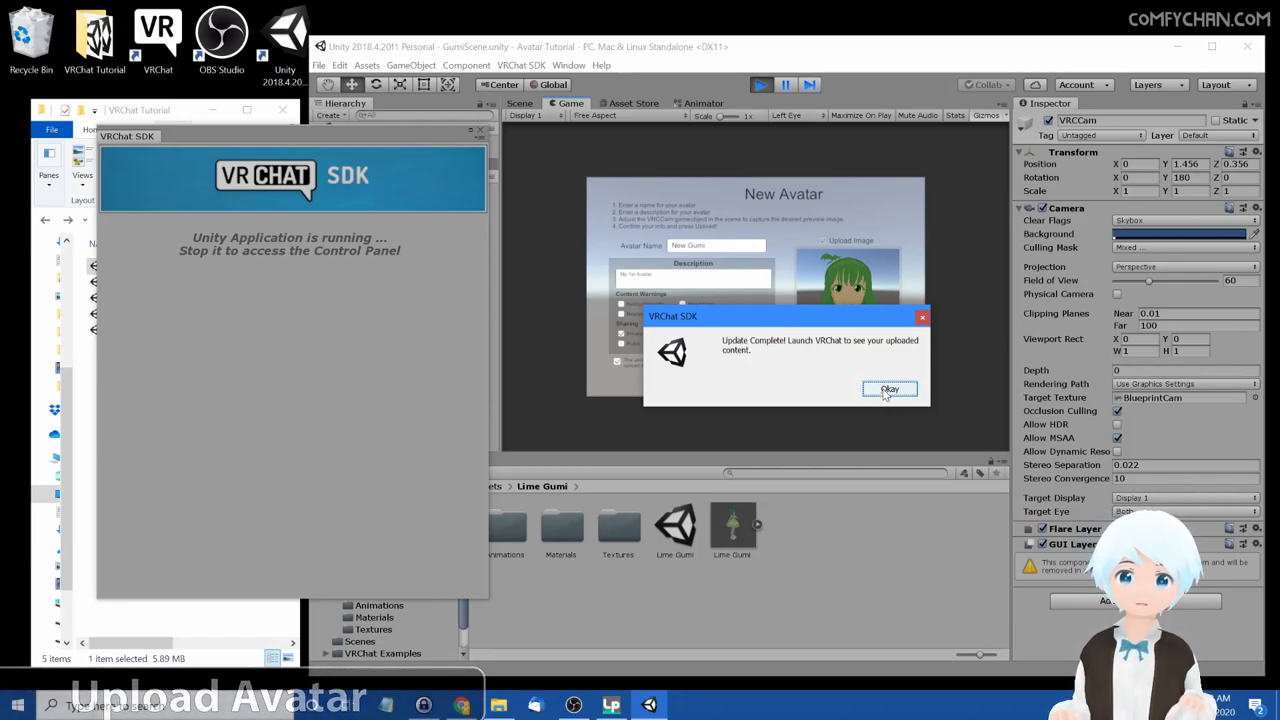
click(888, 388)
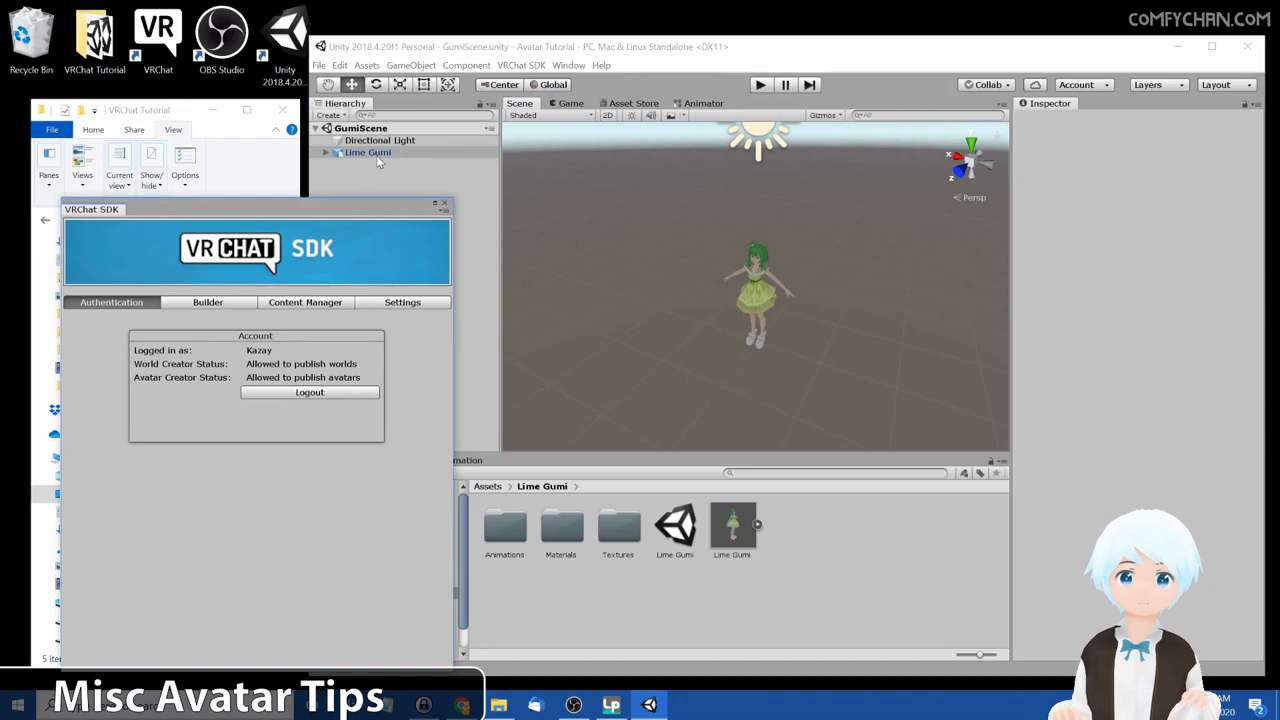
- Select Lime Gumi in the Hierarchy to view its assigned Blueprint ID
click(368, 152)
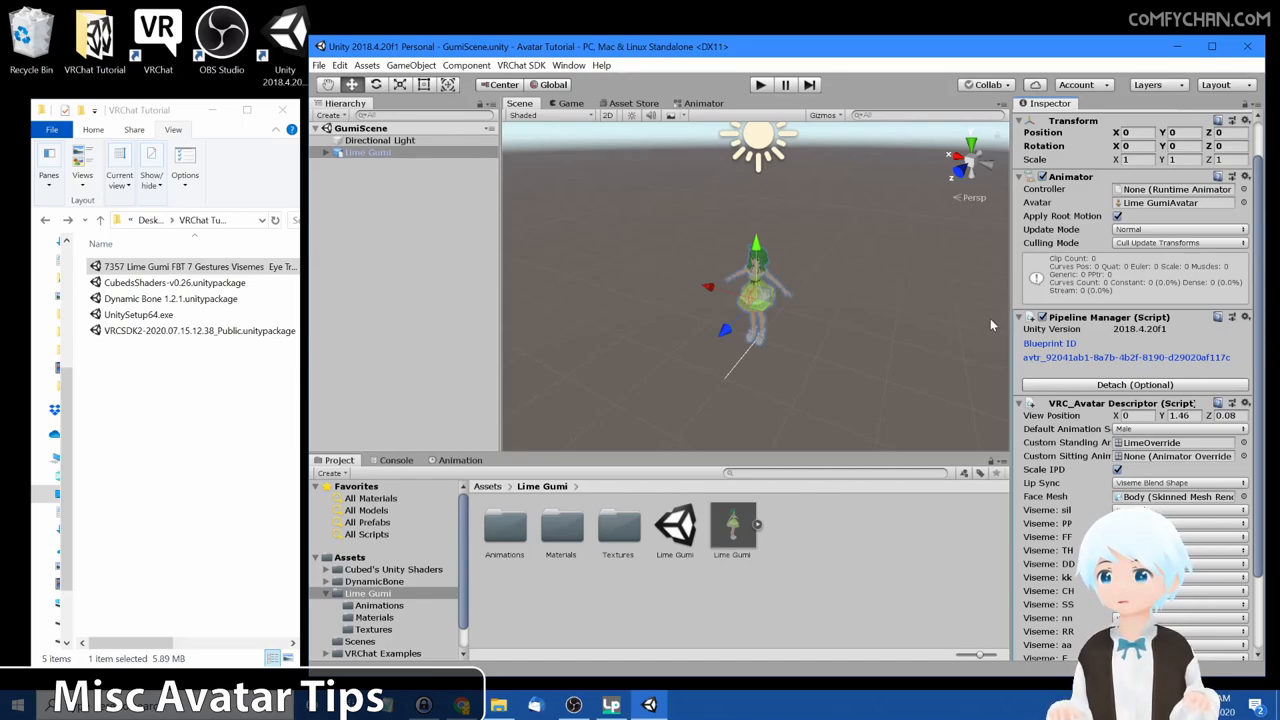
mouse_move(772, 286)
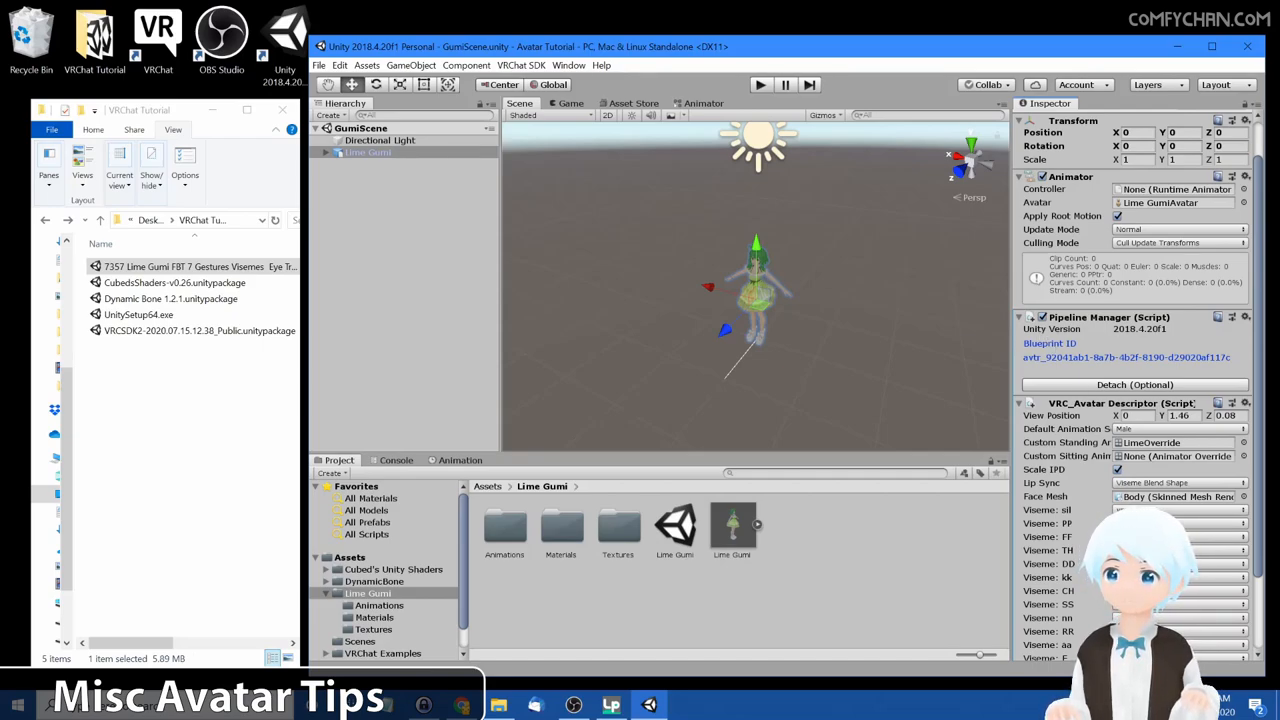
mouse_move(836, 272)
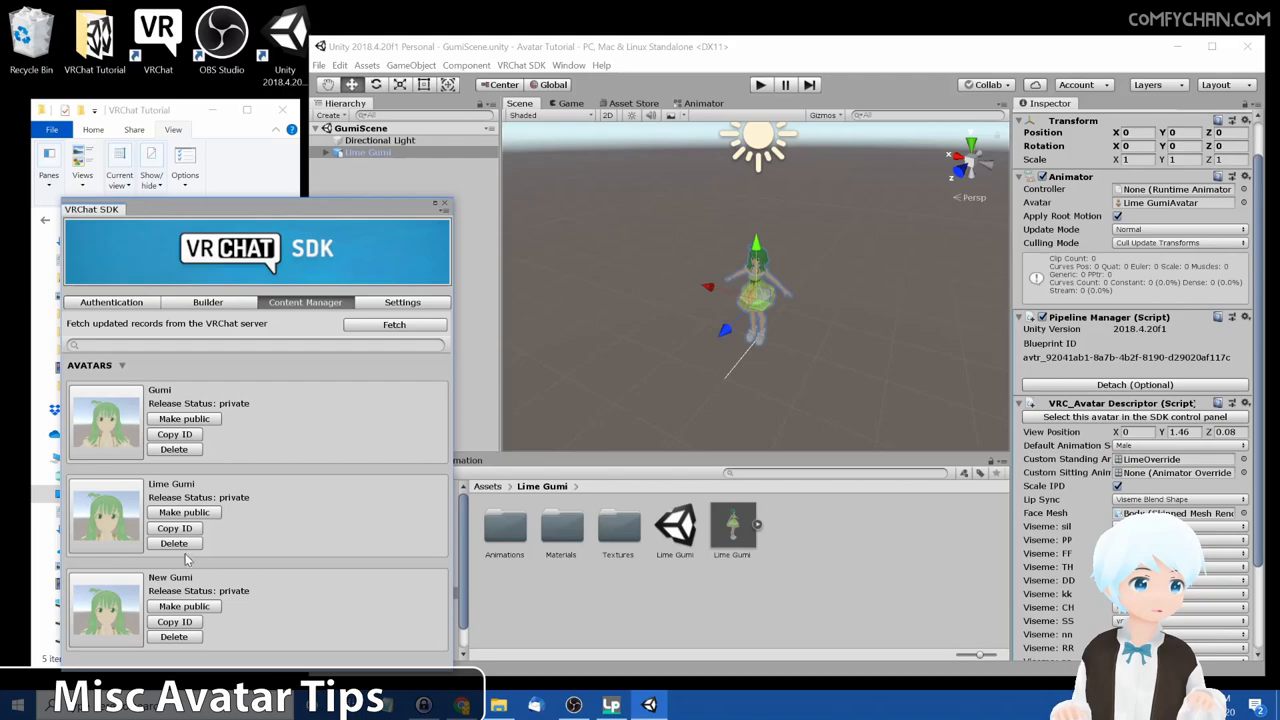
- Delete the old Lime Gumi and New Gumi uploads in Content Manager and close the SDK panel
click(174, 544)
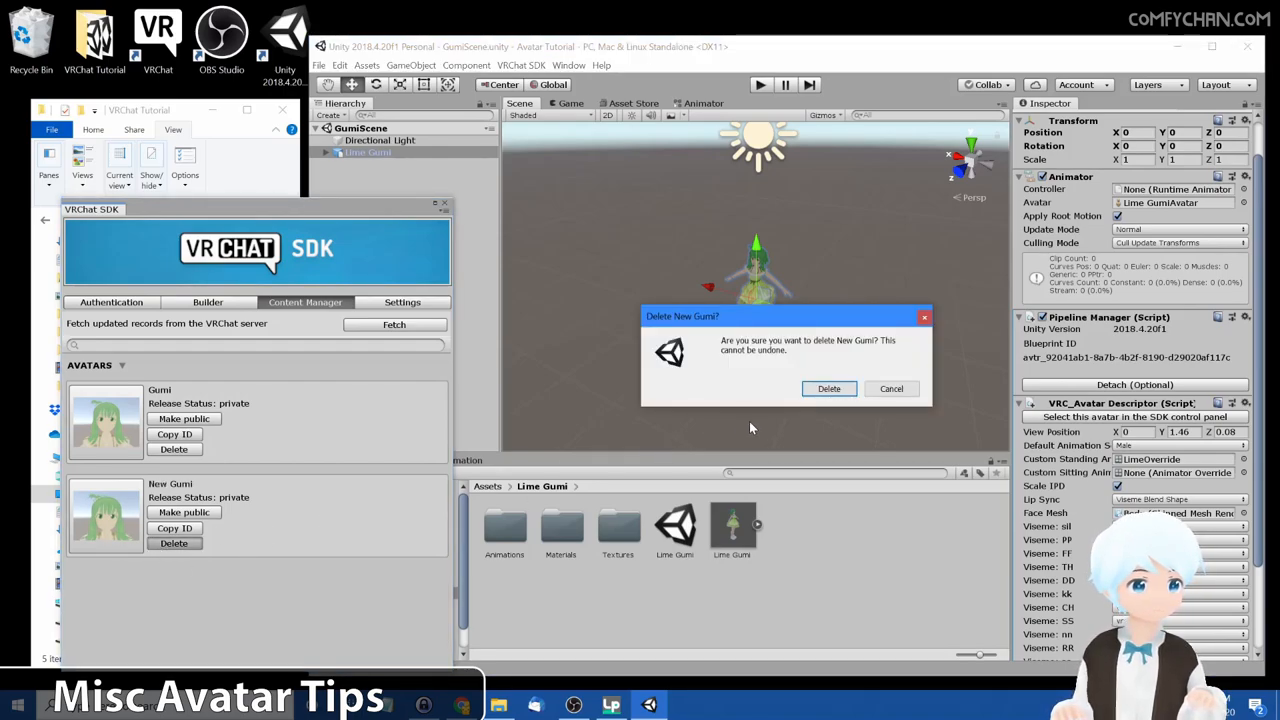
click(828, 388)
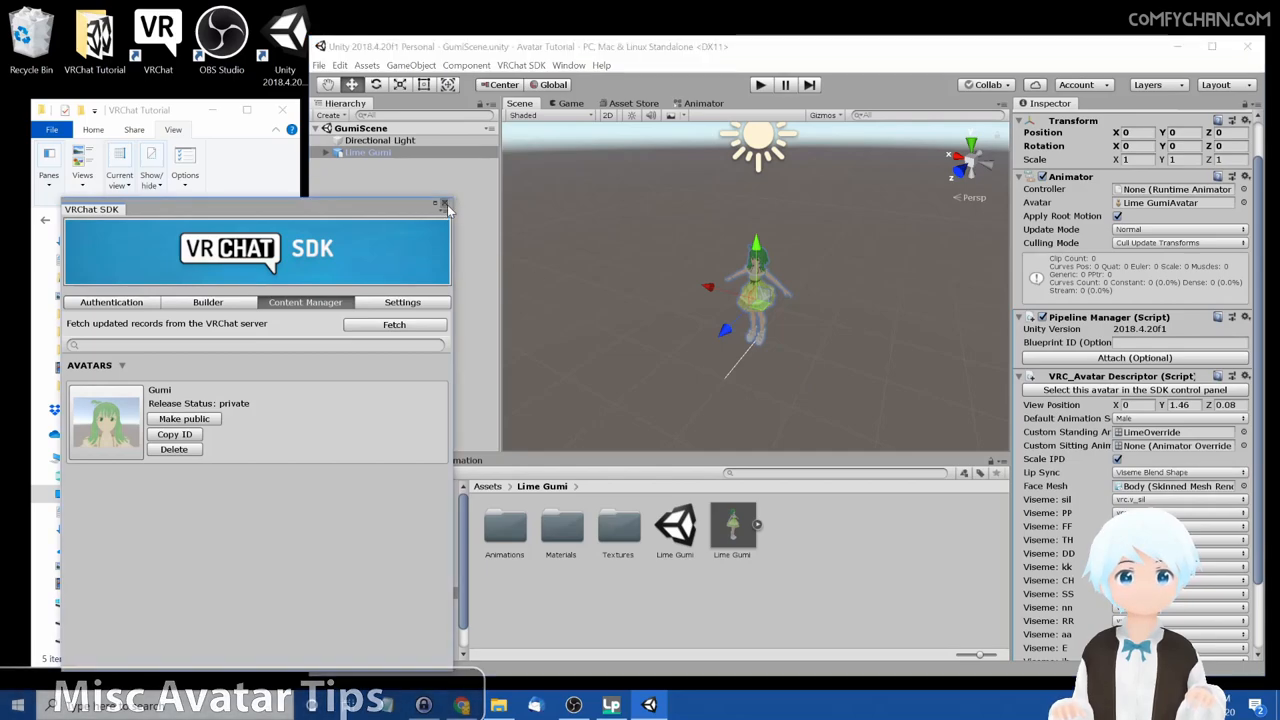
click(446, 204)
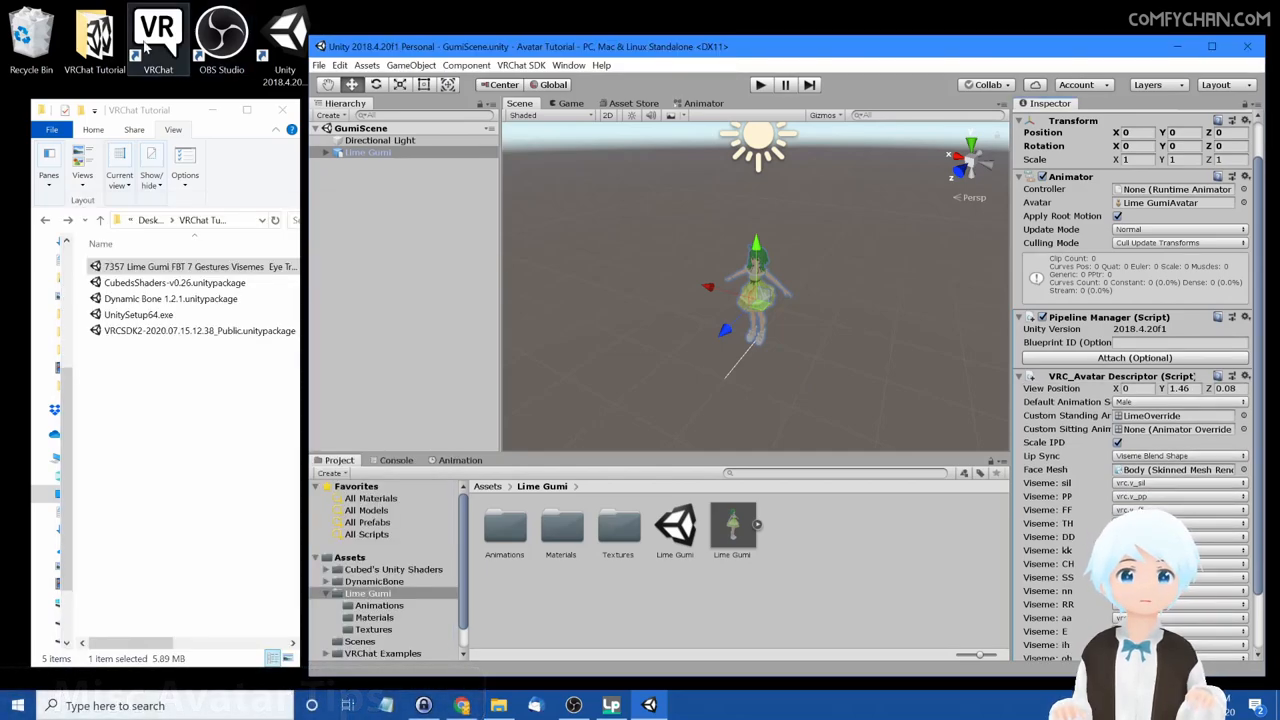
- Launch VRChat and bring up the Avatars list from the quick menu
click(158, 32)
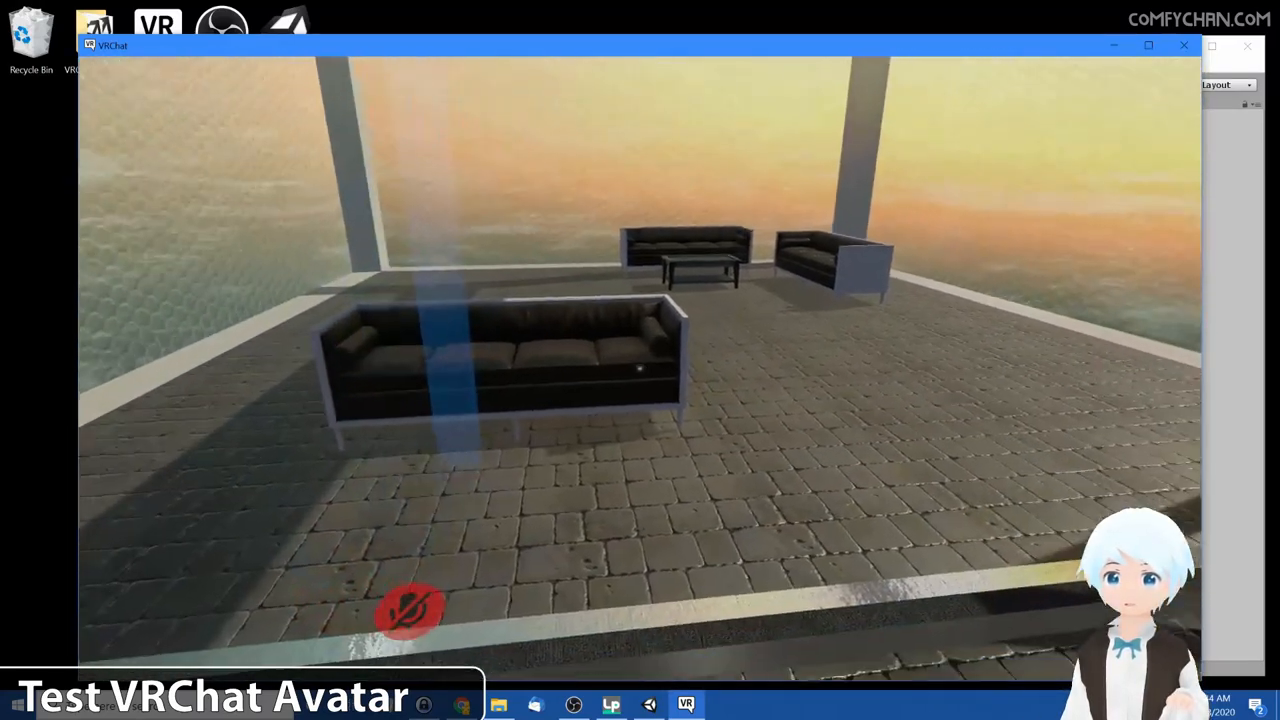
key(Escape)
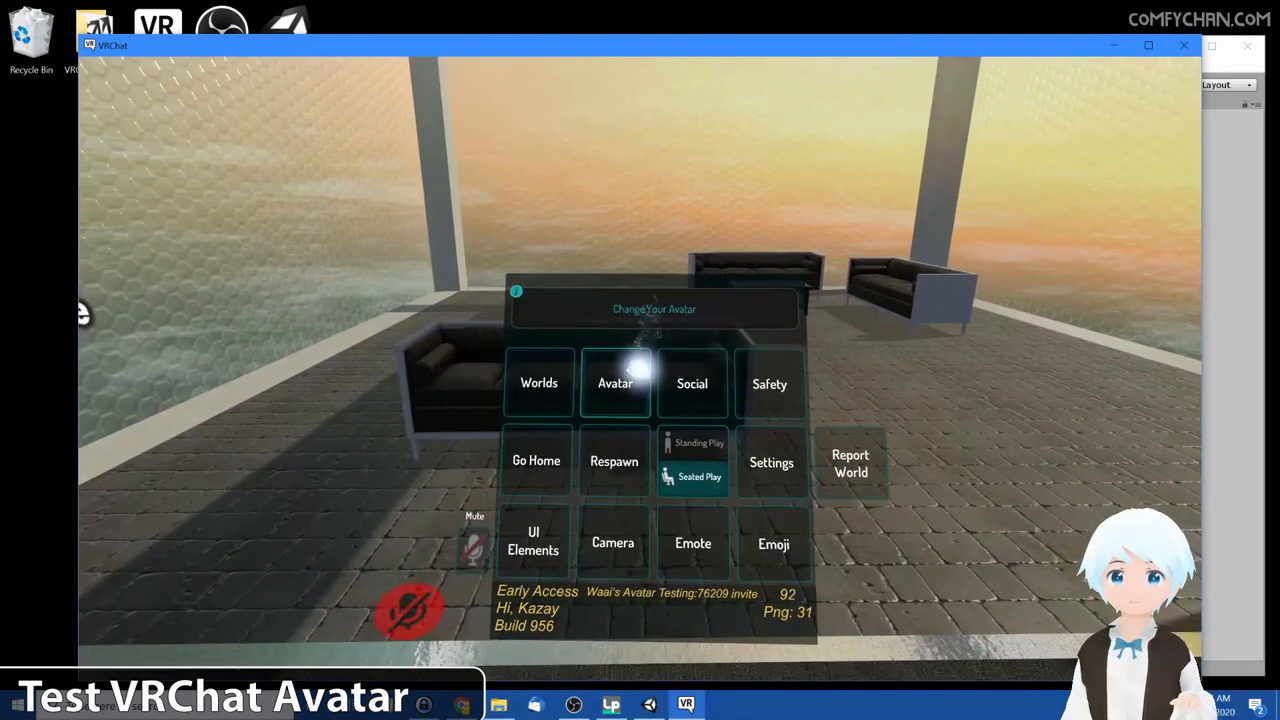
click(614, 384)
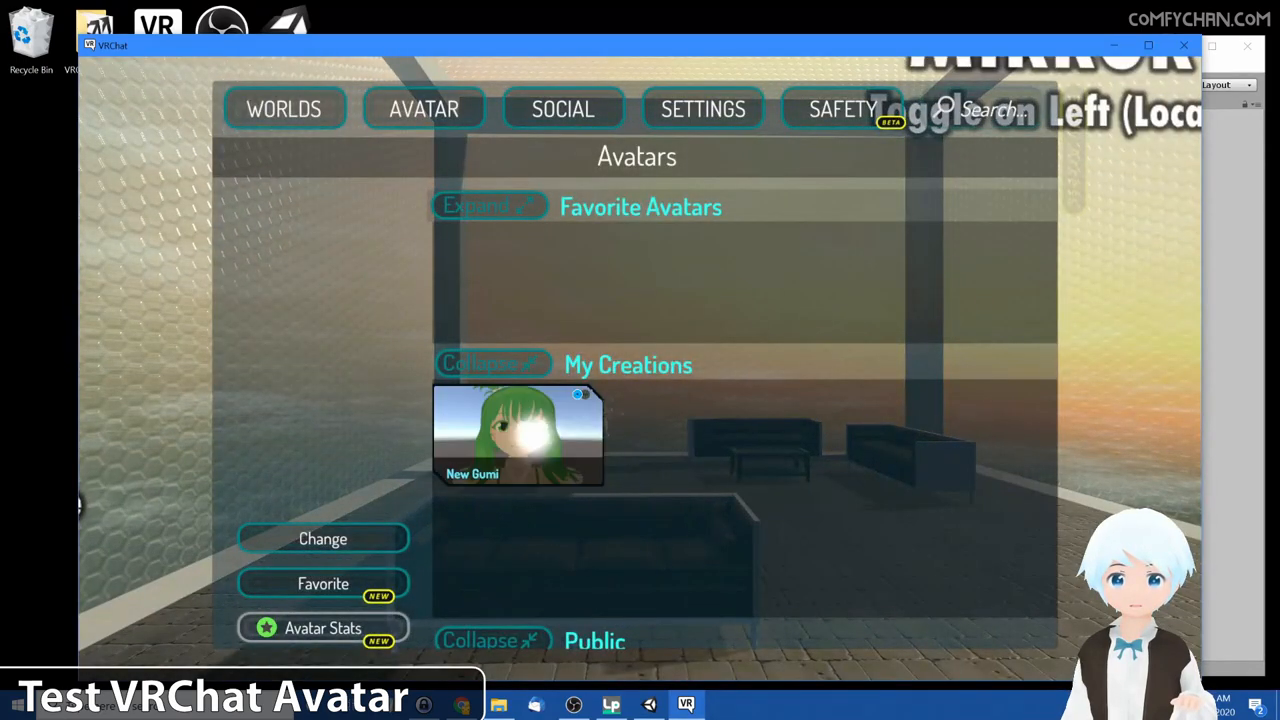